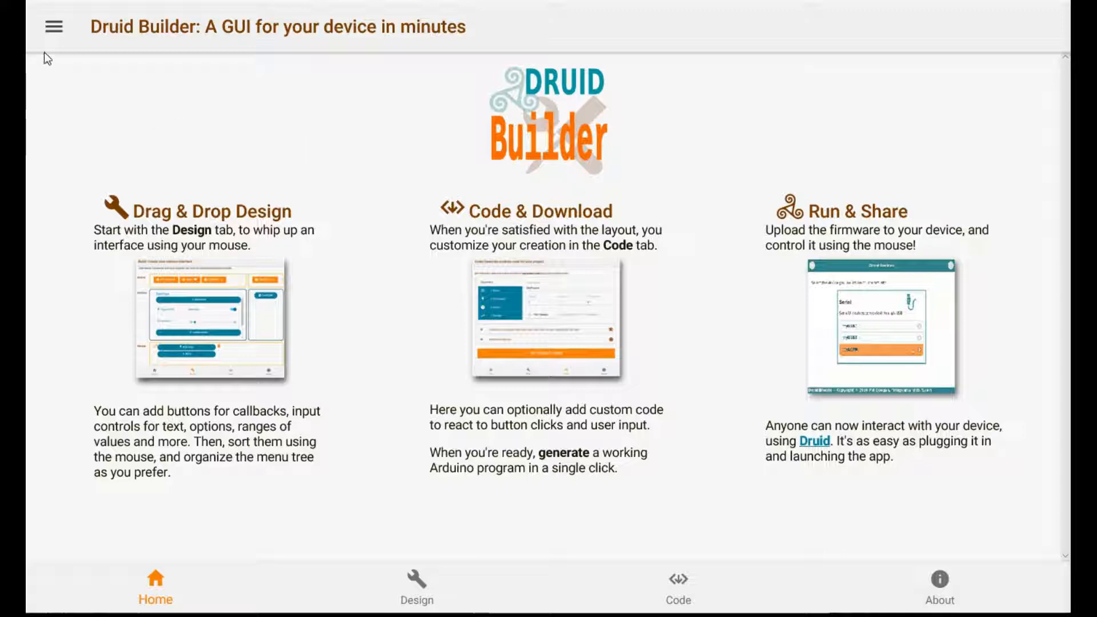
# - Create a new Druid Builder project named Quickyyyy and enter its design workspace
pyautogui.click(53, 26)
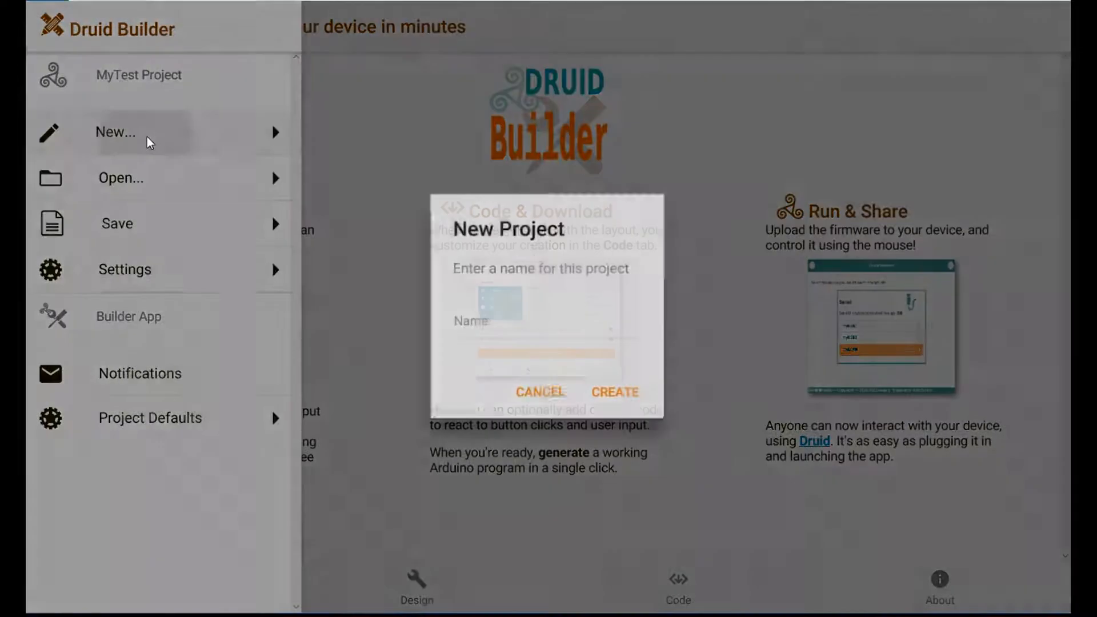
pyautogui.write('Quickyyyy')
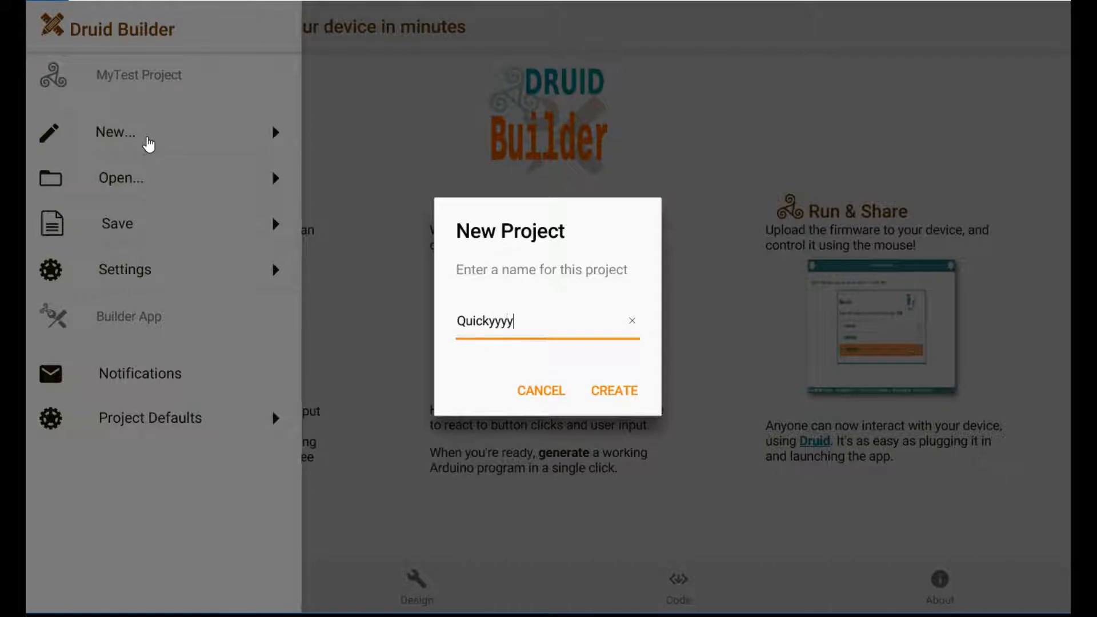
pyautogui.click(614, 391)
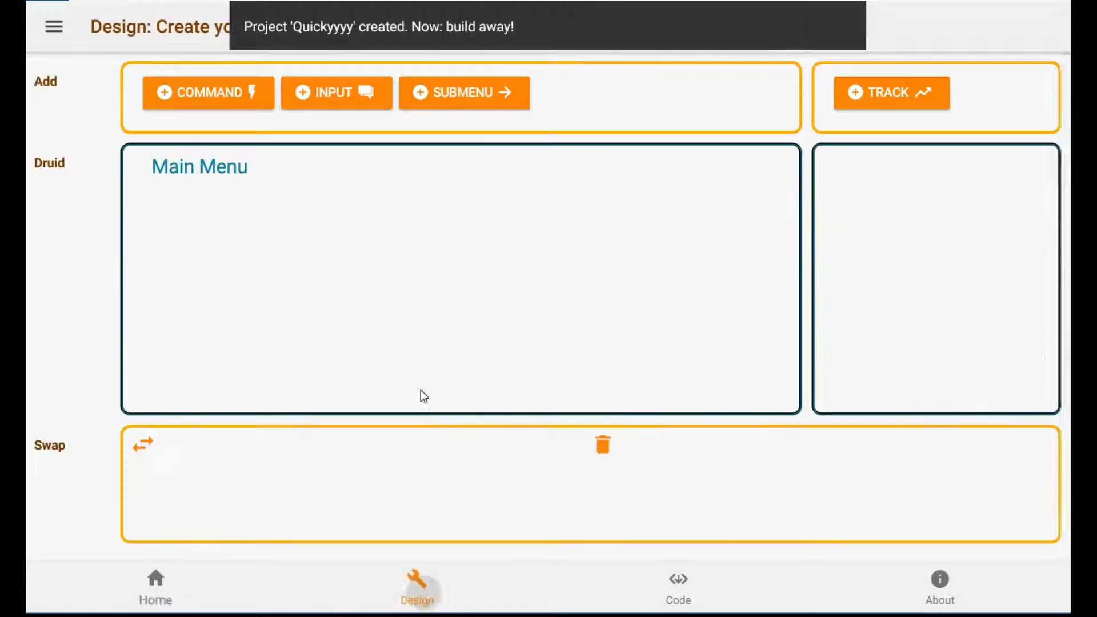
# - Define a command named 'Feed animals' with 'feed' help text
pyautogui.click(207, 93)
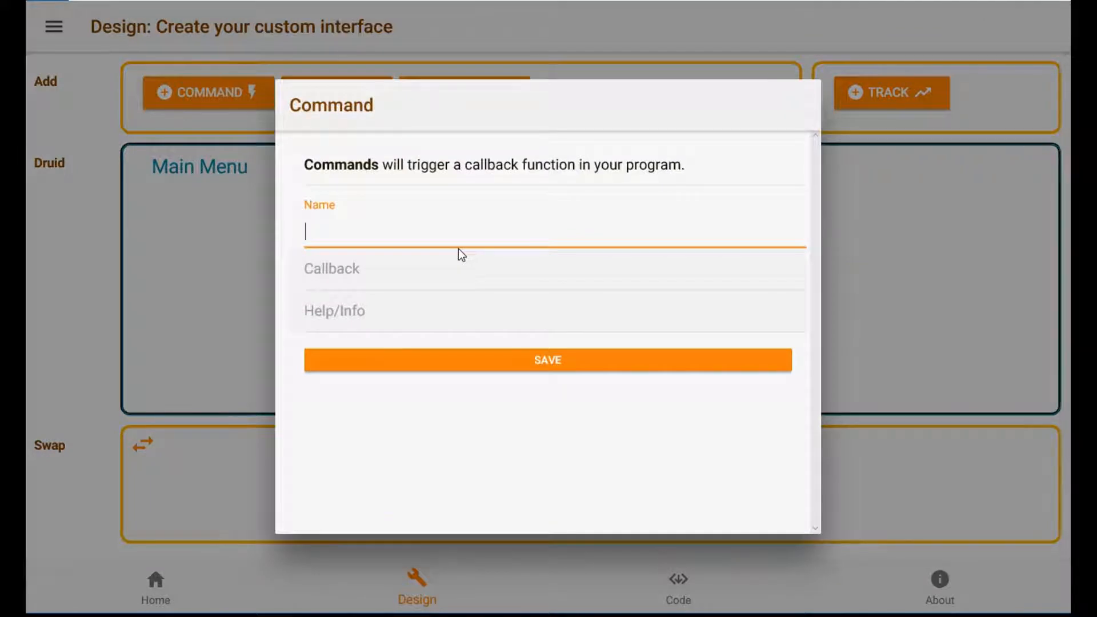
pyautogui.write('Feed anima')
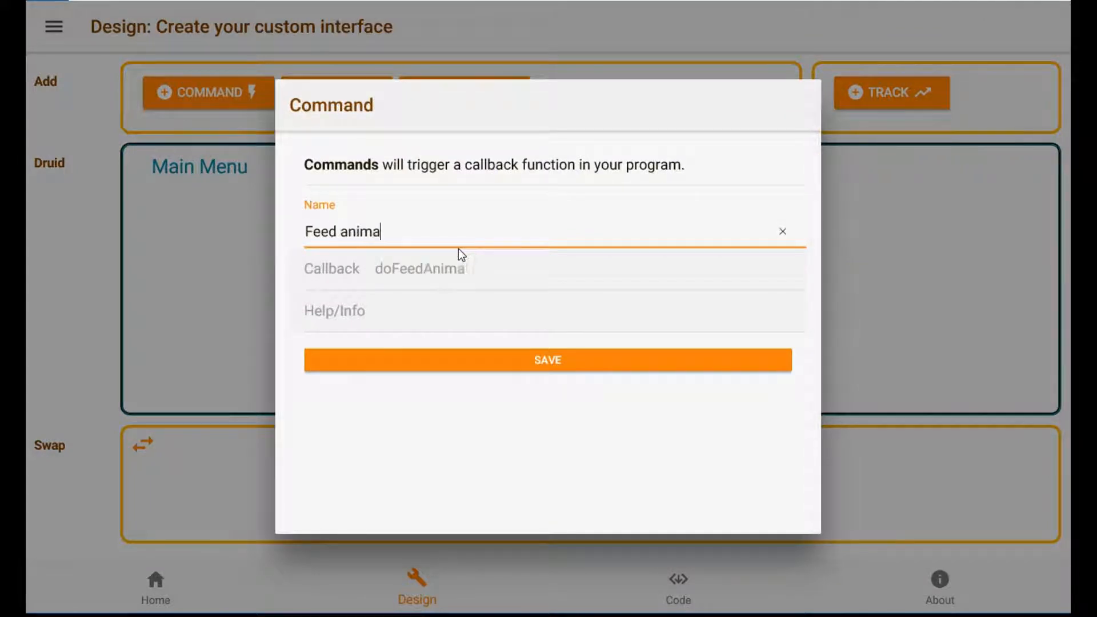
pyautogui.write('feed')
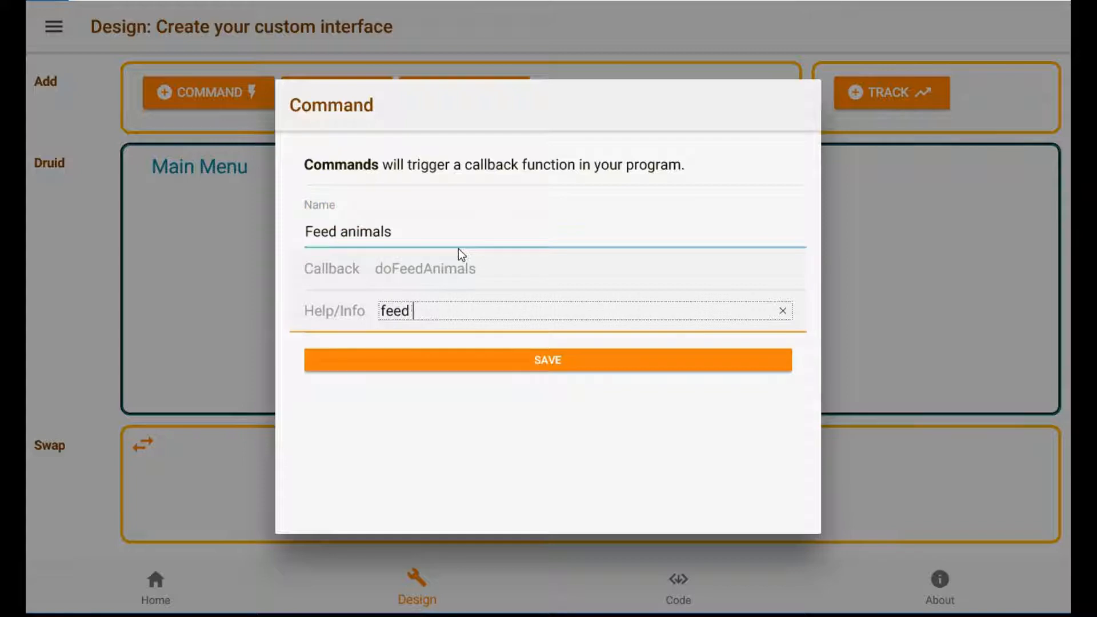
# - Save the Feed animals command into the main menu
pyautogui.click(548, 360)
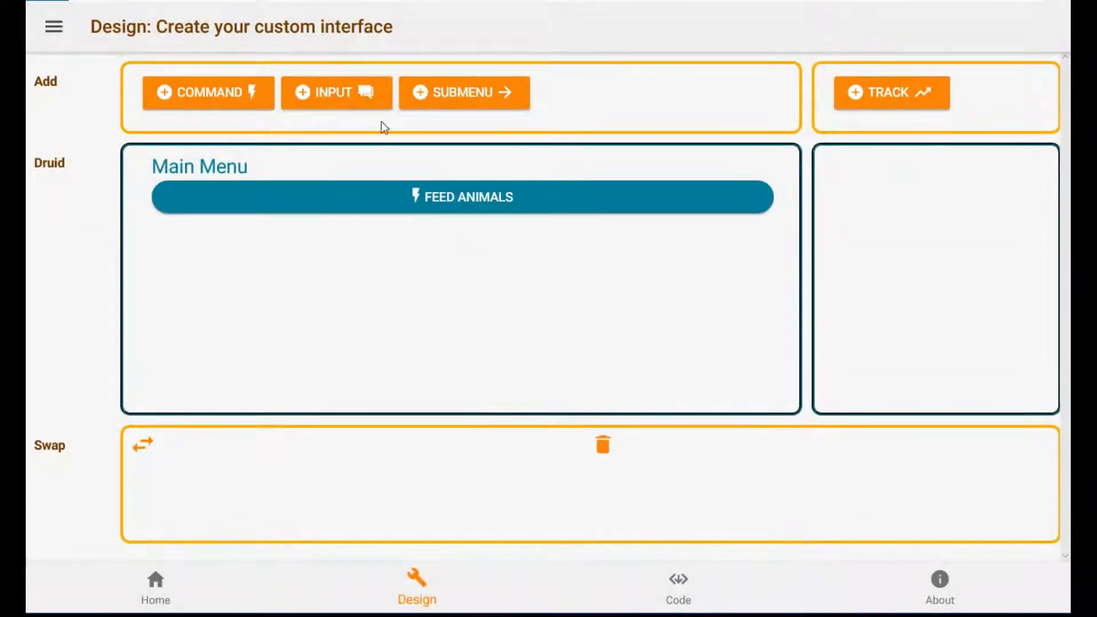
# - Add a toggle input named 'Web cam' with 'on or off' help text and save it
pyautogui.click(336, 92)
pyautogui.write('Web cam')
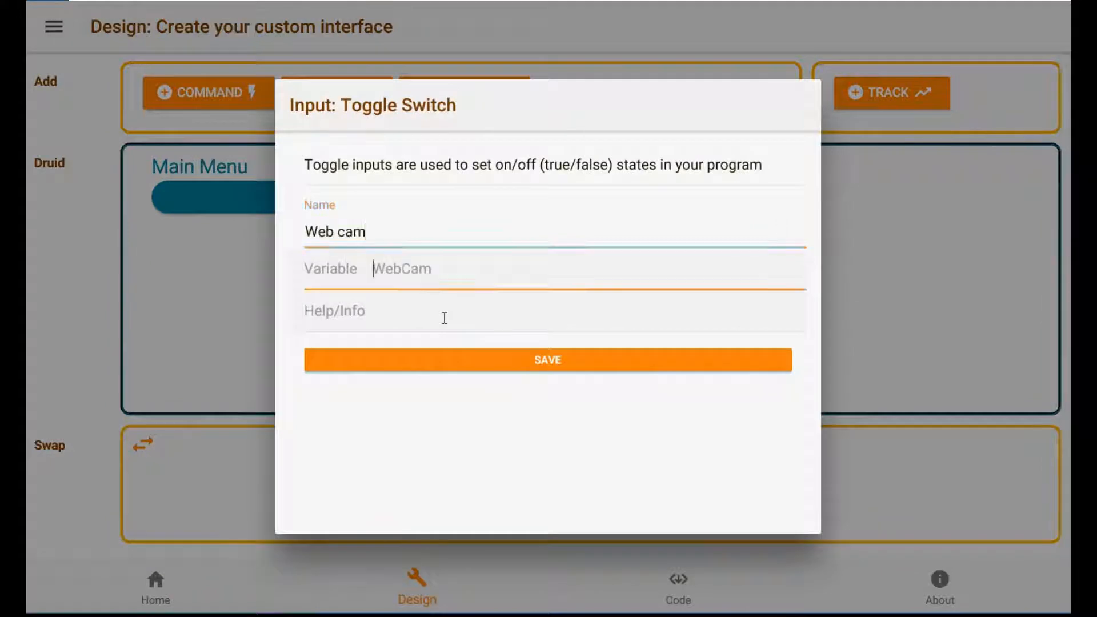
pyautogui.write('on or')
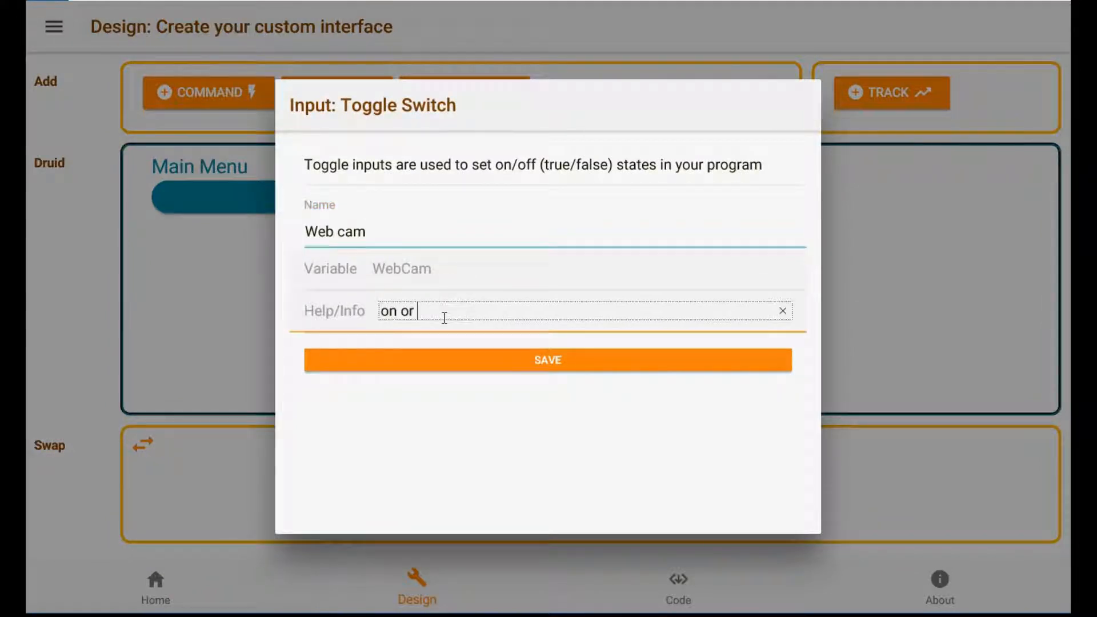
pyautogui.click(547, 360)
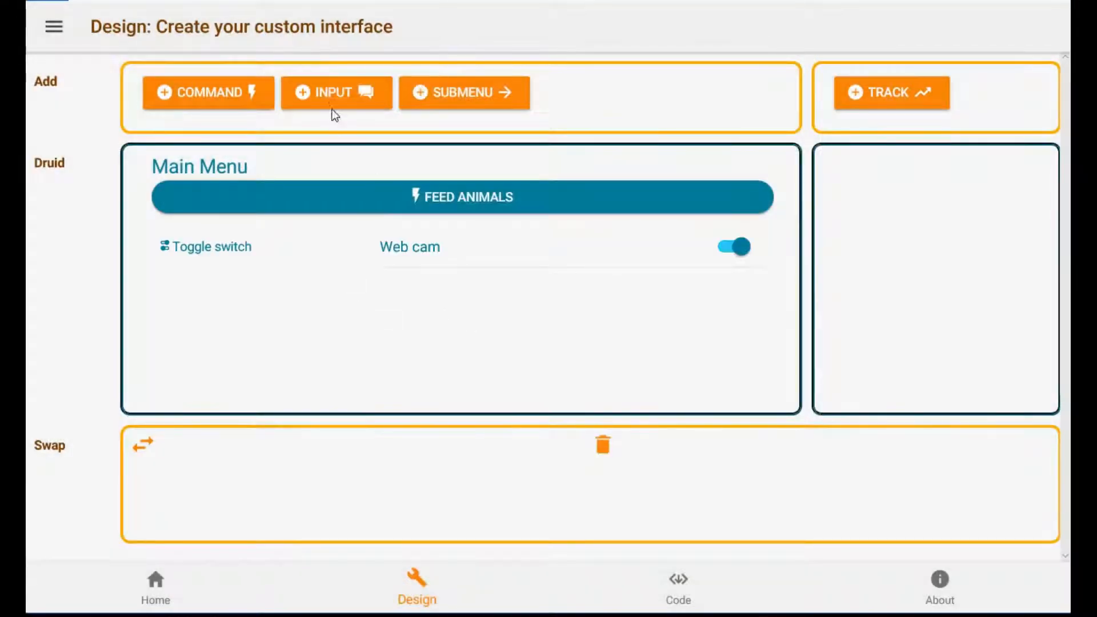
# - Add a Range input 'Temperature' from 20 to 50 with help 'Degrees C' and save it
pyautogui.click(336, 92)
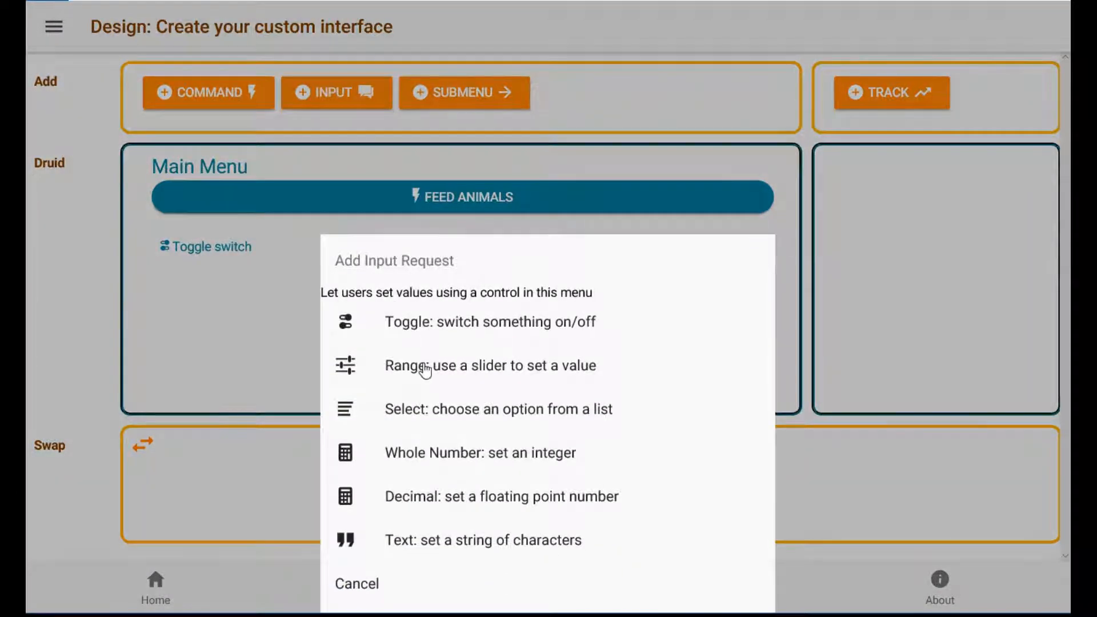
pyautogui.click(490, 366)
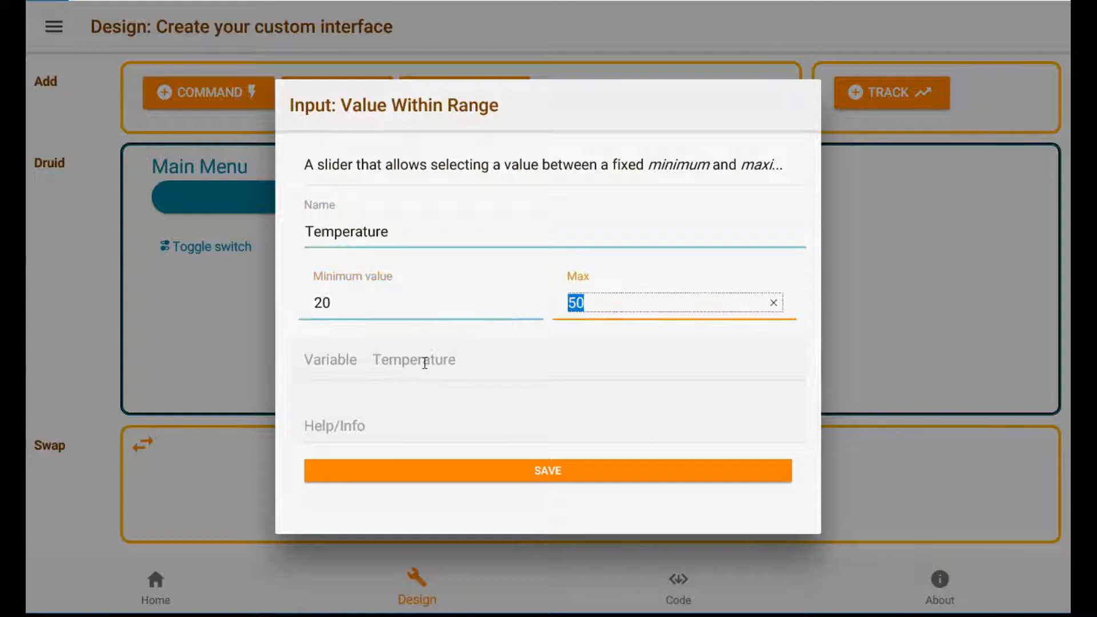
pyautogui.click(548, 425)
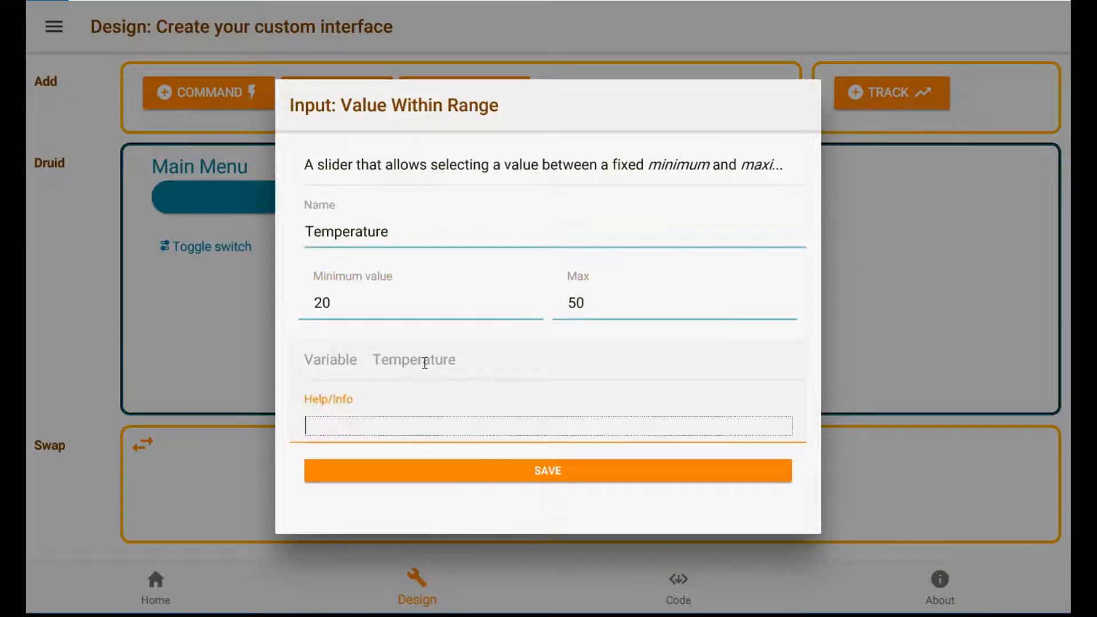
pyautogui.write('Degrees C')
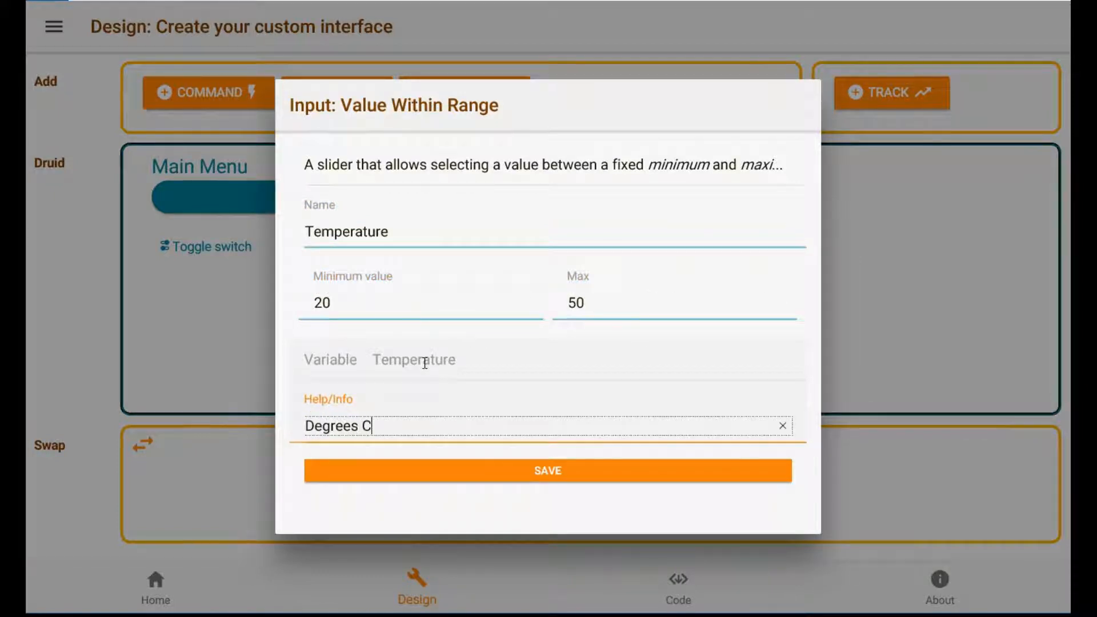
pyautogui.click(547, 469)
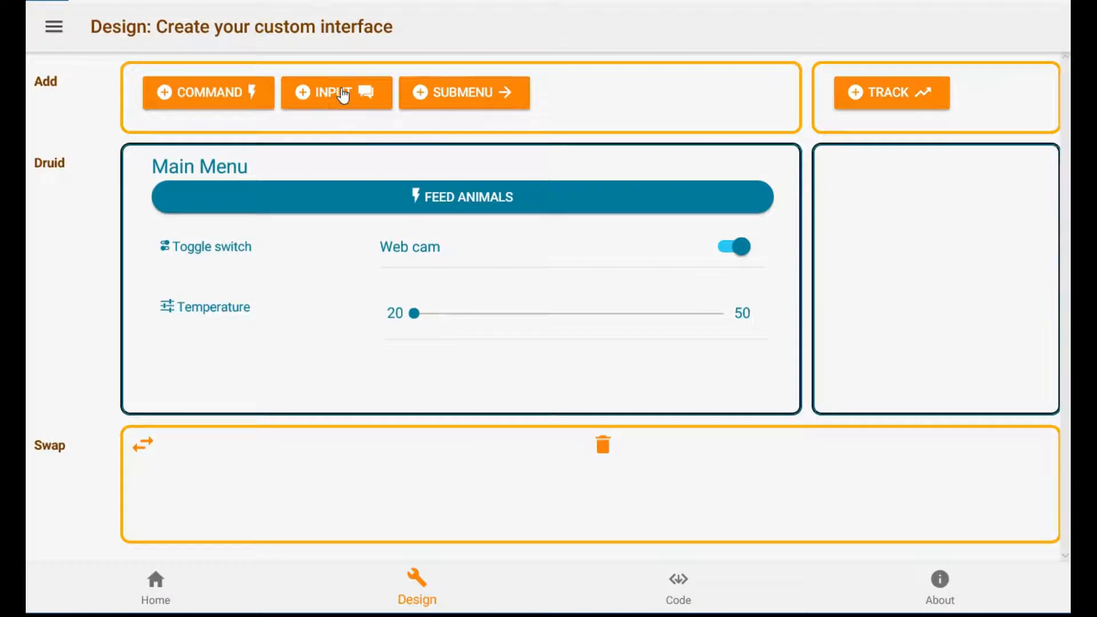
# - Add a submenu named 'Admin' with help text 'administration' and save it
pyautogui.click(464, 91)
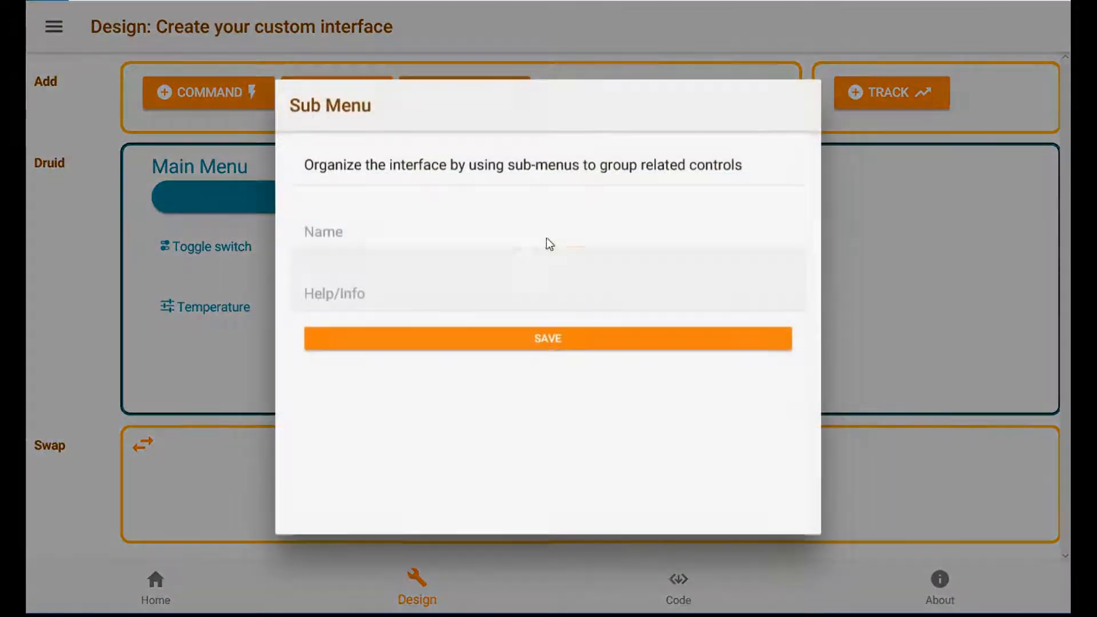
pyautogui.write('Admin')
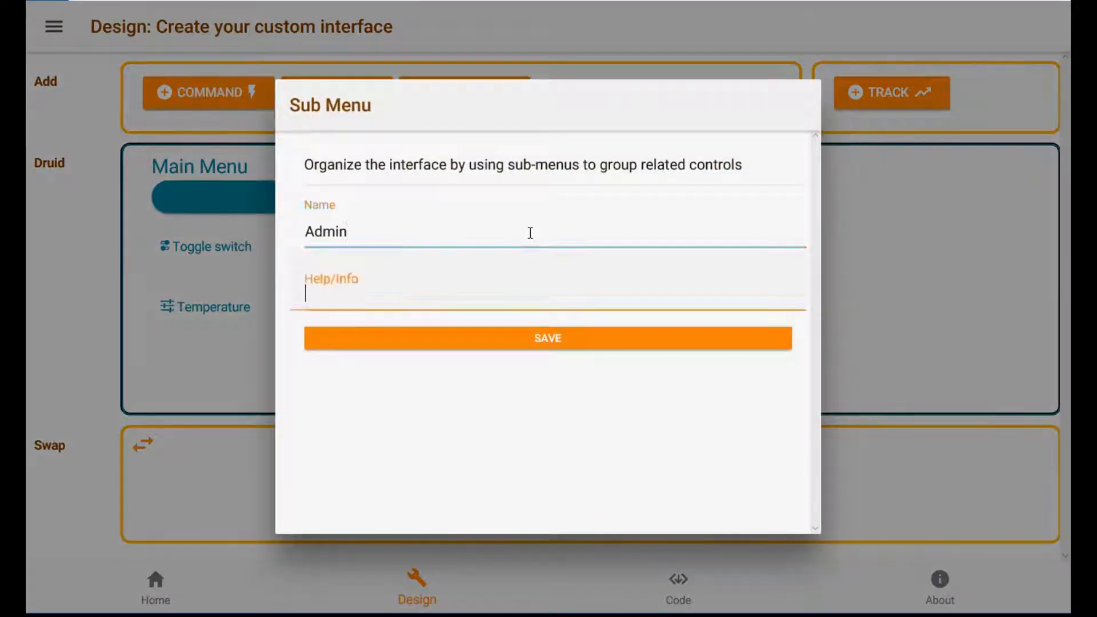
pyautogui.write('administra')
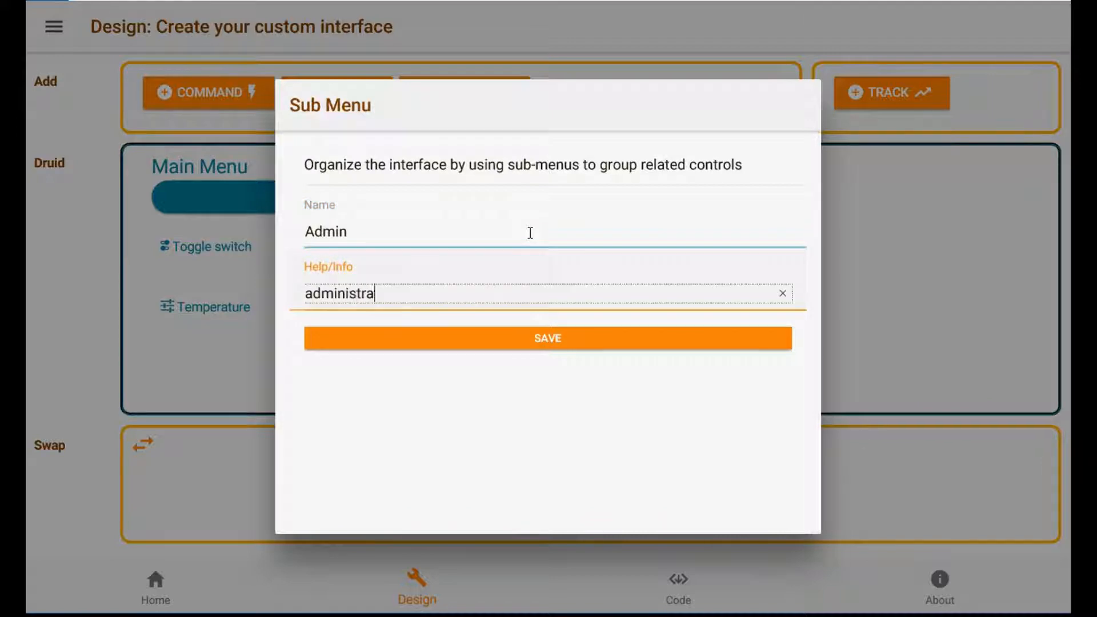
pyautogui.click(547, 338)
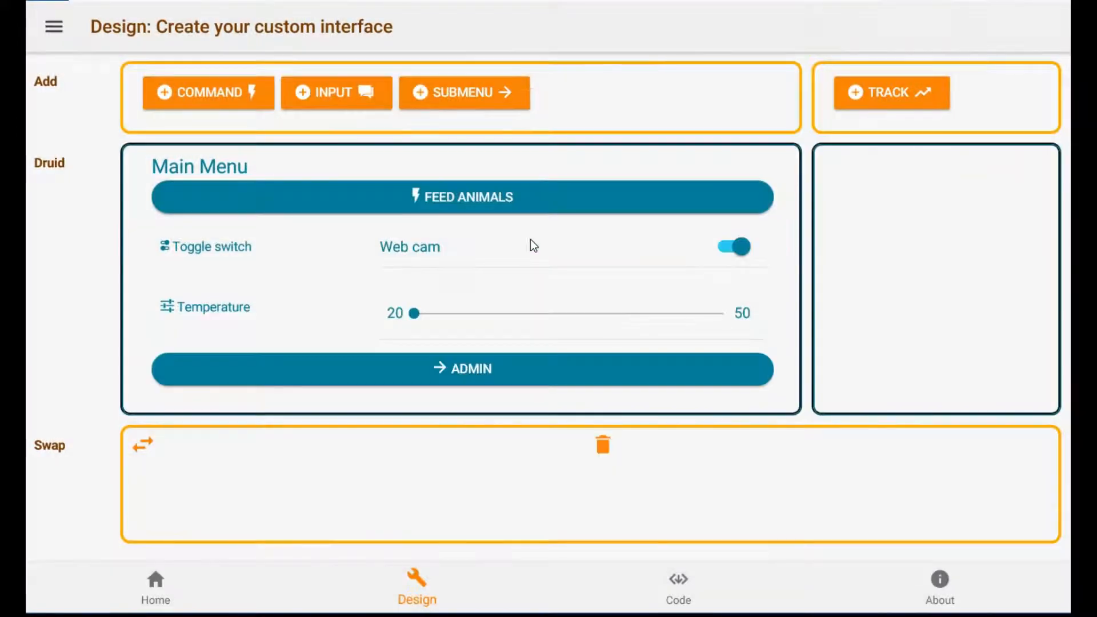
# - Inside the Admin submenu, add a Text input named 'Name' and save it
pyautogui.click(461, 369)
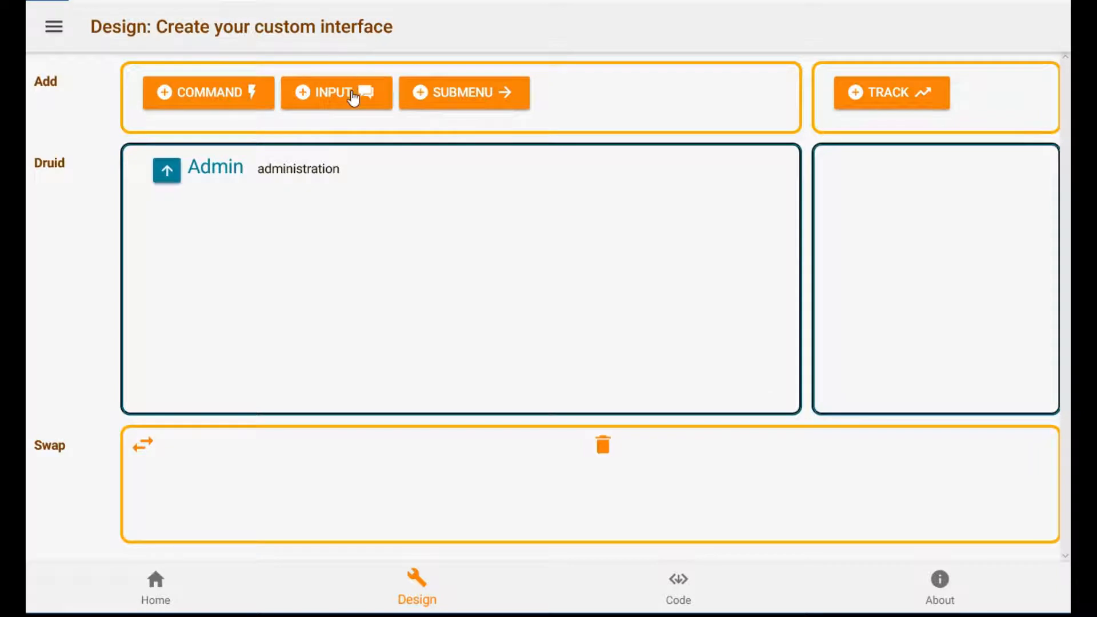
pyautogui.click(336, 93)
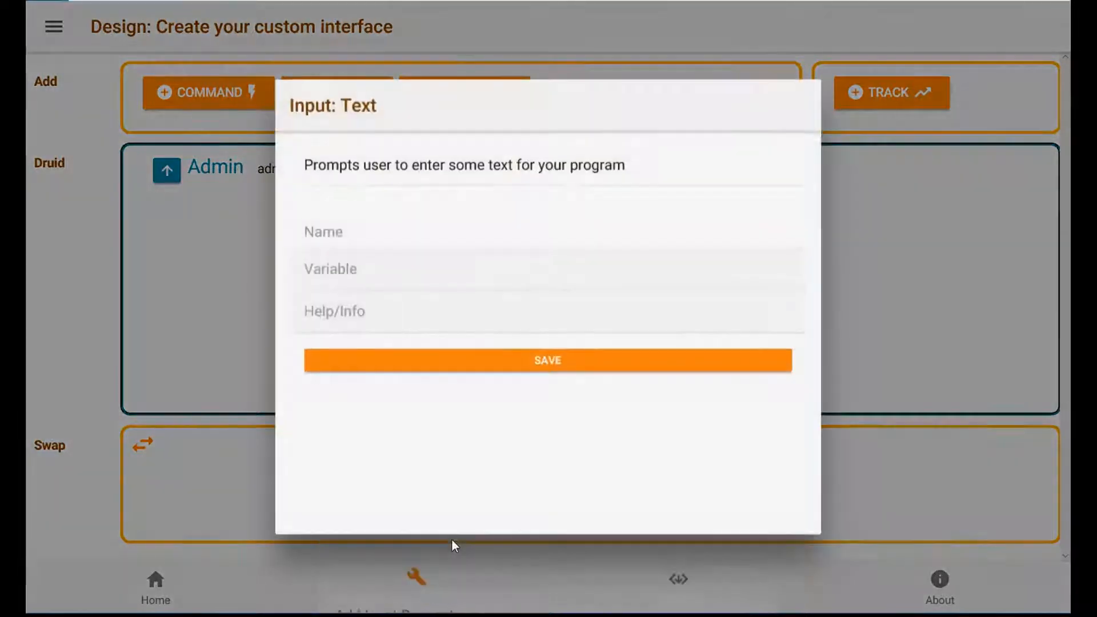
pyautogui.write('Name')
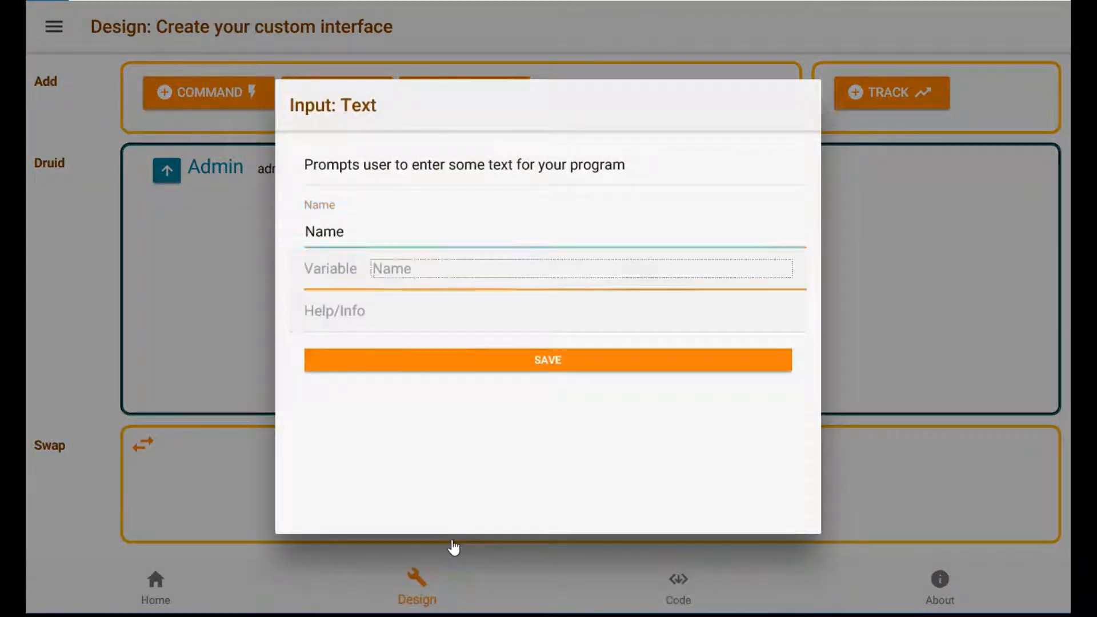
pyautogui.click(548, 360)
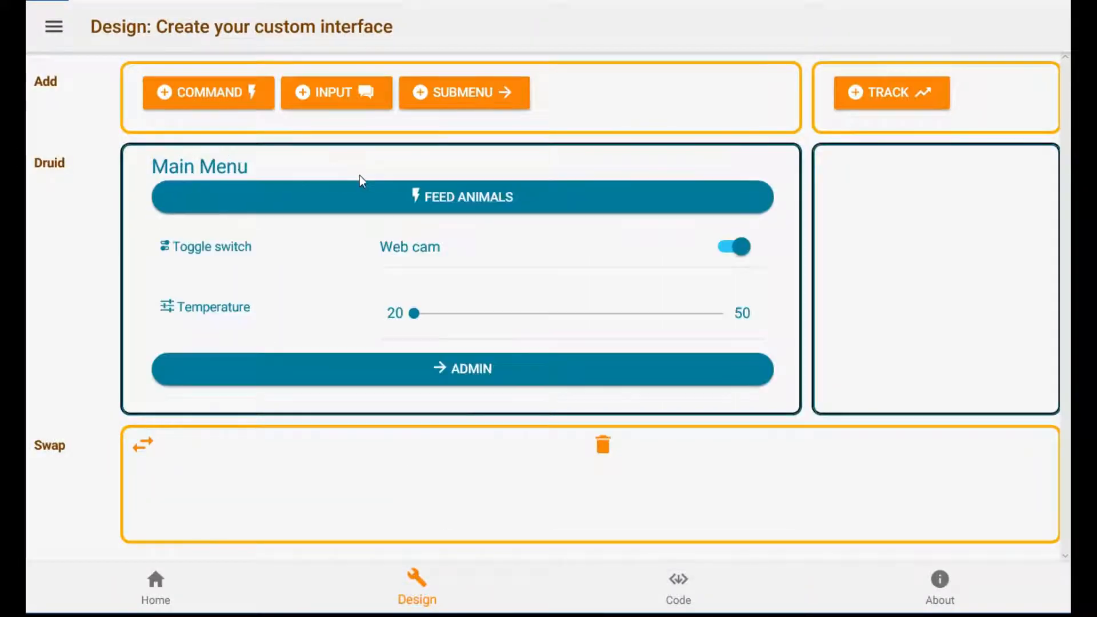
pyautogui.moveTo(342, 95)
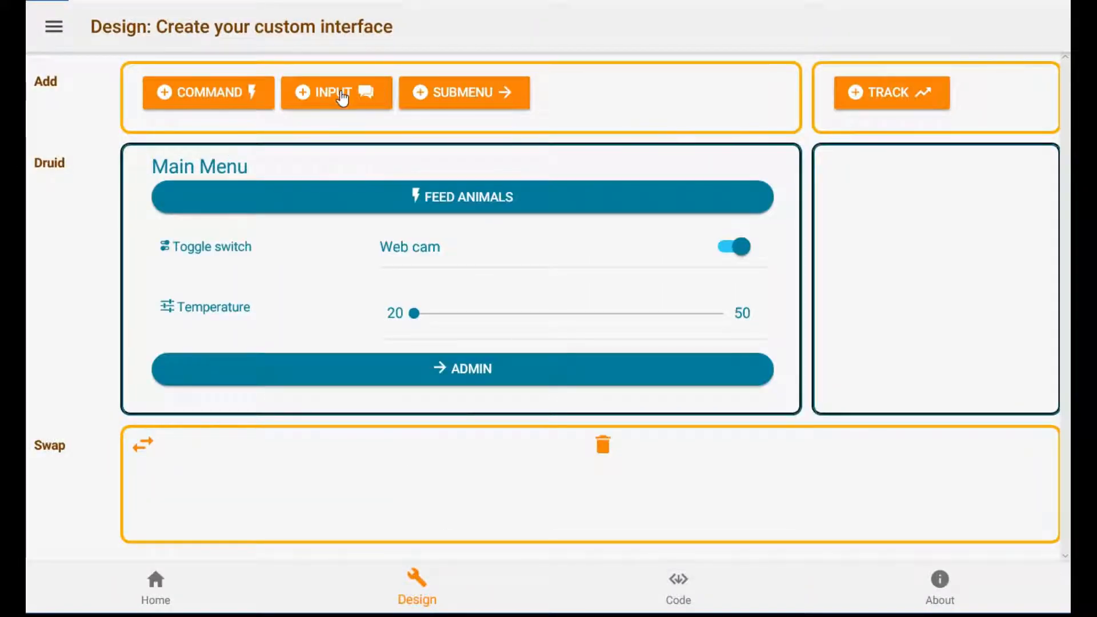
# - Add a Select input 'Lamp' with options Lo, Std and Hi, and save it
pyautogui.click(335, 91)
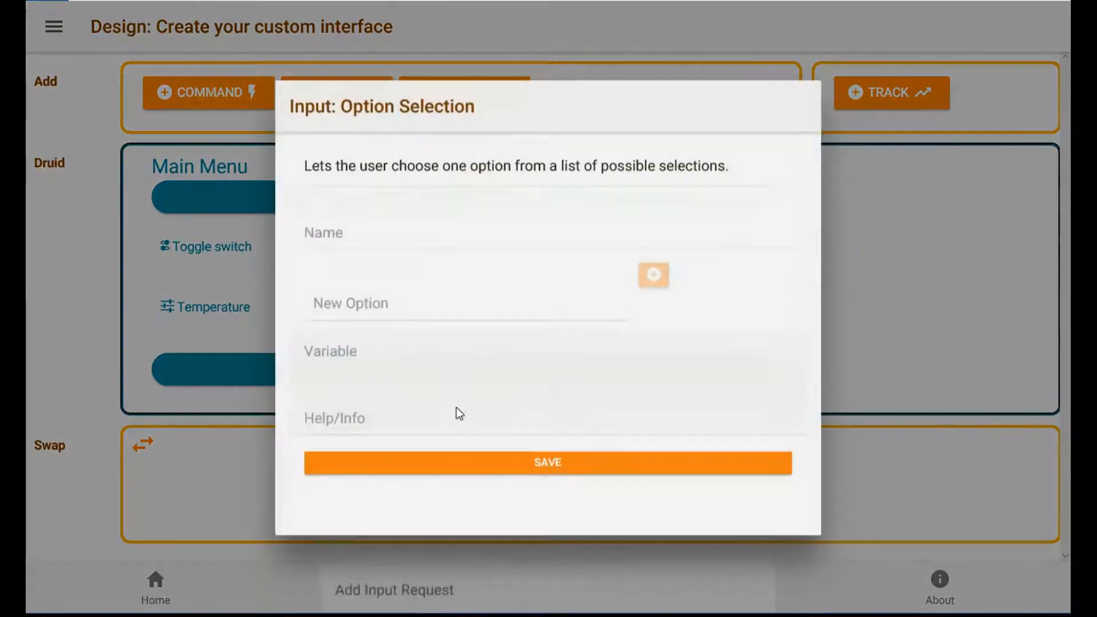
pyautogui.write('Lamp')
pyautogui.write('H')
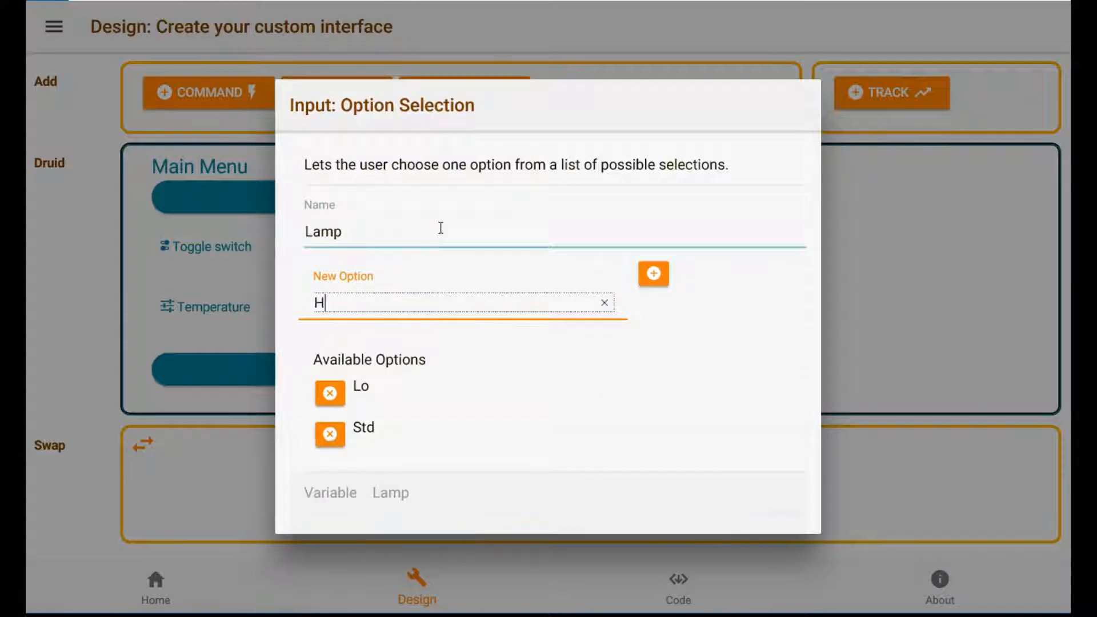
pyautogui.write('i')
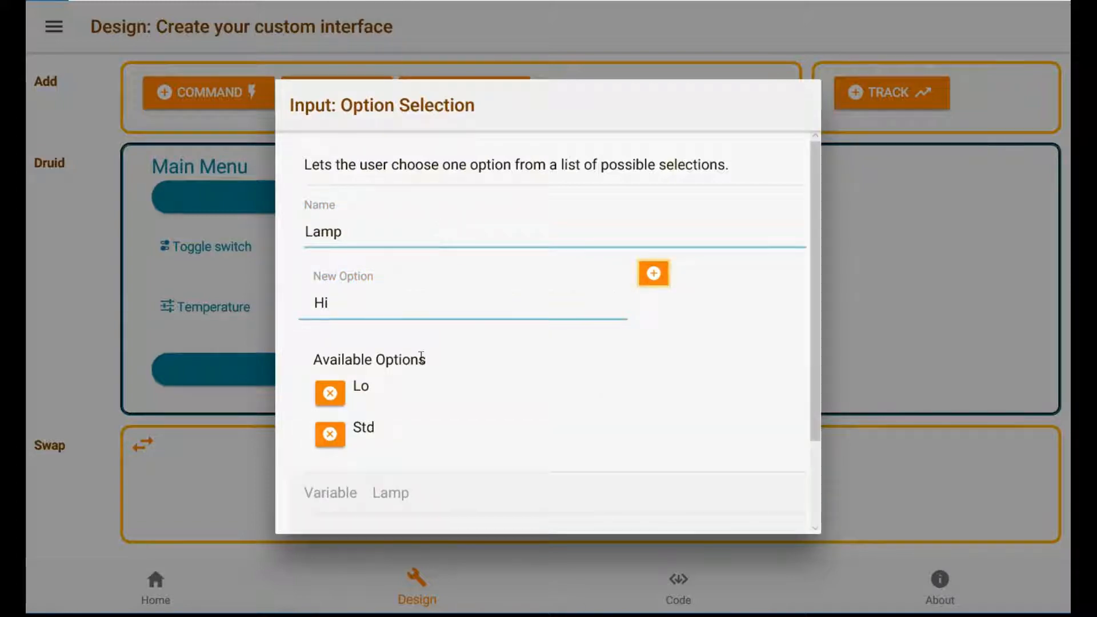
pyautogui.click(652, 273)
pyautogui.write('Heat')
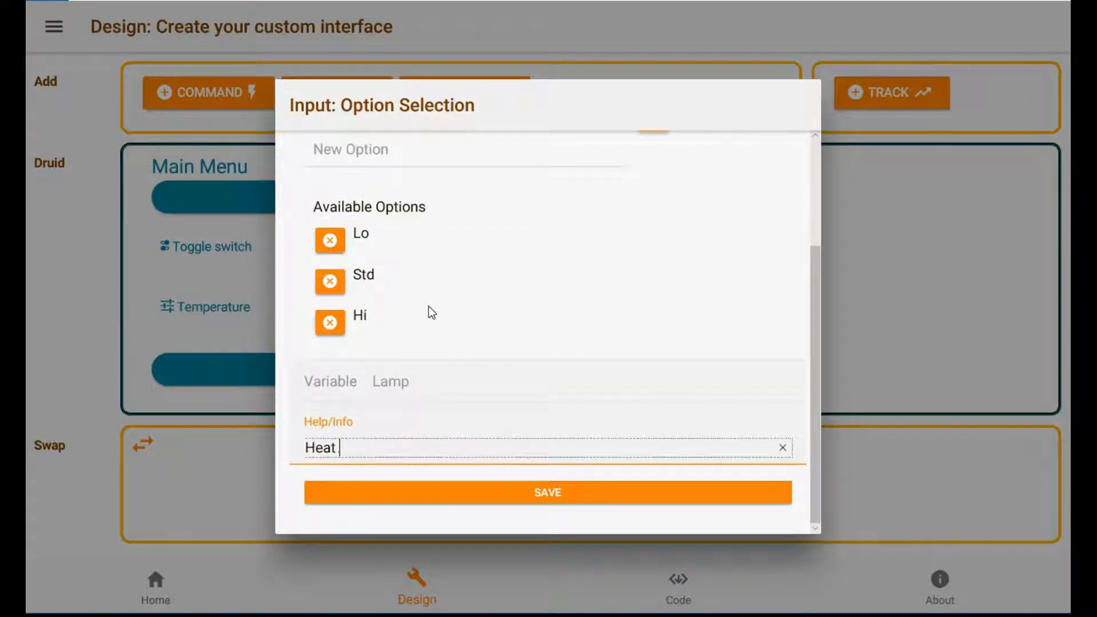
pyautogui.click(547, 492)
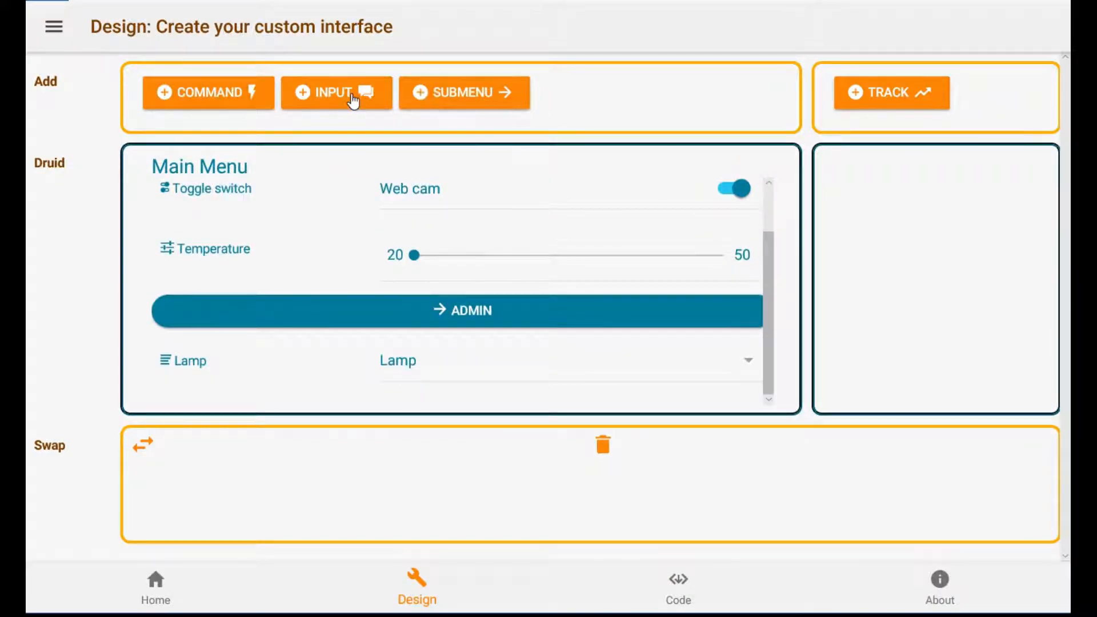
# - Start a new Select input on the main menu named 'Power'
pyautogui.click(336, 93)
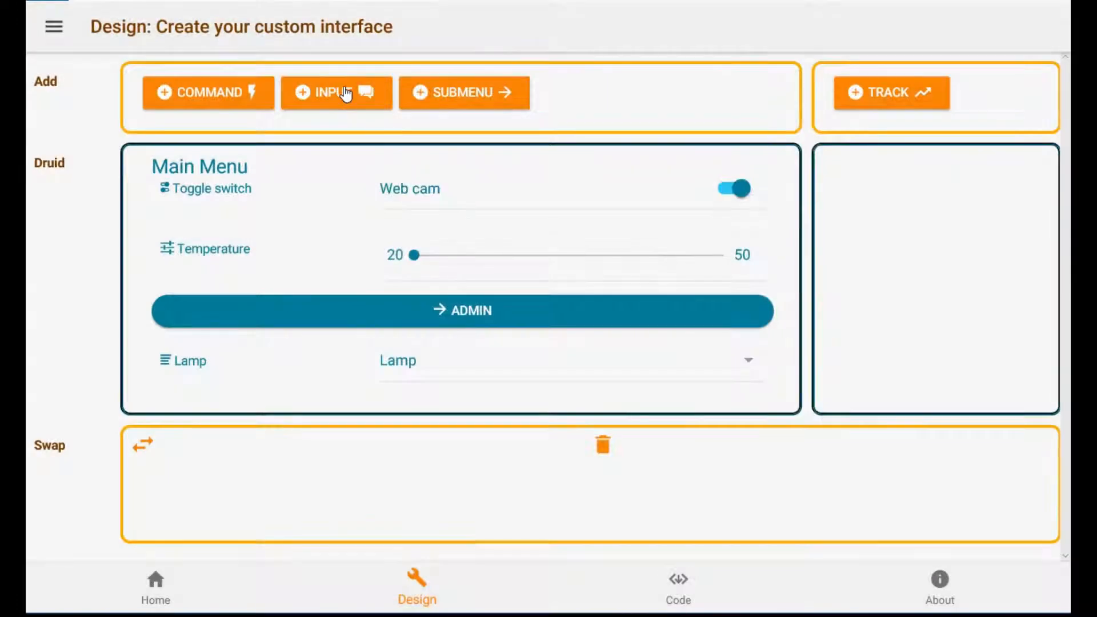
pyautogui.click(336, 92)
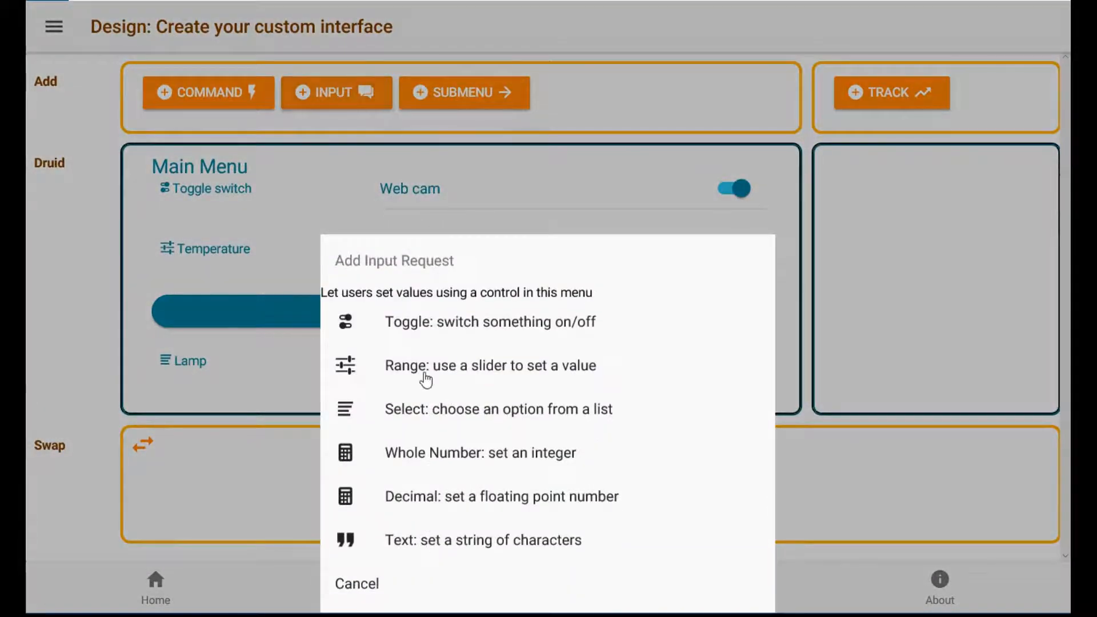
pyautogui.click(498, 409)
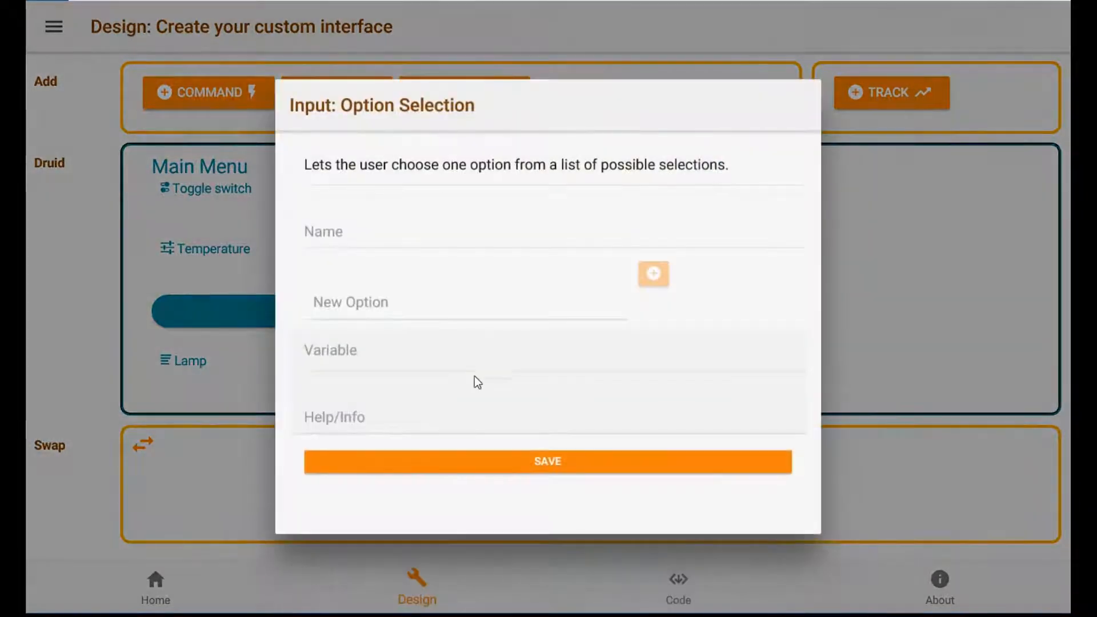
pyautogui.write('Pow')
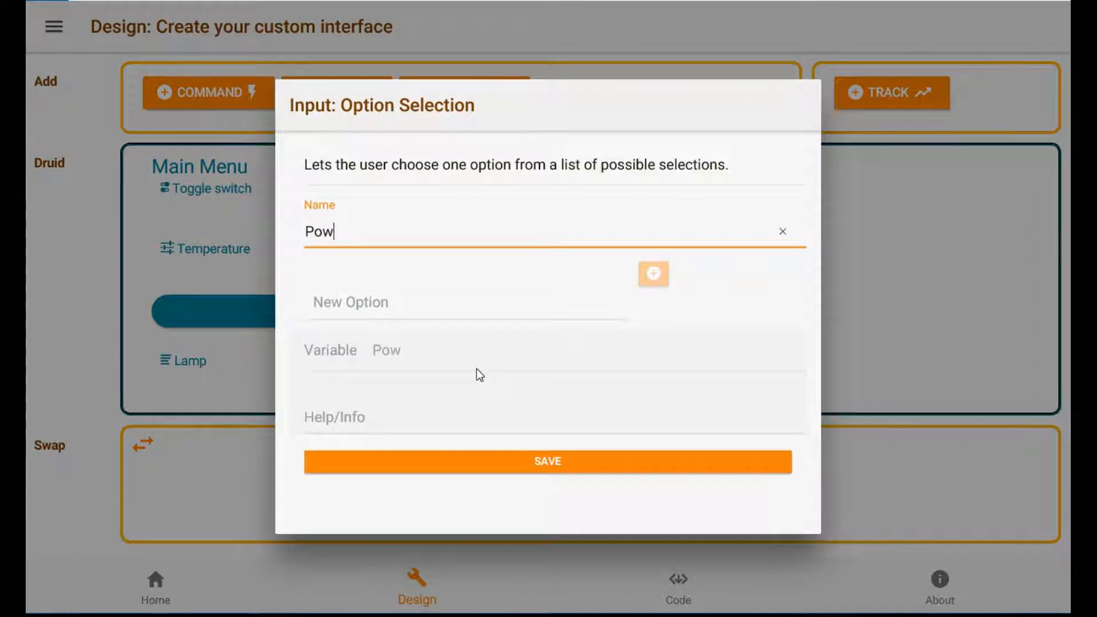
pyautogui.write('er')
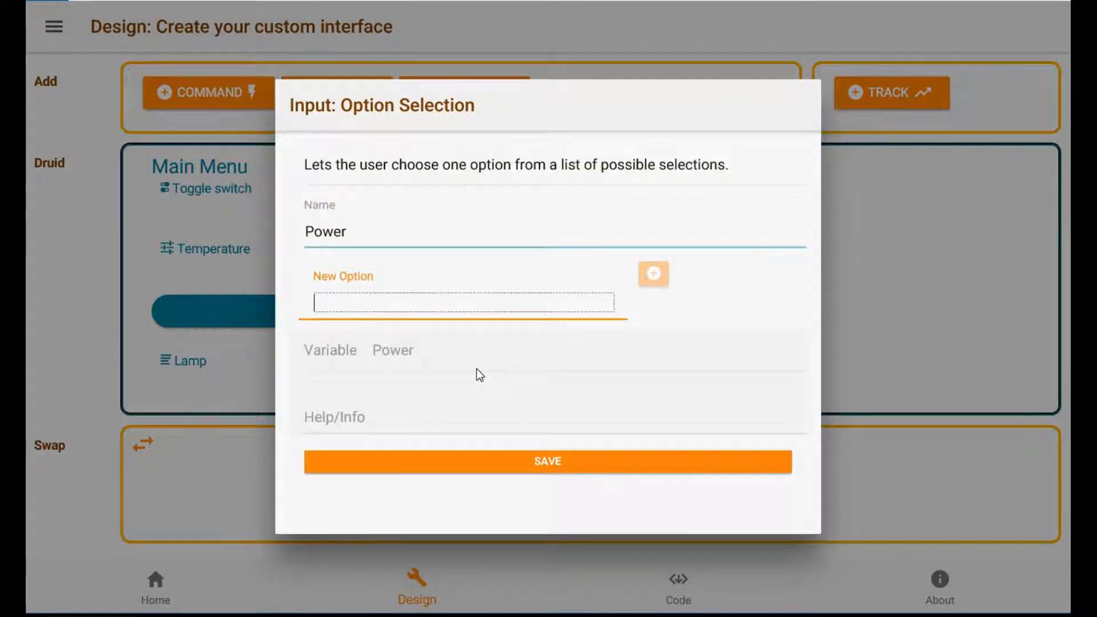
# - Give Power the options Off, Minimum, Weekends, Always, help 'Power Save', and save it
pyautogui.click(652, 273)
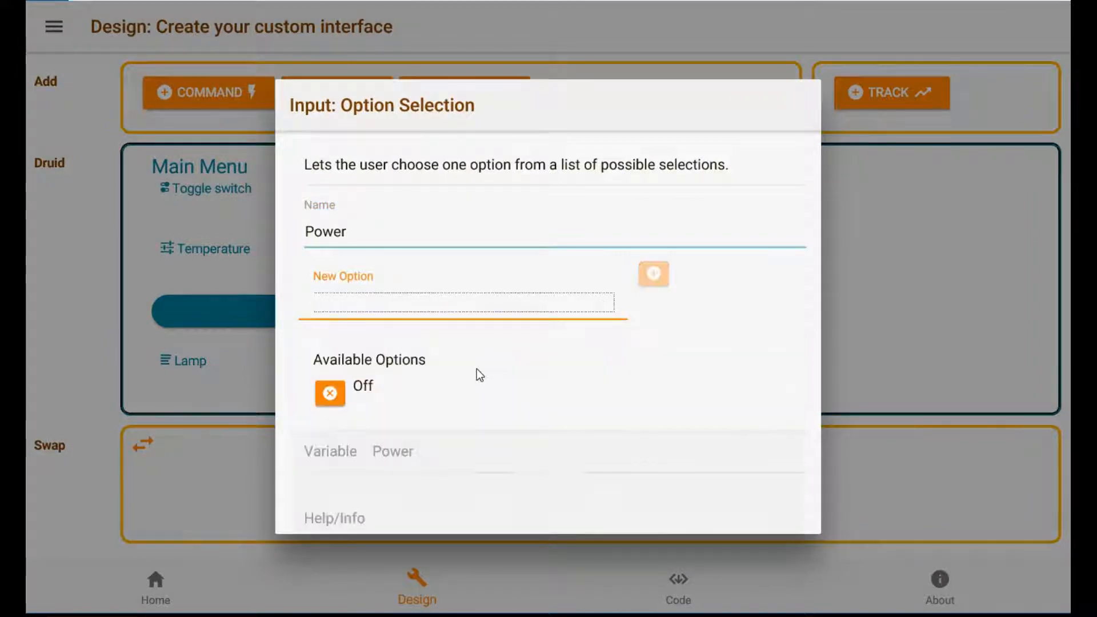
pyautogui.write('Minimum')
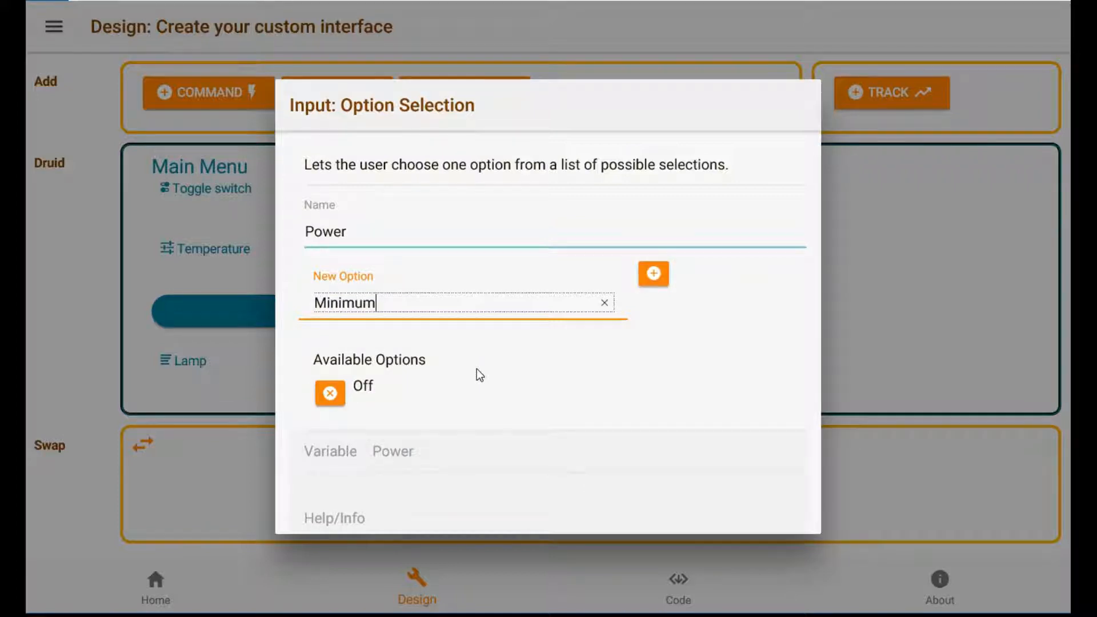
pyautogui.click(653, 273)
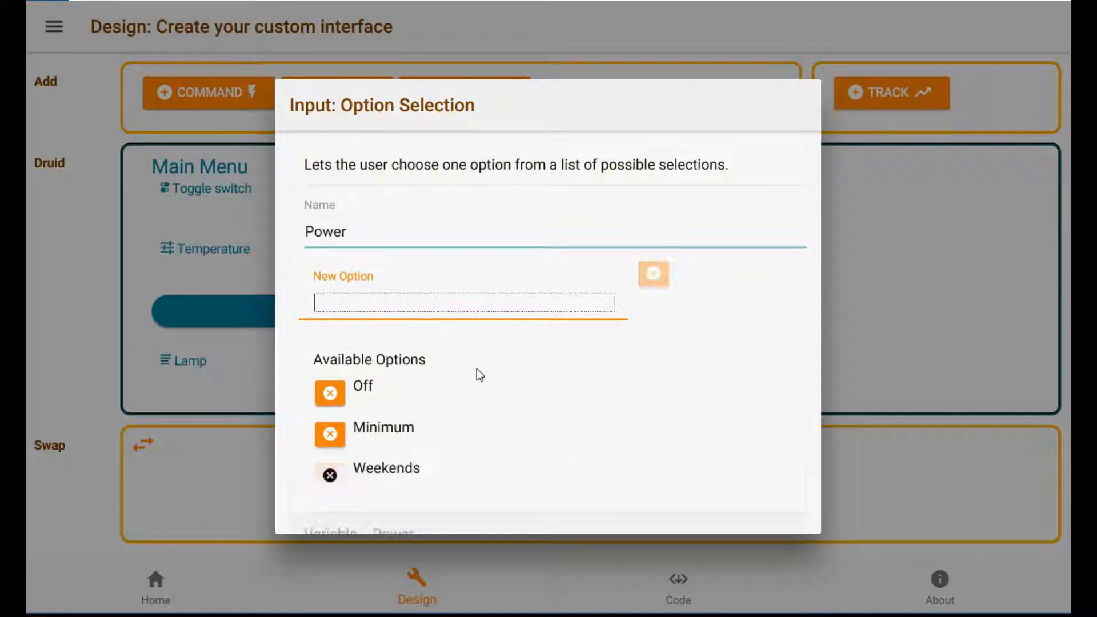
pyautogui.click(651, 273)
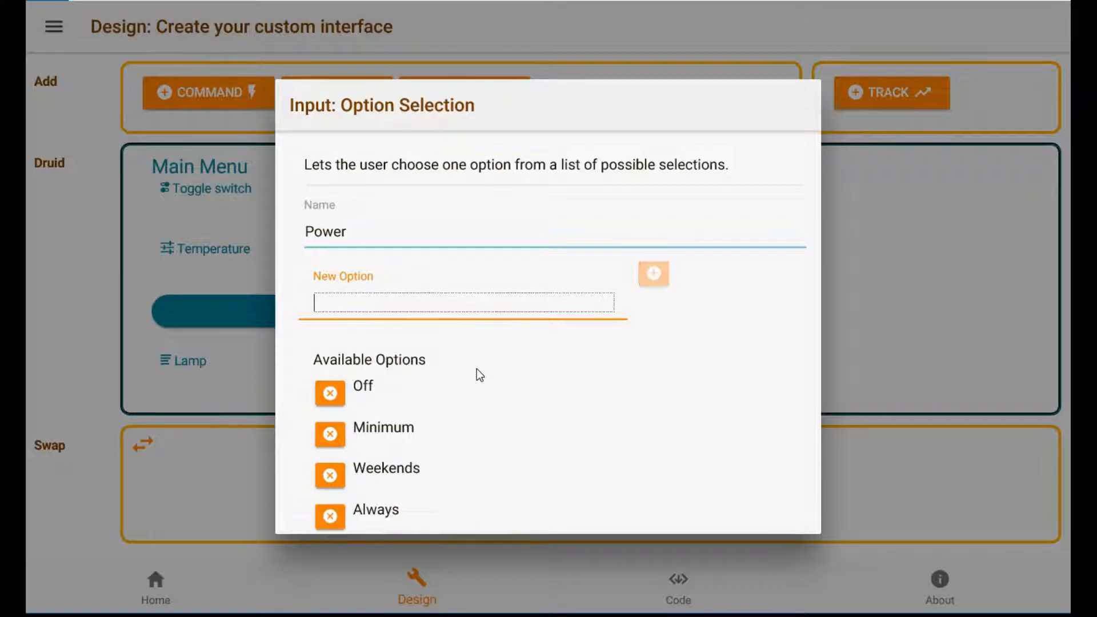
pyautogui.scroll(-3)
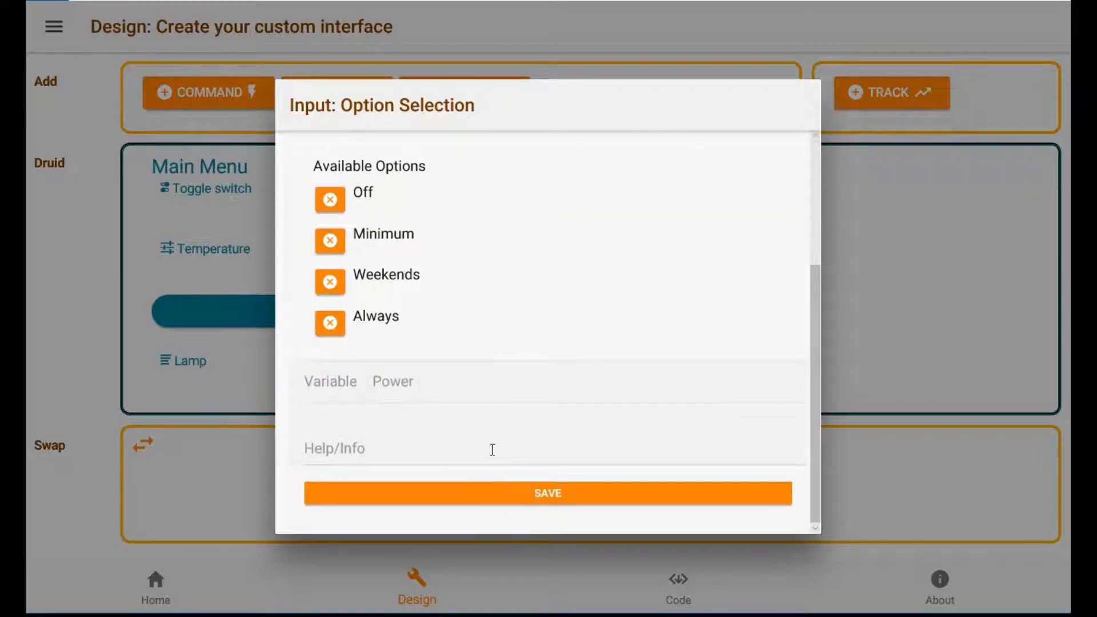
pyautogui.write('Power Save')
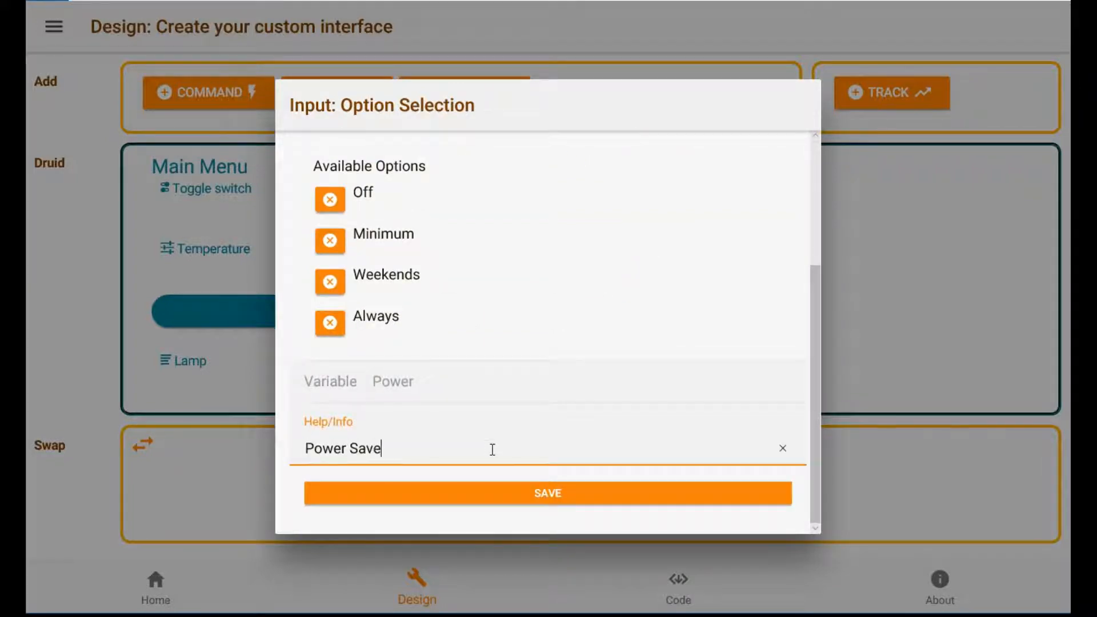
pyautogui.click(548, 493)
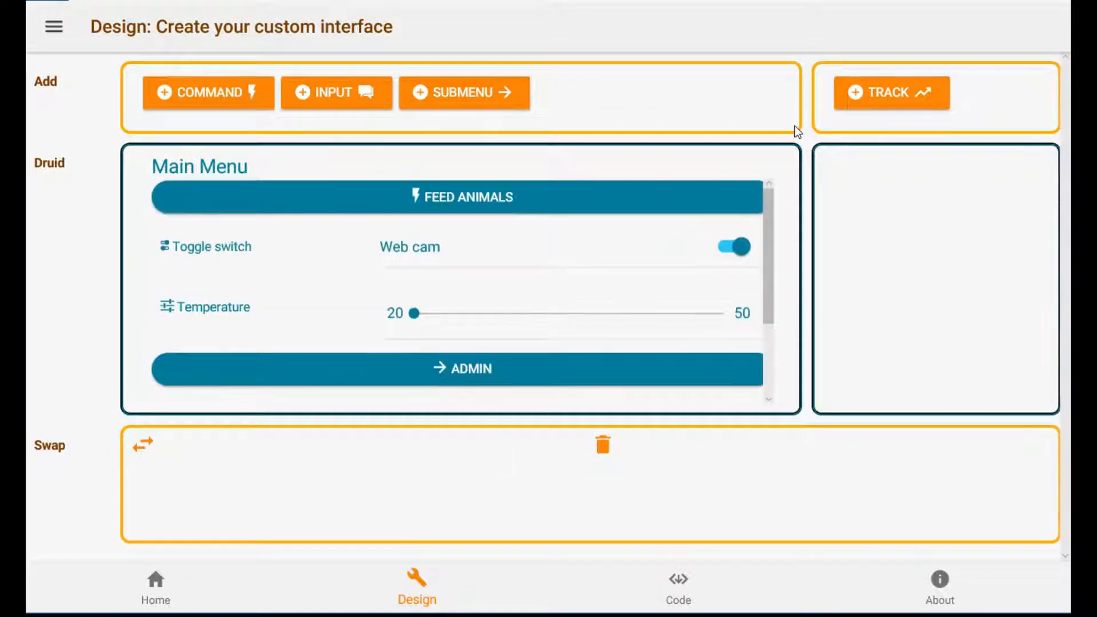
# - Track the Counter number and add a text tracker named 'Admin'
pyautogui.click(890, 92)
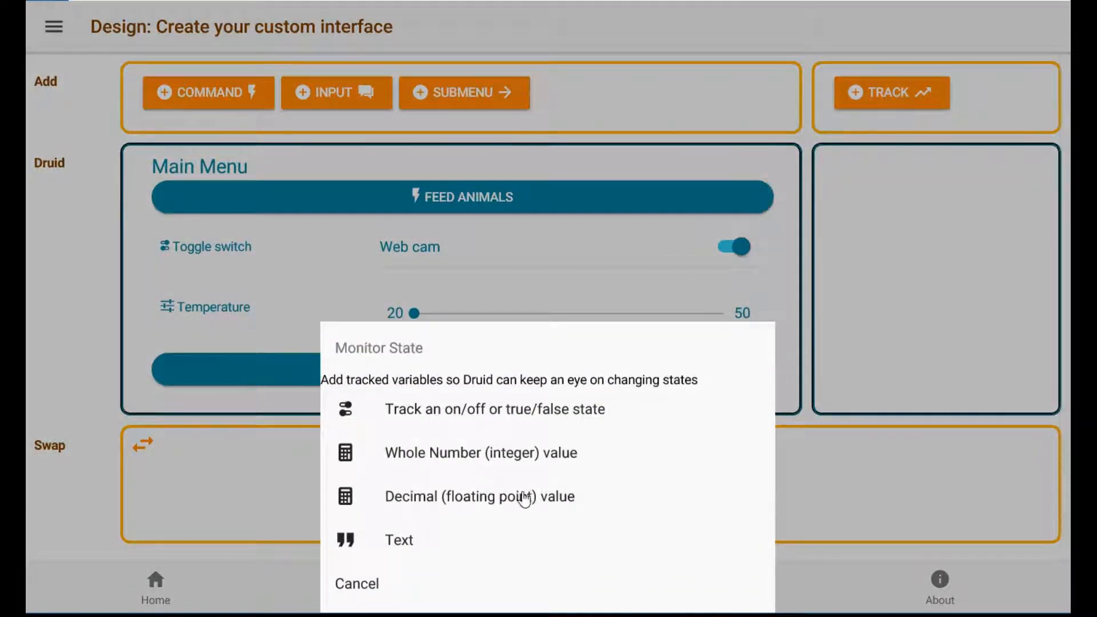
pyautogui.click(480, 453)
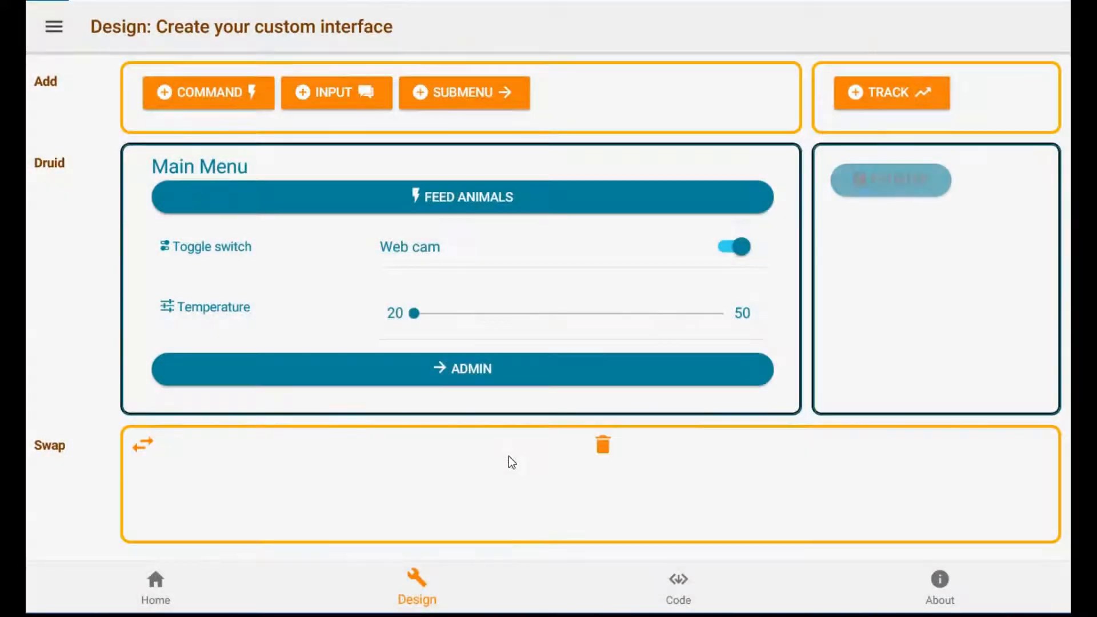
pyautogui.click(890, 93)
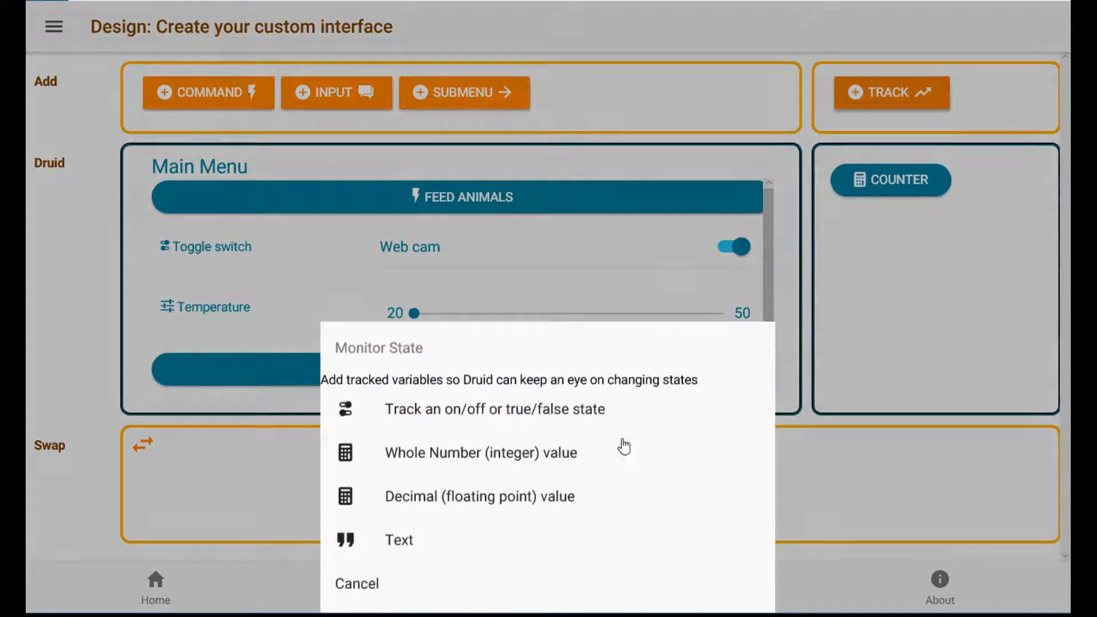
pyautogui.click(398, 539)
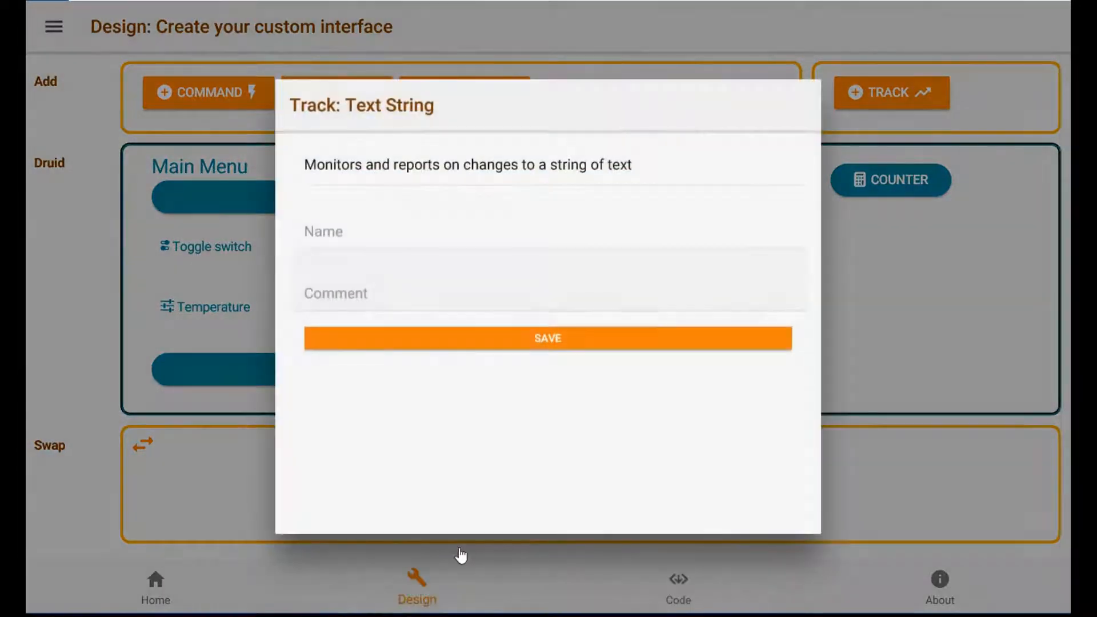
pyautogui.write('Admin')
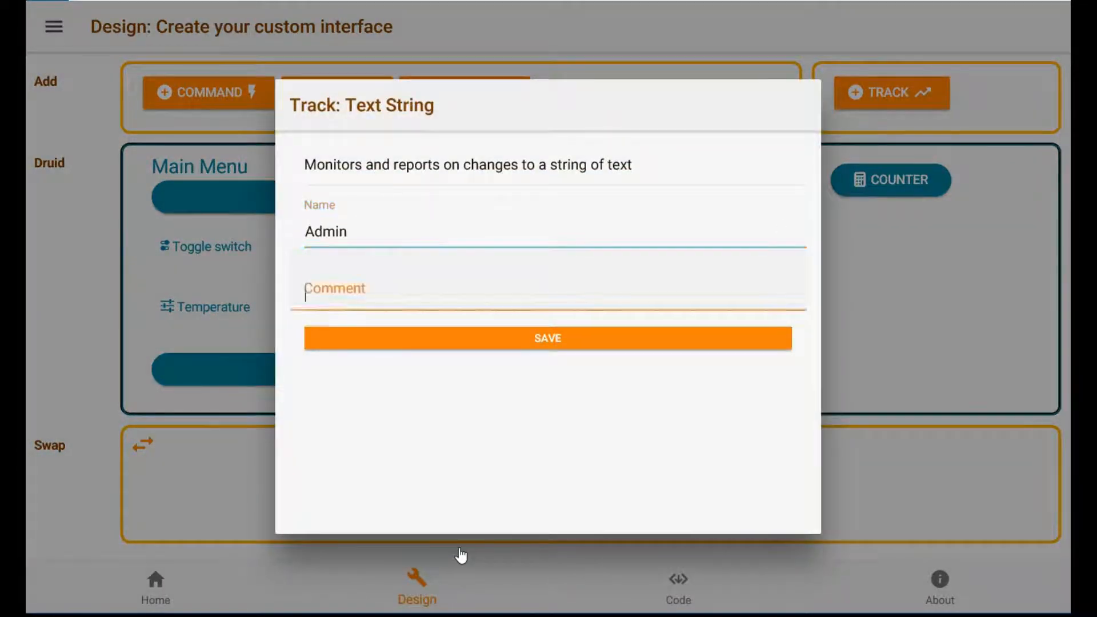
pyautogui.click(547, 338)
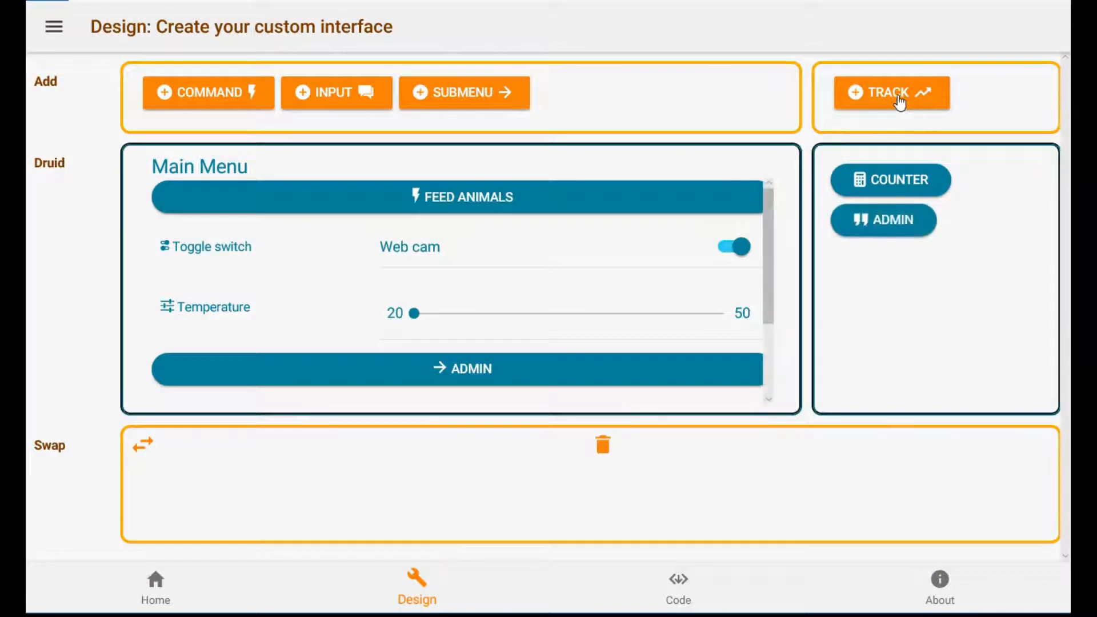
# - Add a floating-point tracker named 'Temp' and save it
pyautogui.click(890, 93)
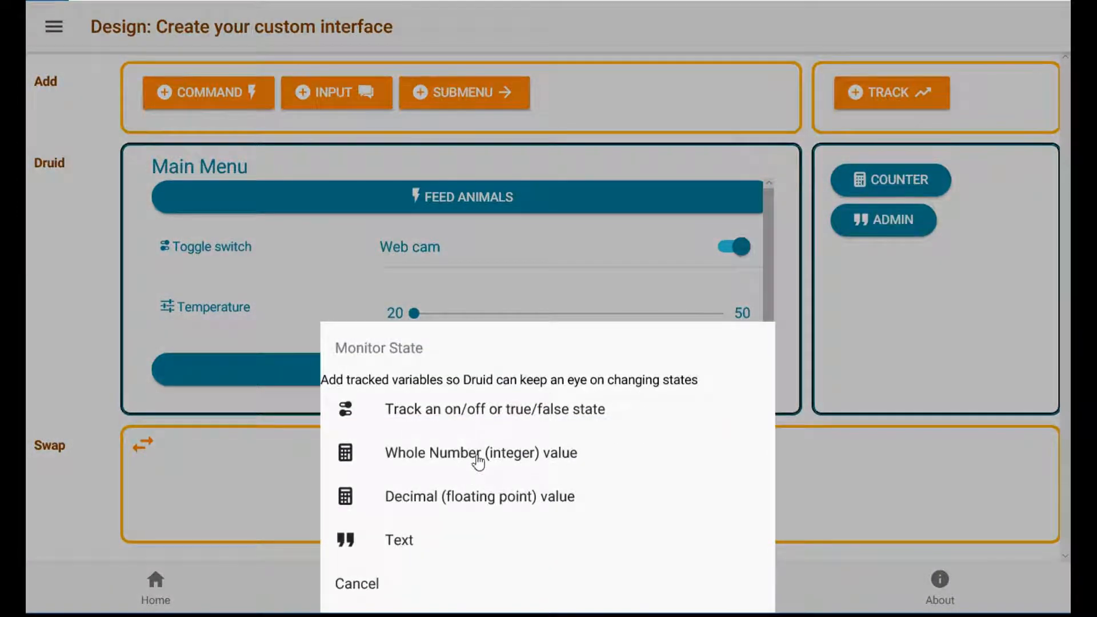
pyautogui.click(479, 496)
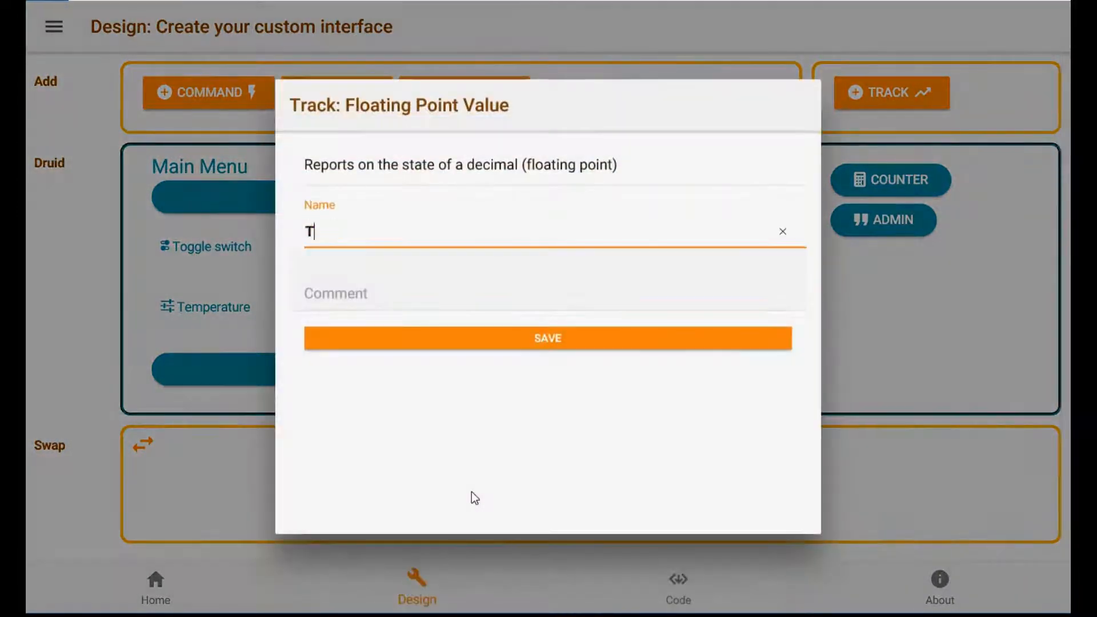
pyautogui.write('emp')
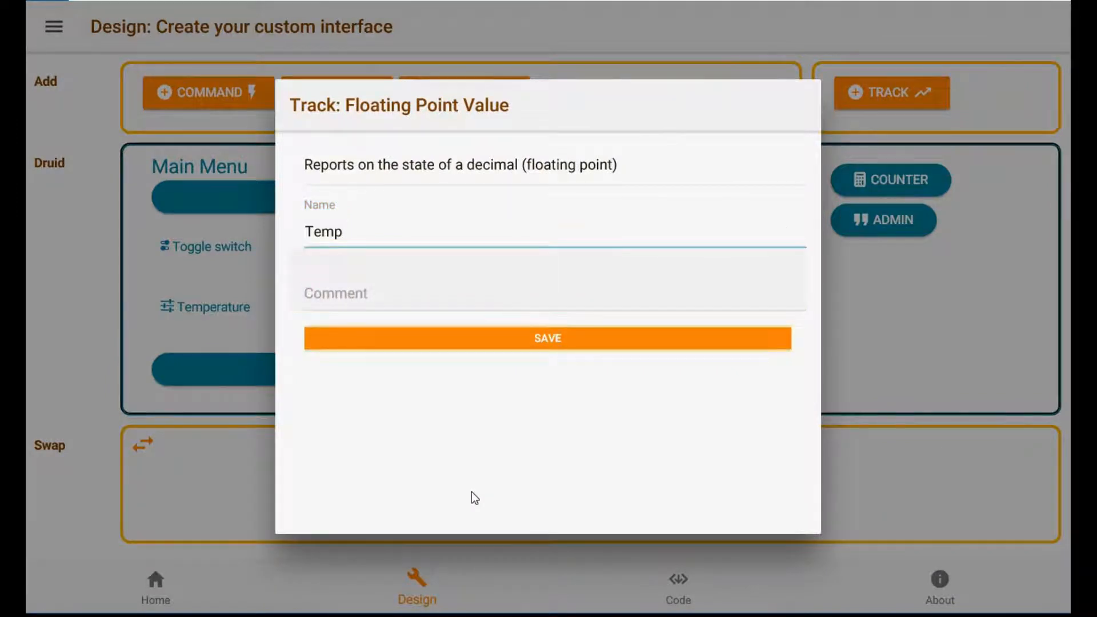
pyautogui.click(548, 339)
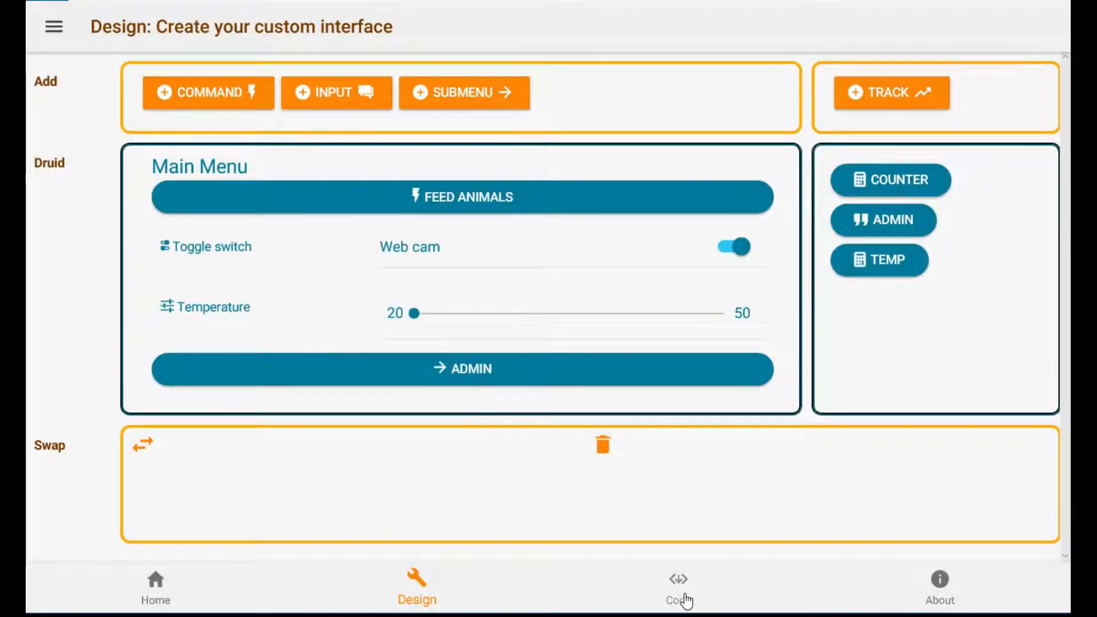
# - Go to the Code page and open the Heartbeat Function custom code editor
pyautogui.click(677, 587)
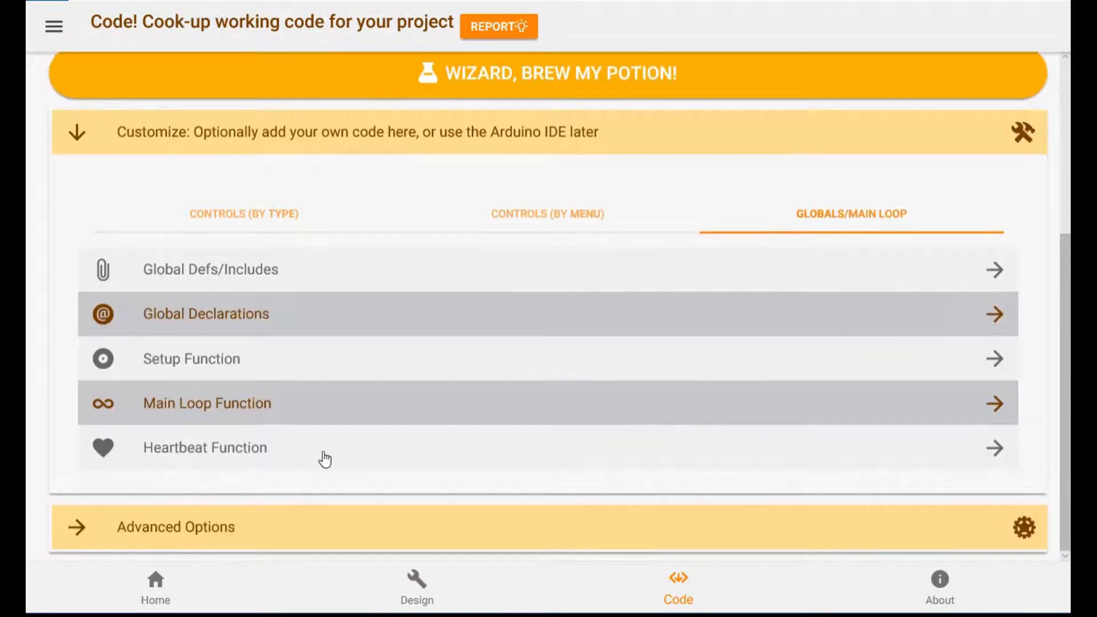
pyautogui.click(204, 448)
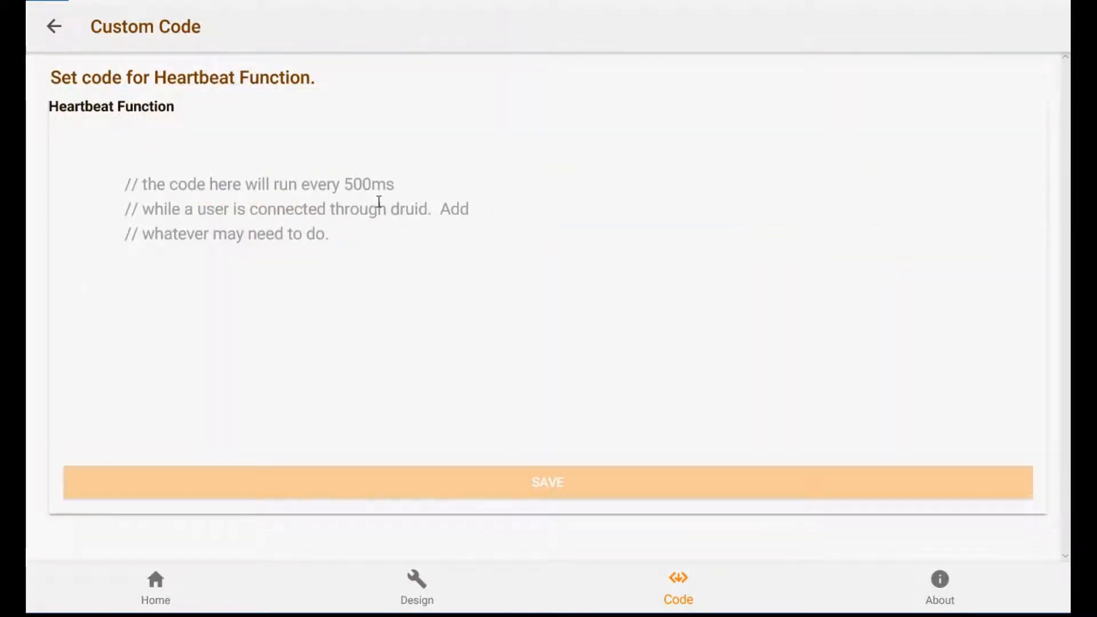
# - Write heartbeat code cycling MyTracked.Counter modulo 40 and setting MyTracked.Admin = MyInputs.Name
pyautogui.write('MyTracked.Counter =')
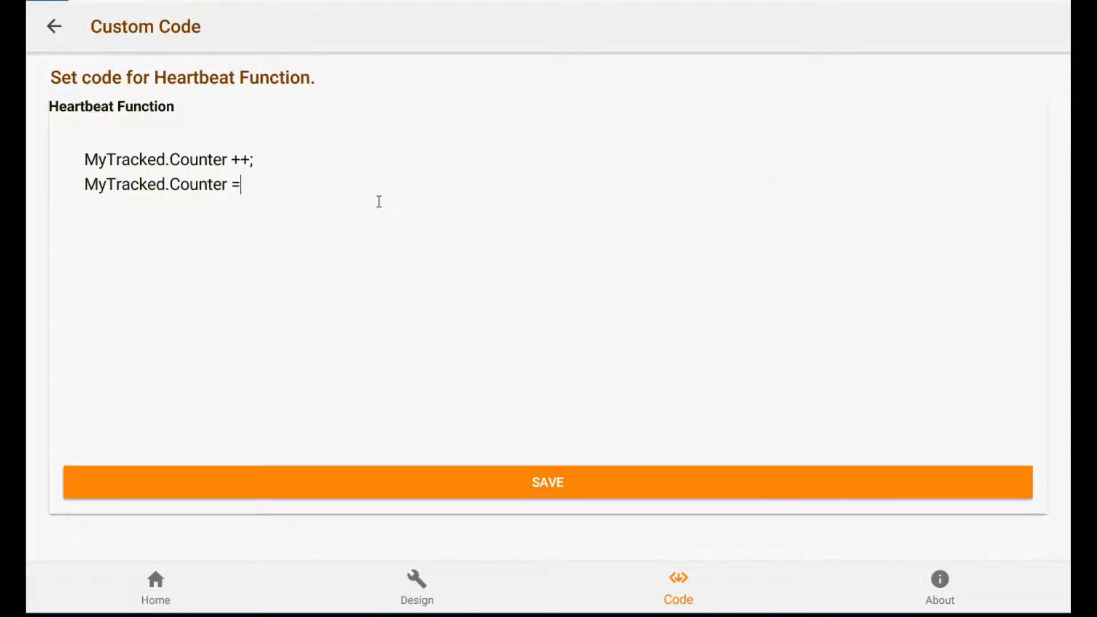
pyautogui.write('MyTr')
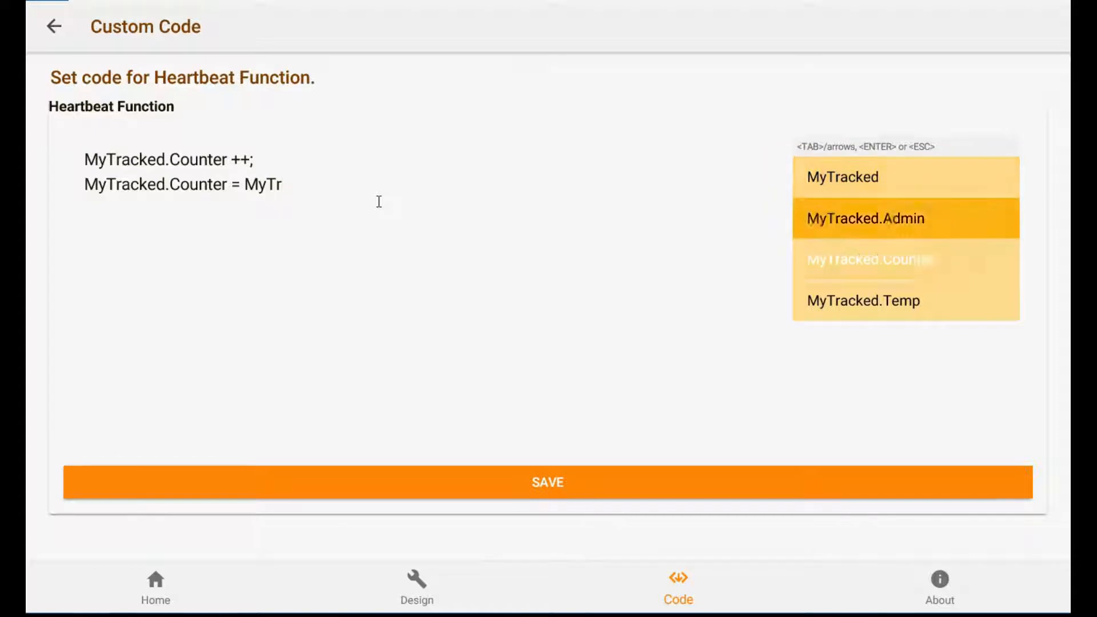
pyautogui.click(871, 259)
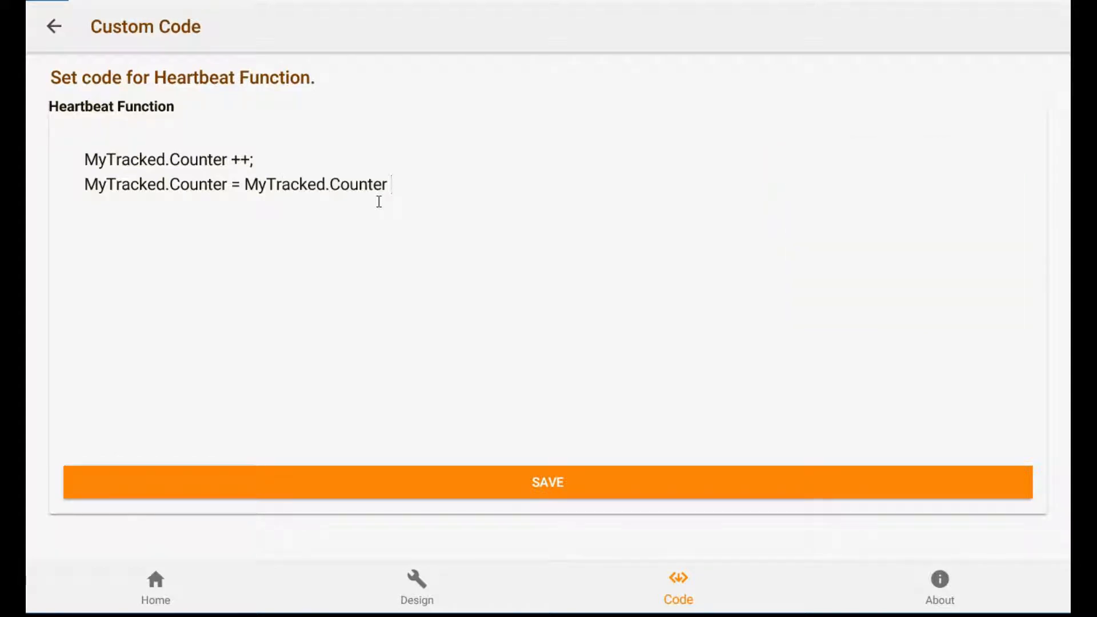
pyautogui.write('% 40;')
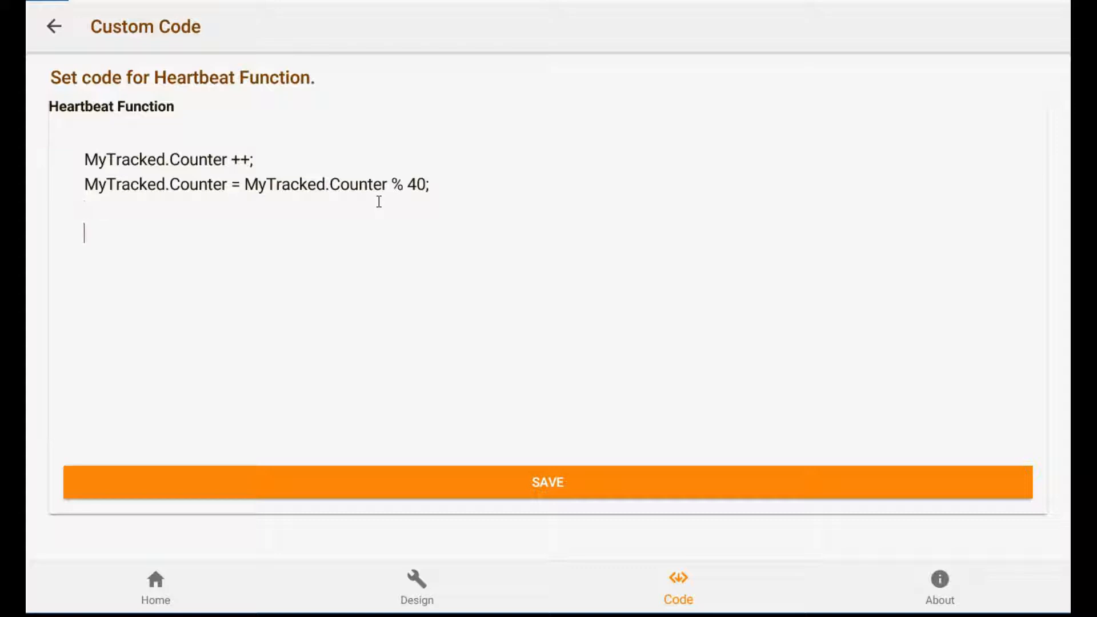
pyautogui.write('MyTrac')
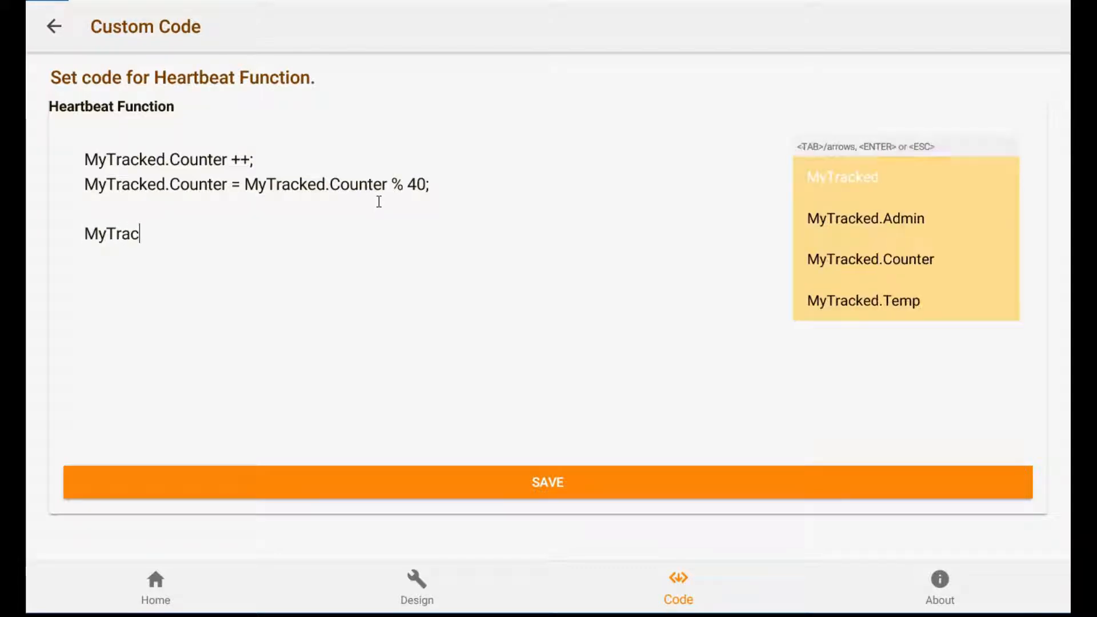
pyautogui.click(865, 218)
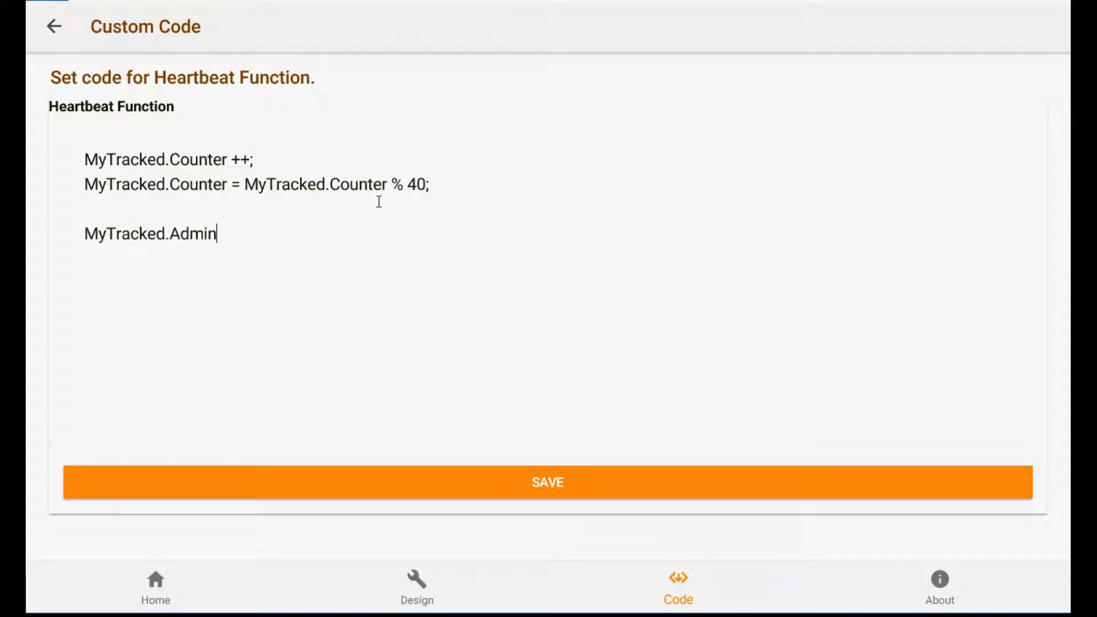
pyautogui.write('= My')
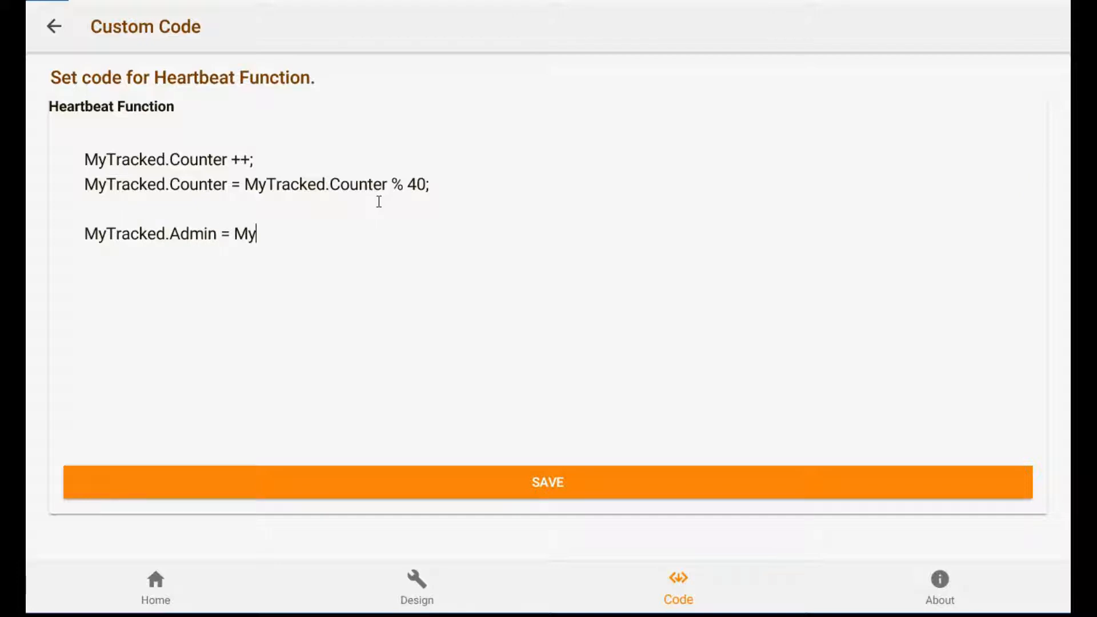
pyautogui.write('I')
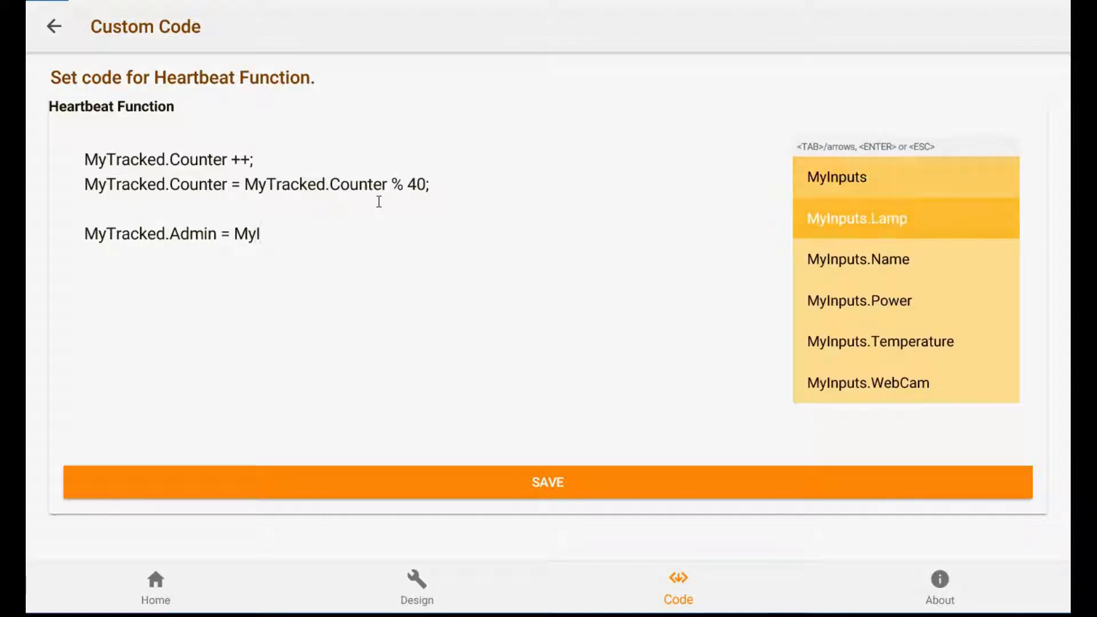
pyautogui.click(859, 259)
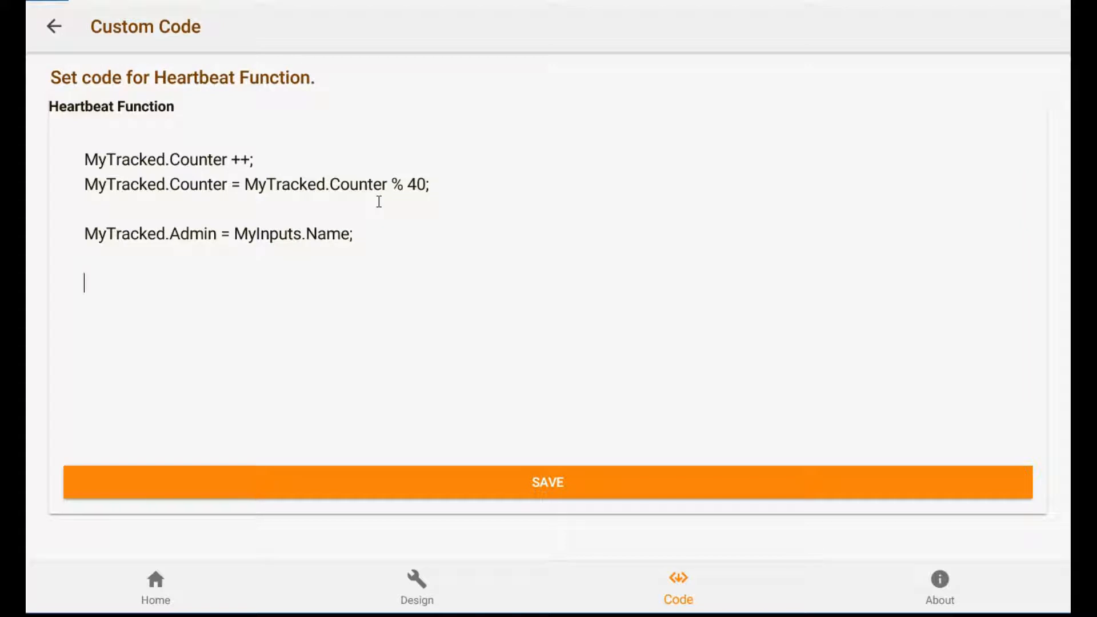
# - Set MyTracked.Temp = MyInputs.Temperature + random(10); in the heartbeat code
pyautogui.write('MyT')
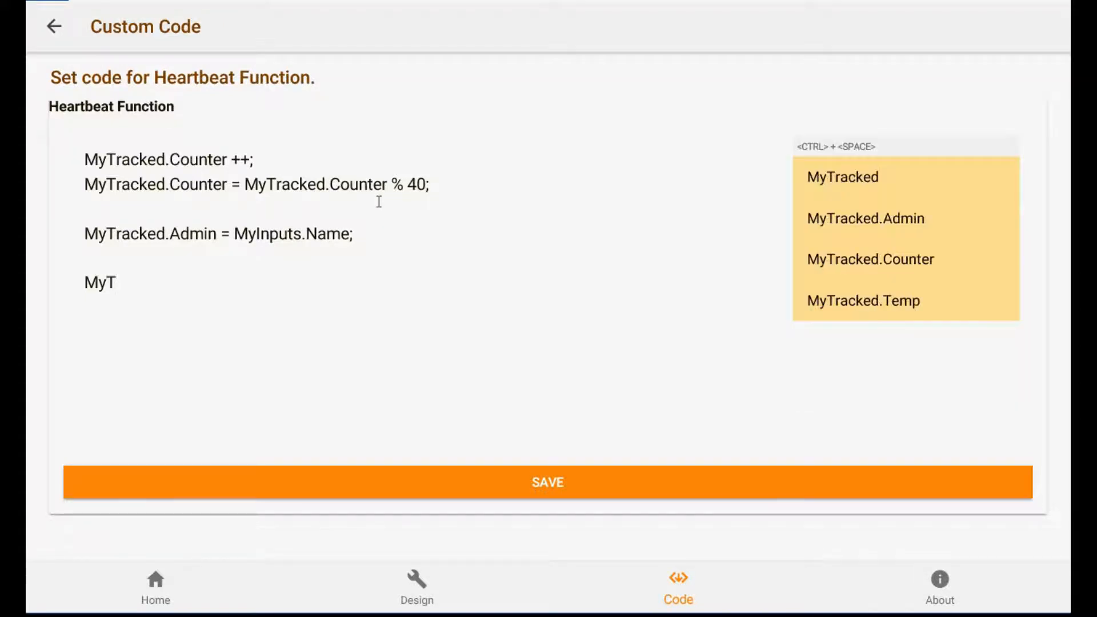
pyautogui.click(864, 301)
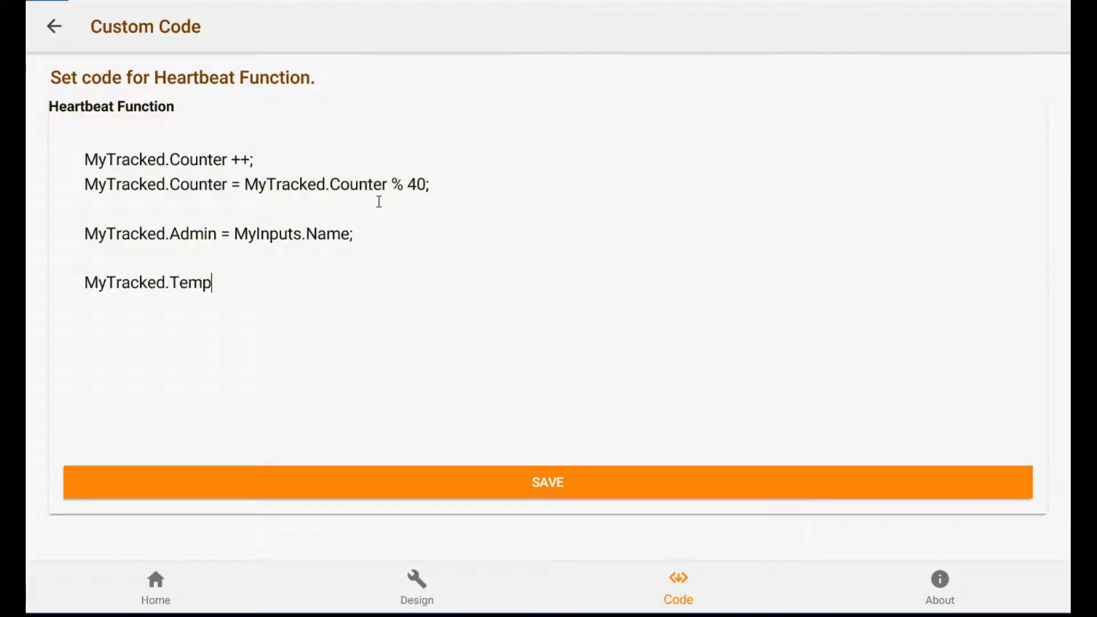
pyautogui.write('=')
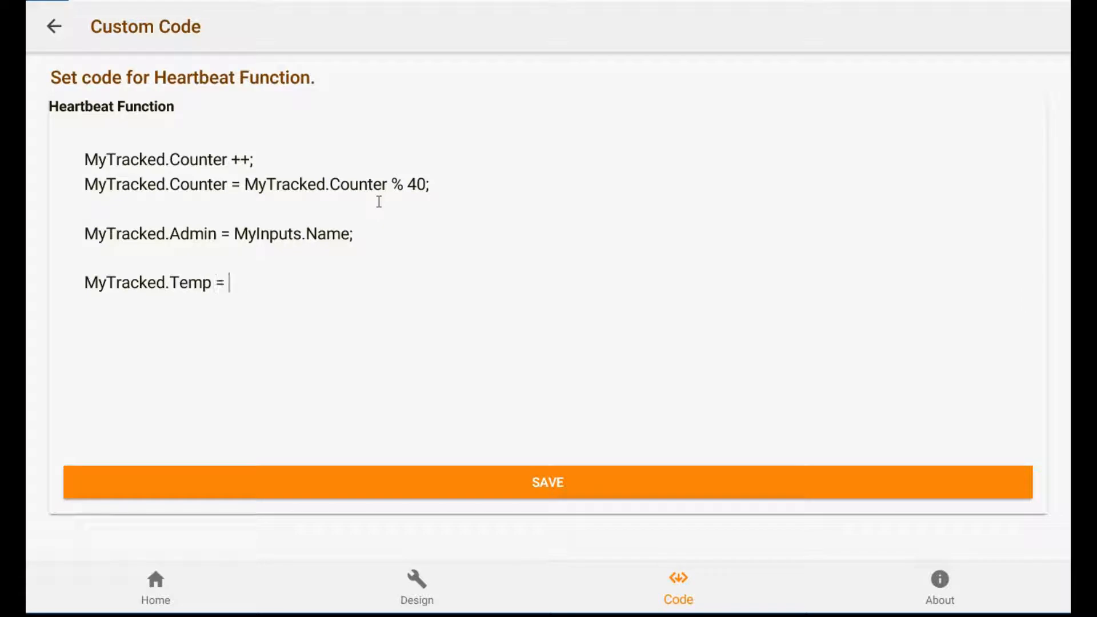
pyautogui.write('MyIn')
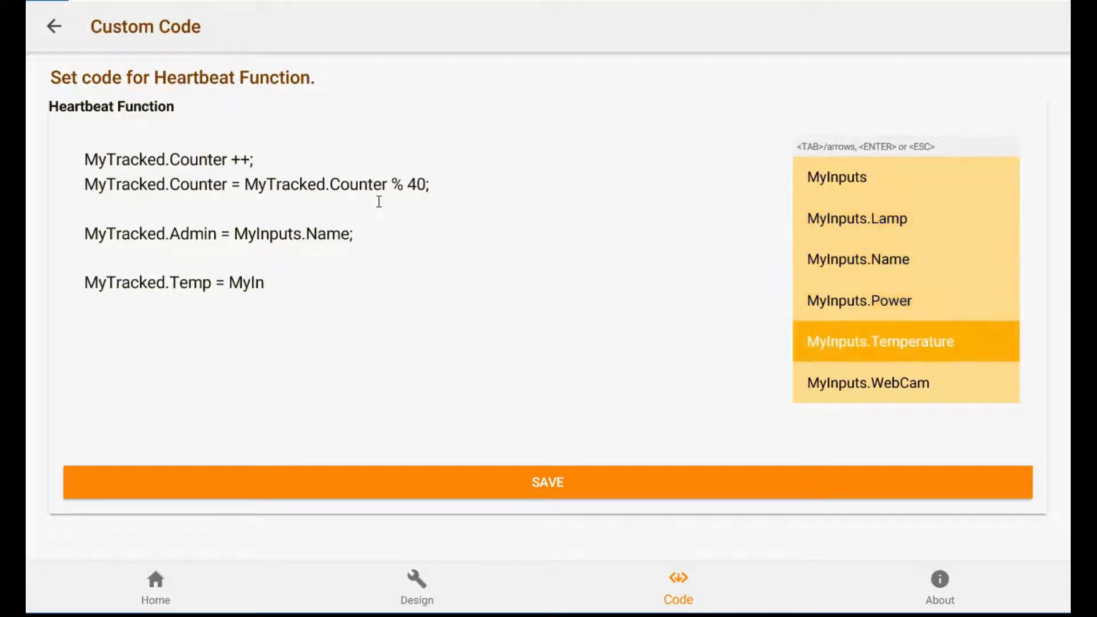
pyautogui.write('puts.Temperature + random(2,')
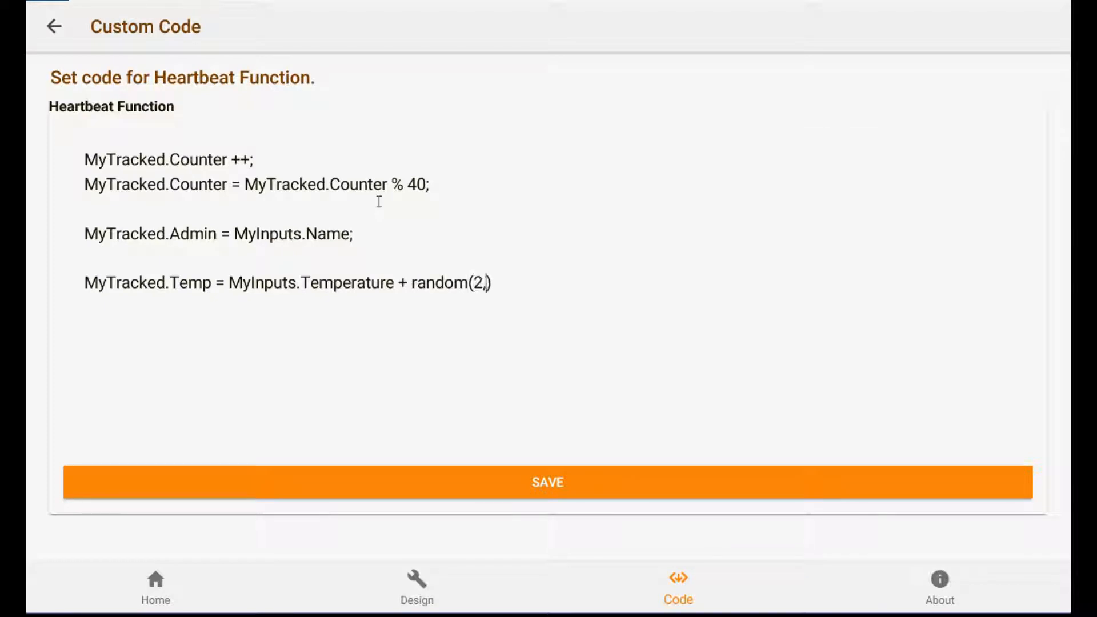
pyautogui.write('10);')
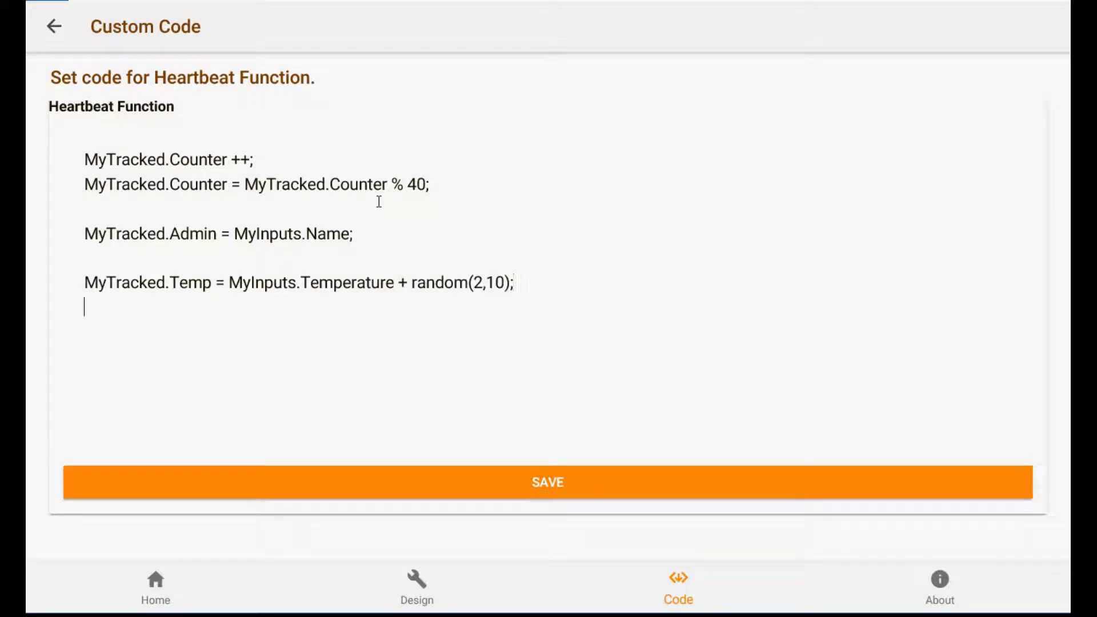
# - Save the Heartbeat Function code and return to the code generation page
pyautogui.click(547, 482)
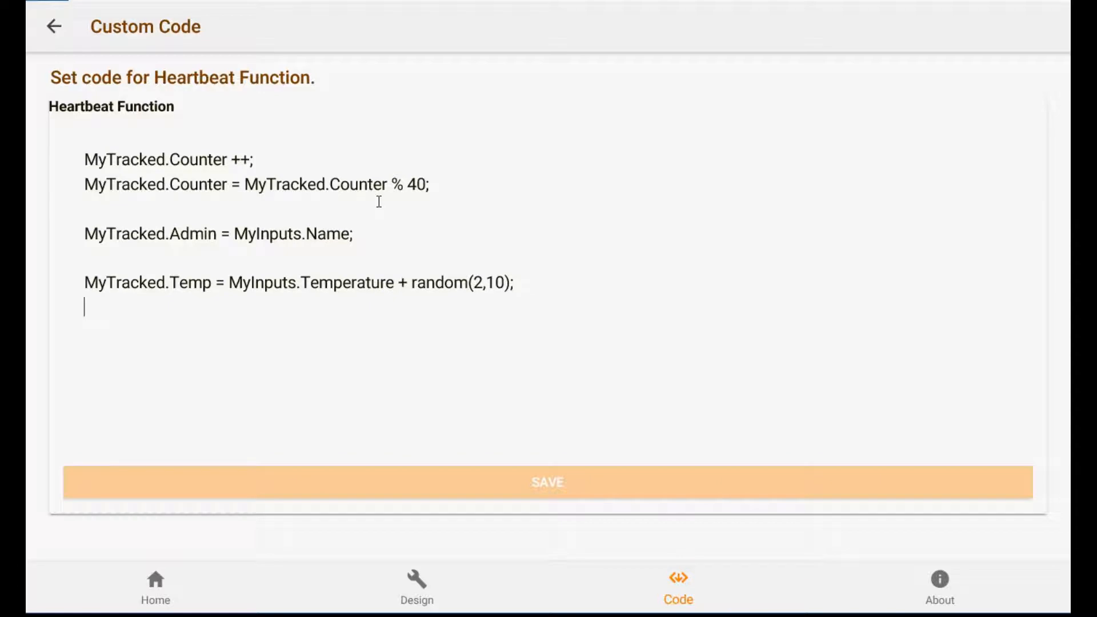
pyautogui.click(54, 26)
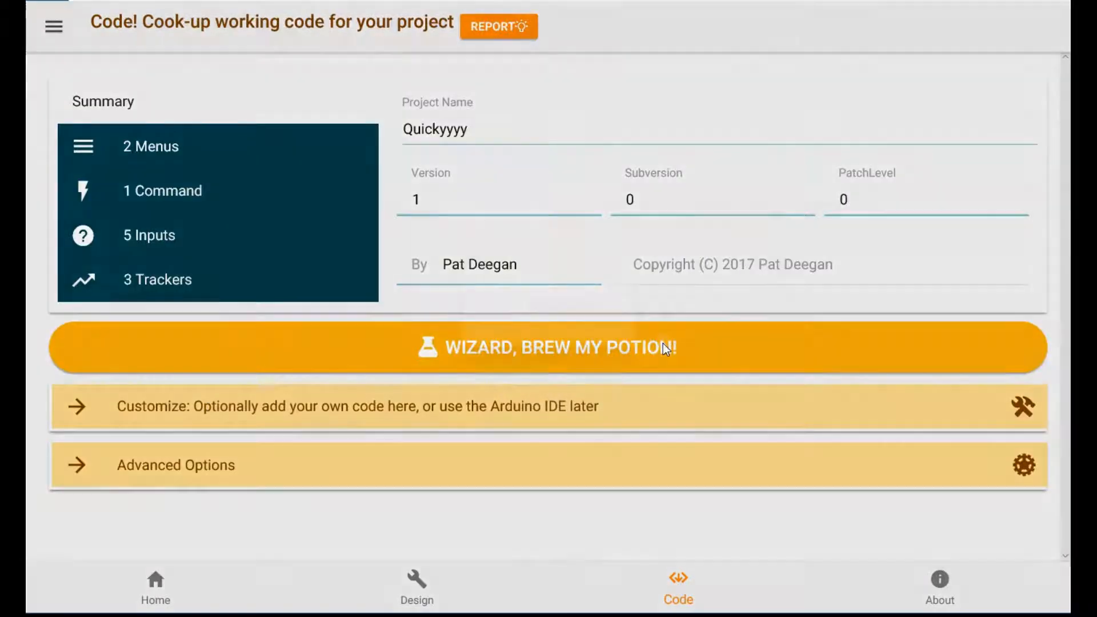
# - Brew the Quickyyyy project, review its all-passing report, and download the zip
pyautogui.click(542, 347)
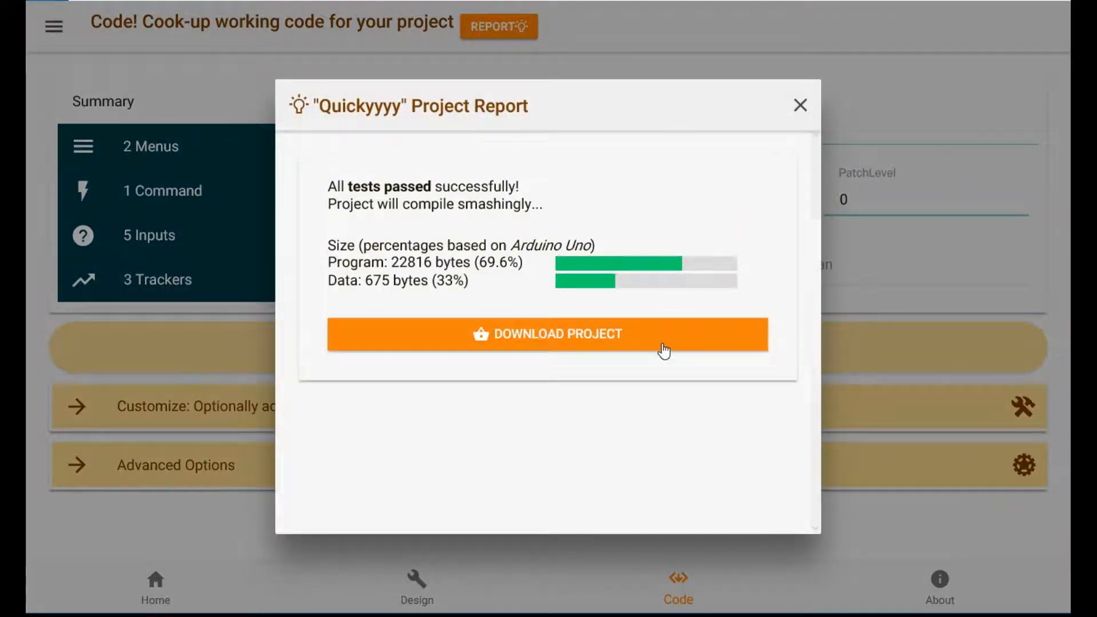
pyautogui.click(547, 333)
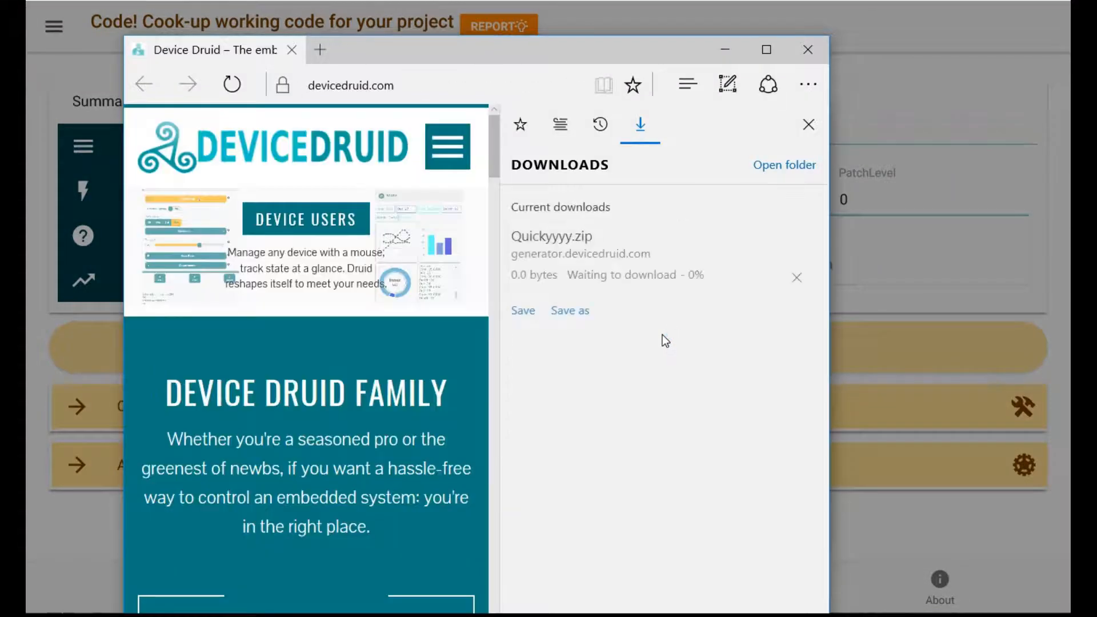
pyautogui.moveTo(569, 311)
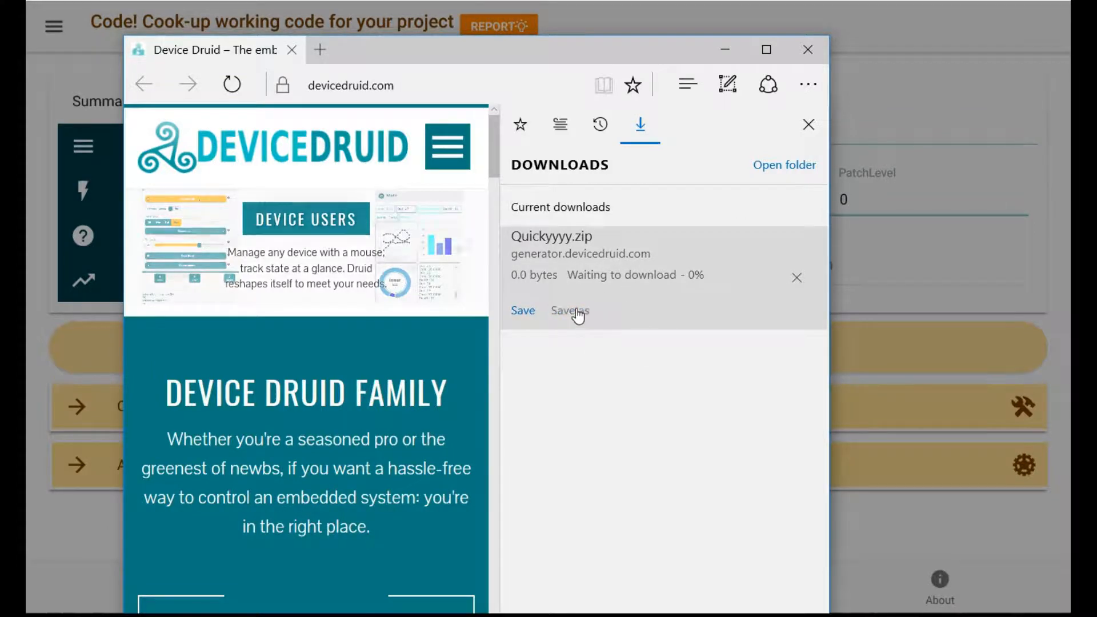
# - Save Quickyyyy.zip from the Edge Downloads pane into the Downloads folder
pyautogui.click(569, 311)
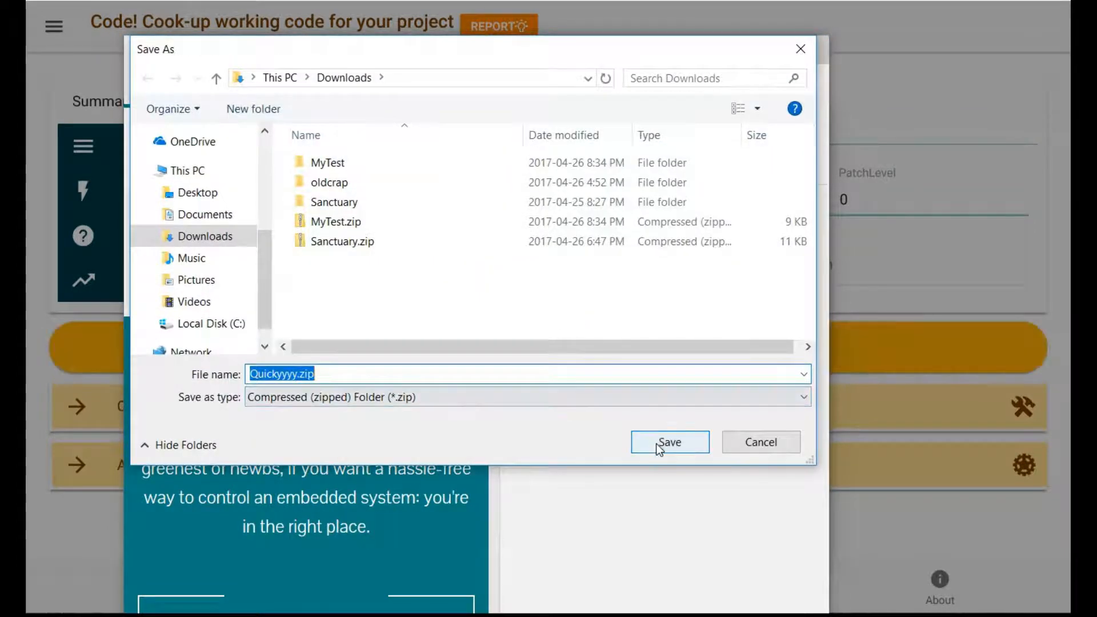
pyautogui.click(668, 441)
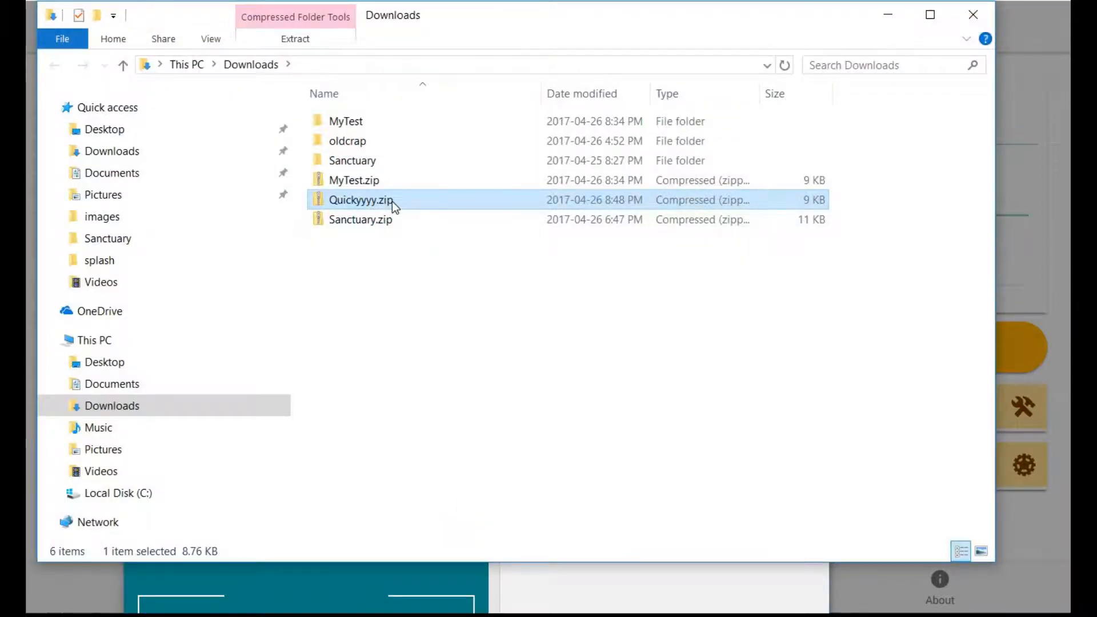
# - Extract Quickyyyy.zip and launch Quickyyyy.ino from the extracted Quickyyyy folder
pyautogui.click(295, 39)
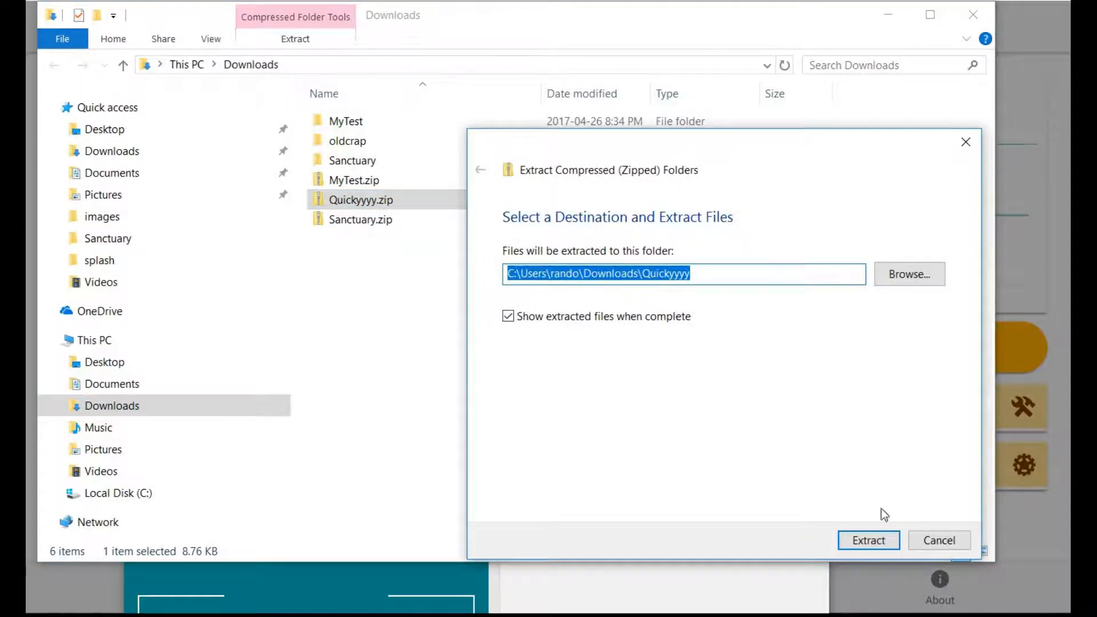
pyautogui.click(869, 541)
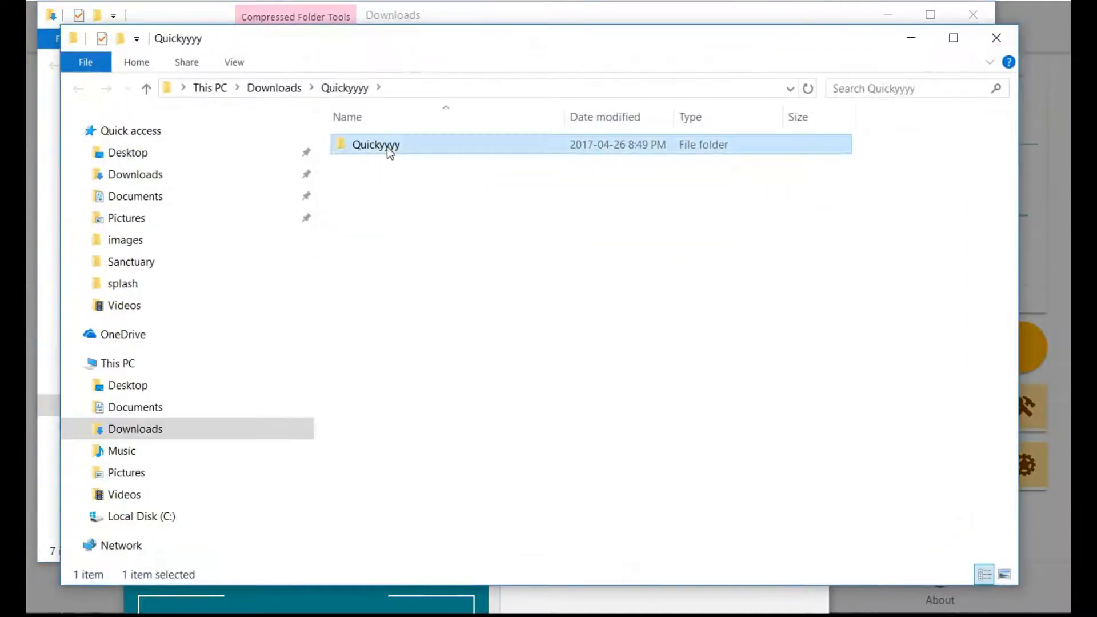
pyautogui.doubleClick(376, 144)
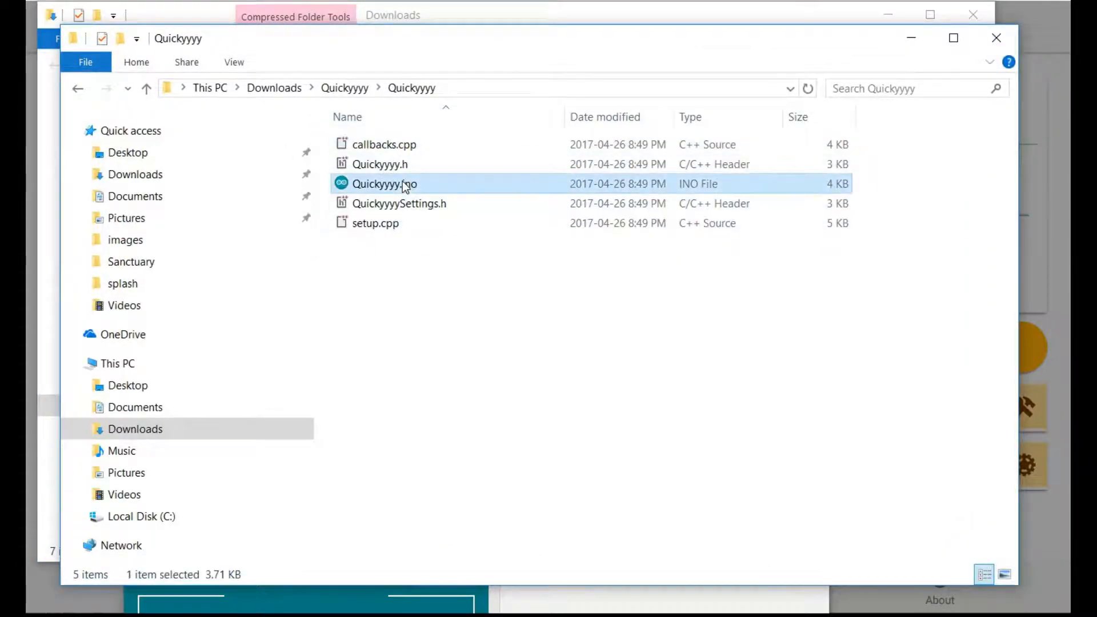
pyautogui.doubleClick(384, 182)
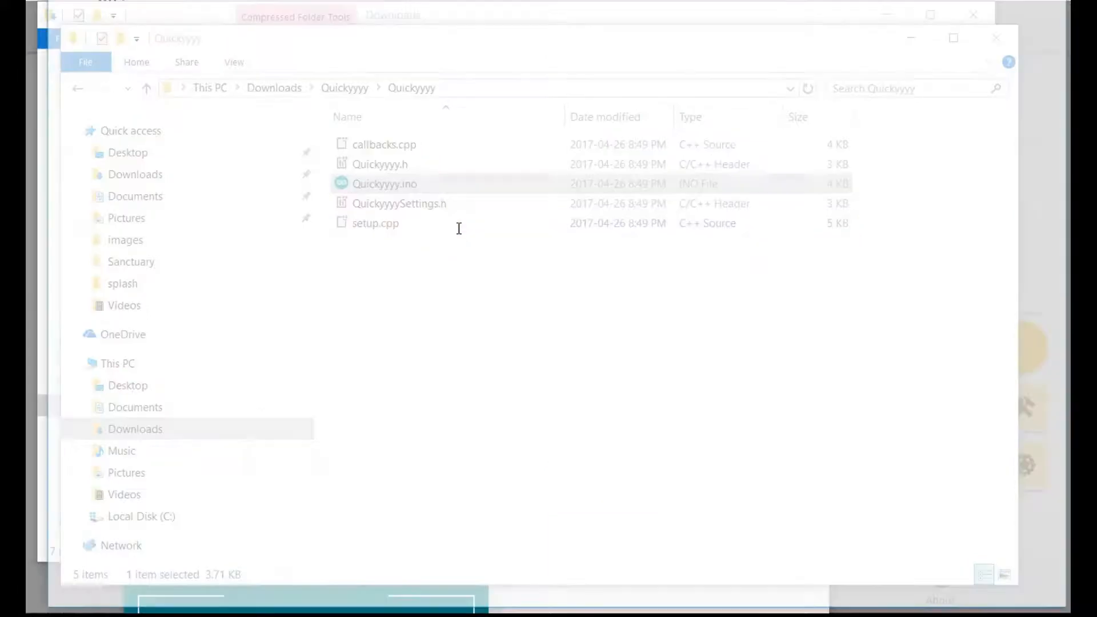
# - Upload the Quickyyyy sketch to the board and review callbacks.cpp down to CustomHeartbeatCode
pyautogui.doubleClick(384, 182)
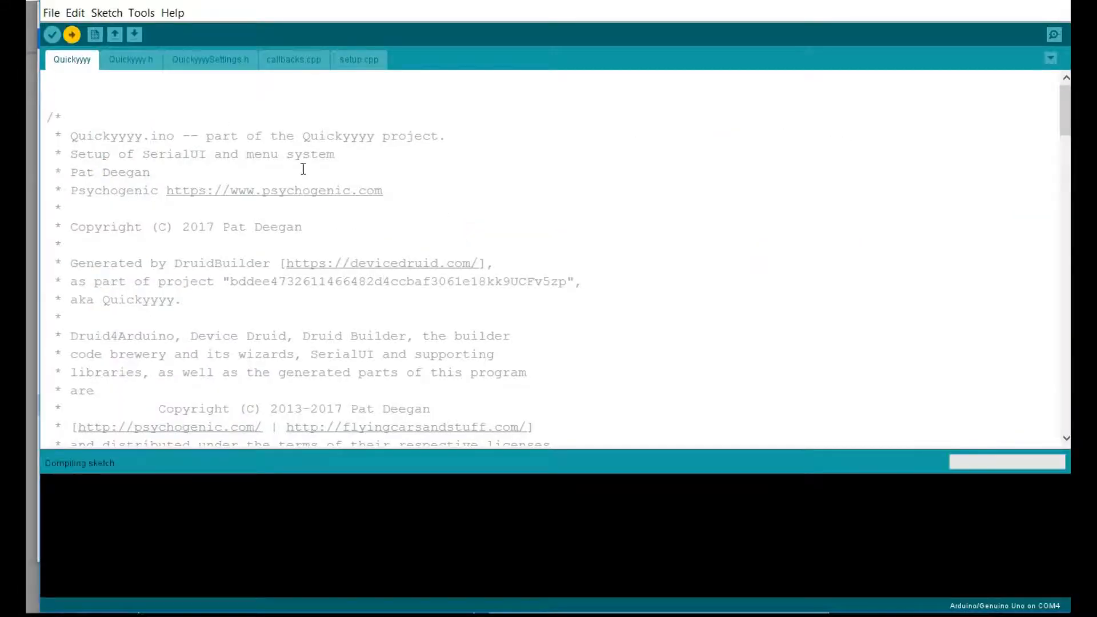
pyautogui.click(294, 60)
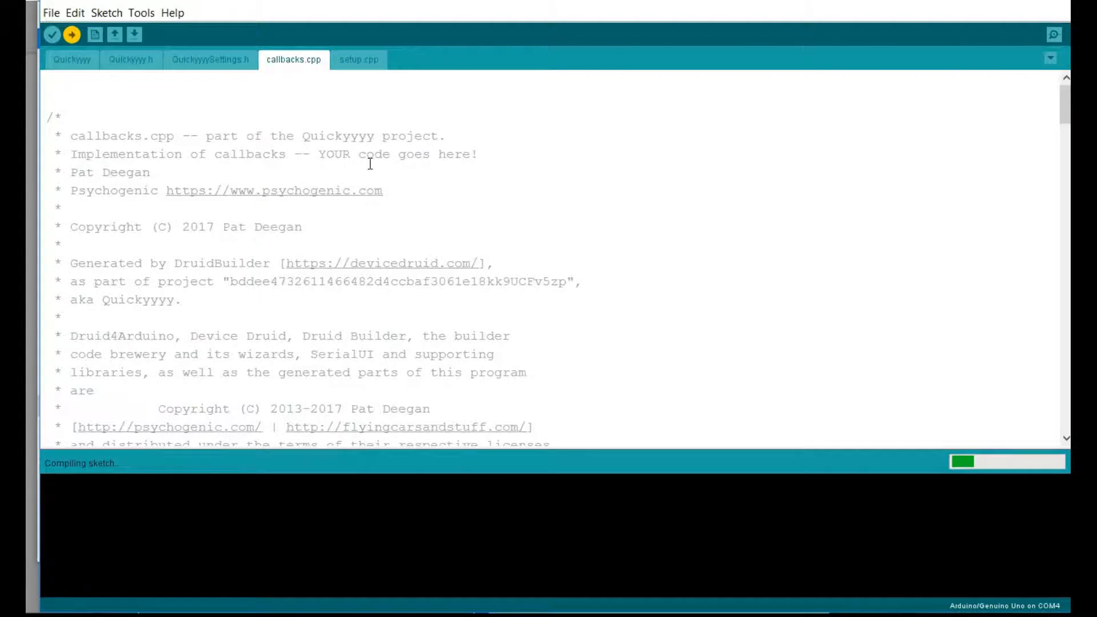
pyautogui.scroll(-3)
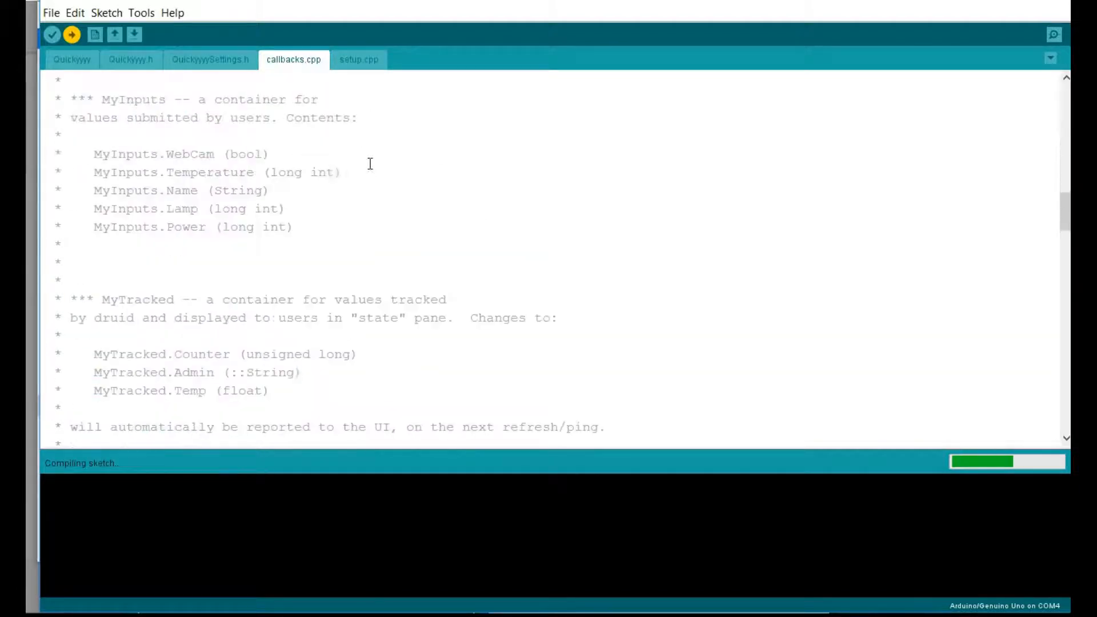
pyautogui.scroll(-3)
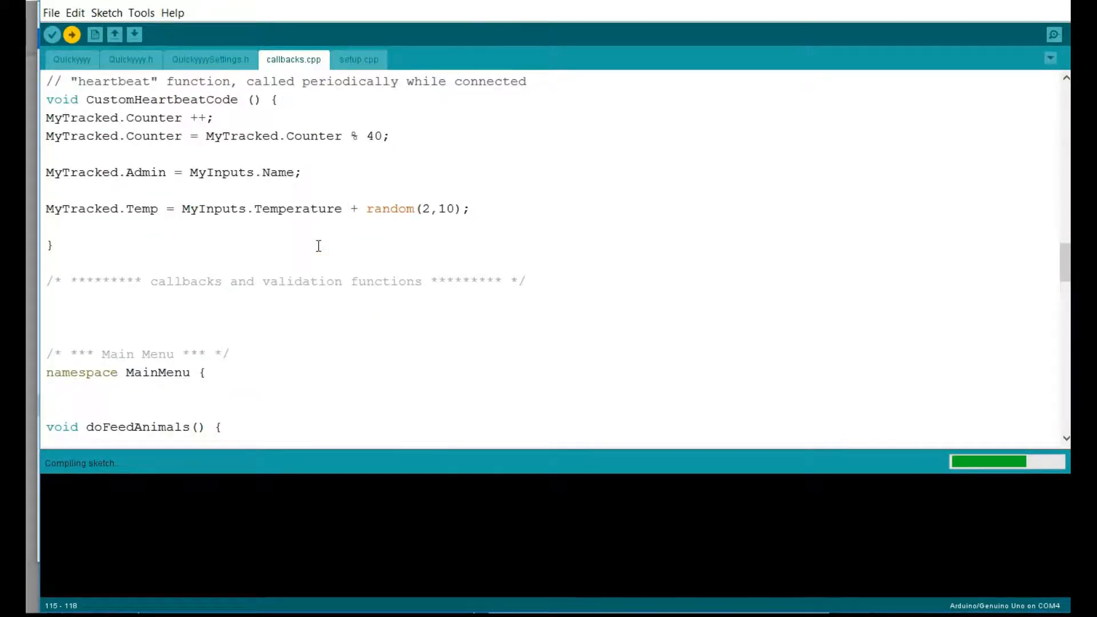
pyautogui.scroll(-3)
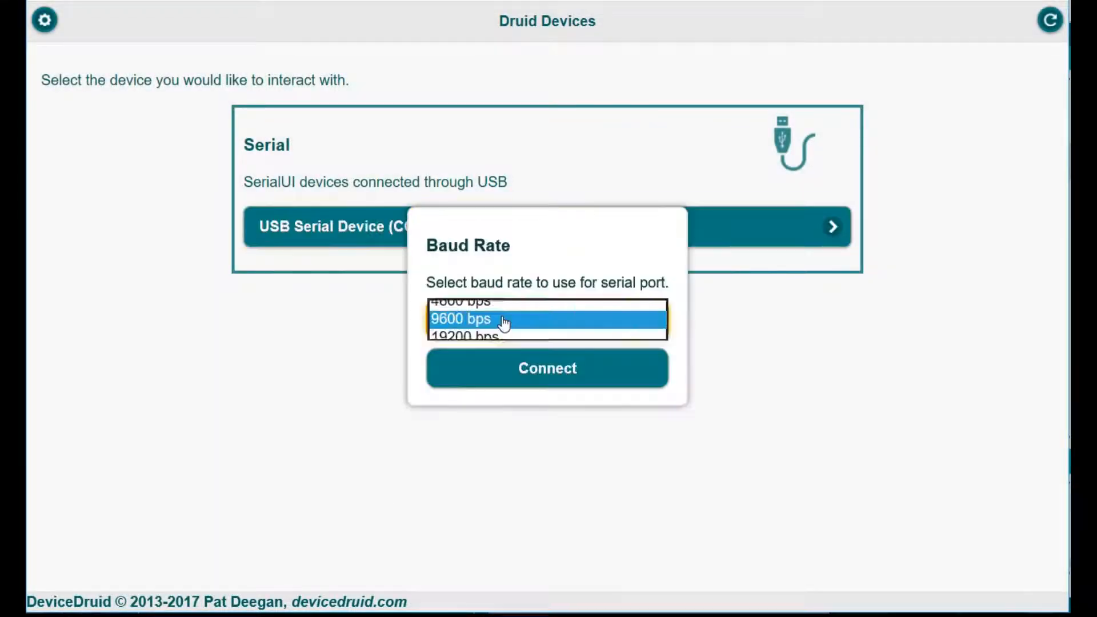
# - Connect to the USB serial device at 57600 bps and load the Quickyyyy menu with live charts
pyautogui.click(546, 320)
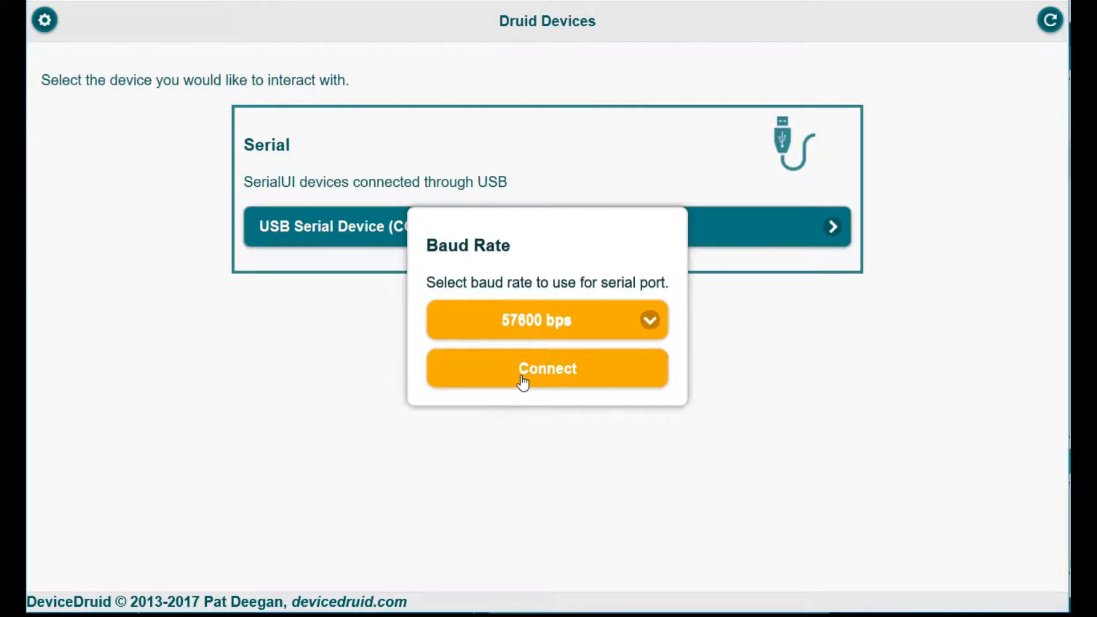
pyautogui.click(547, 370)
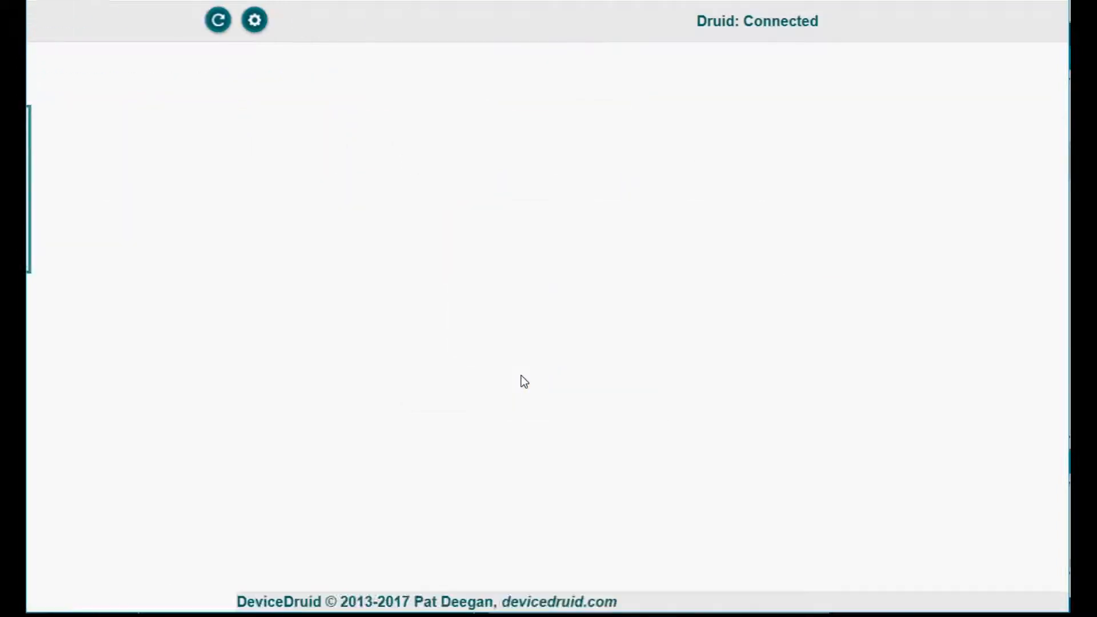
pyautogui.click(217, 19)
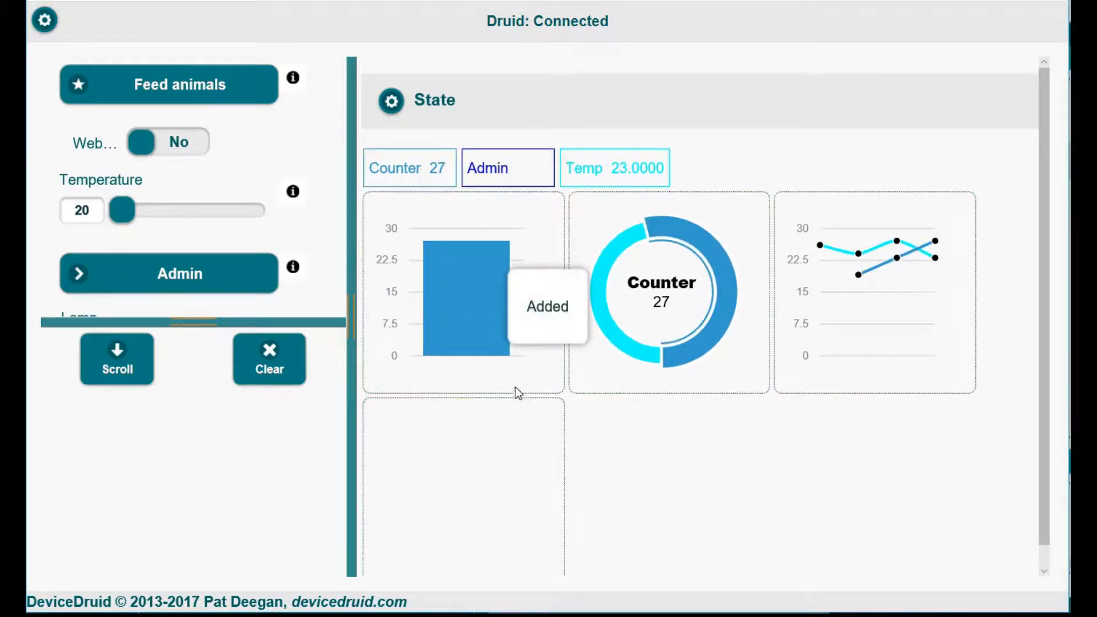
# - Trigger Feed animals, then set the Admin name to Bob via Set Value
pyautogui.click(170, 273)
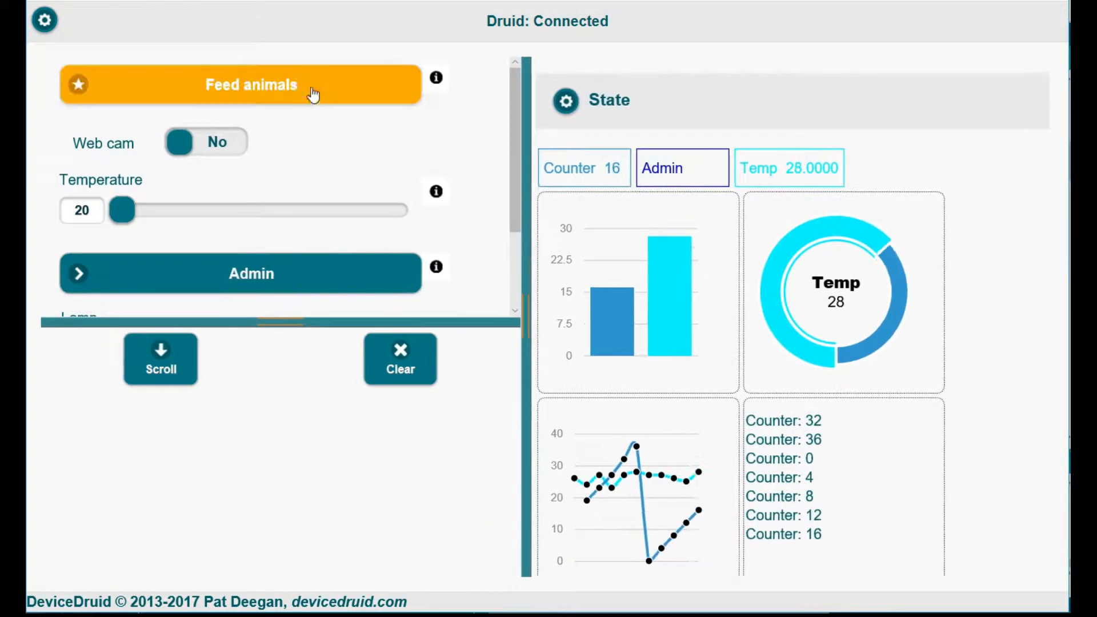
pyautogui.click(250, 84)
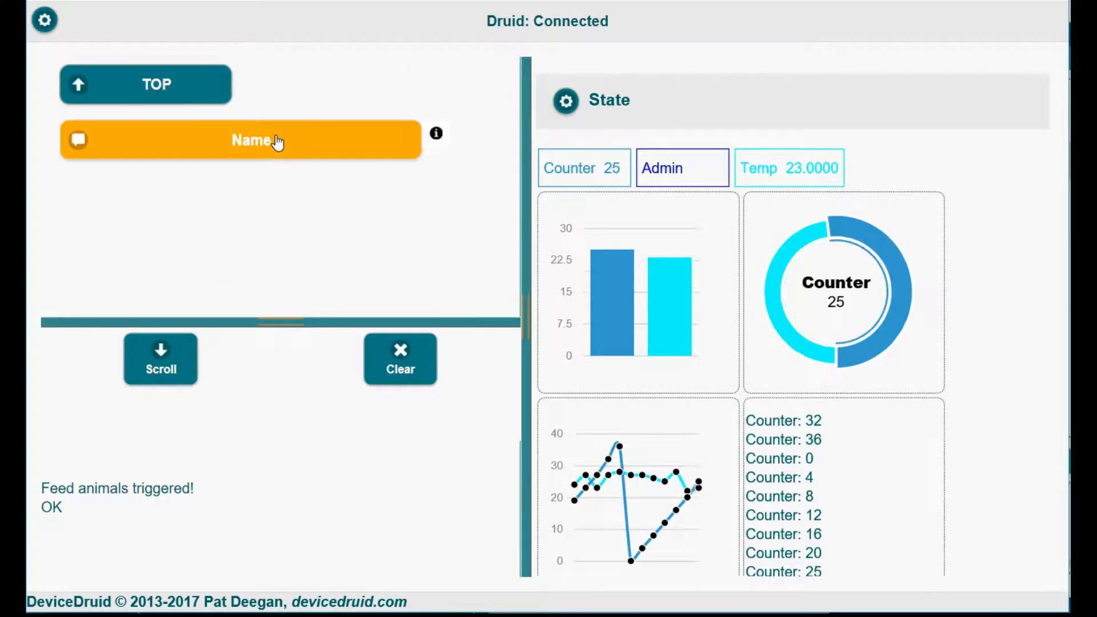
pyautogui.click(241, 140)
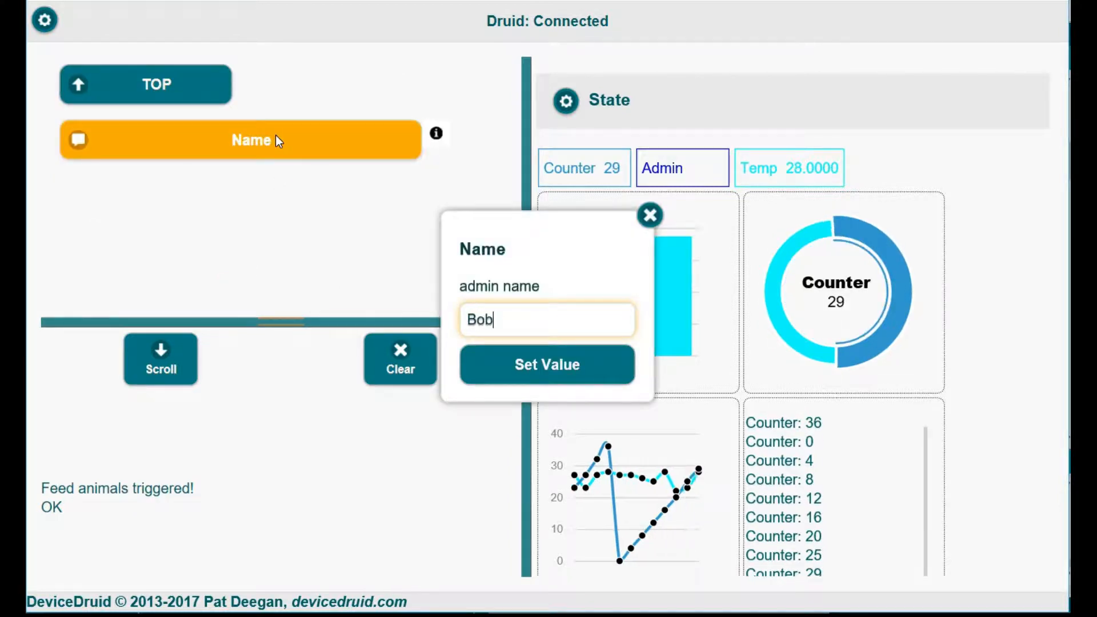
pyautogui.click(547, 364)
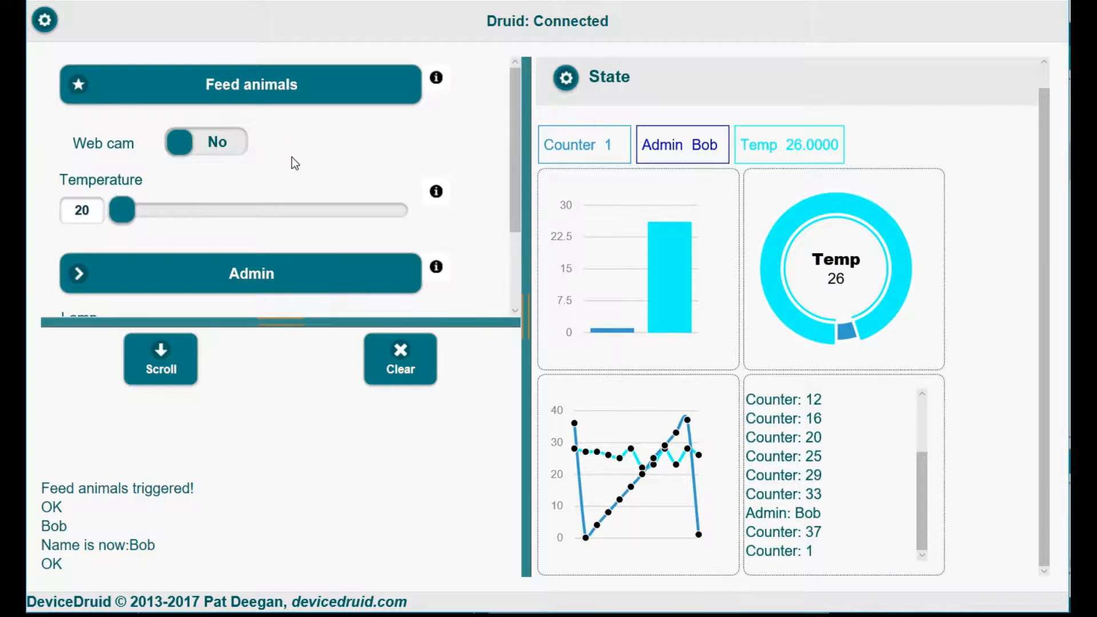
# - Turn Web cam on and sweep Temperature up to about 42 and back to 20
pyautogui.click(207, 142)
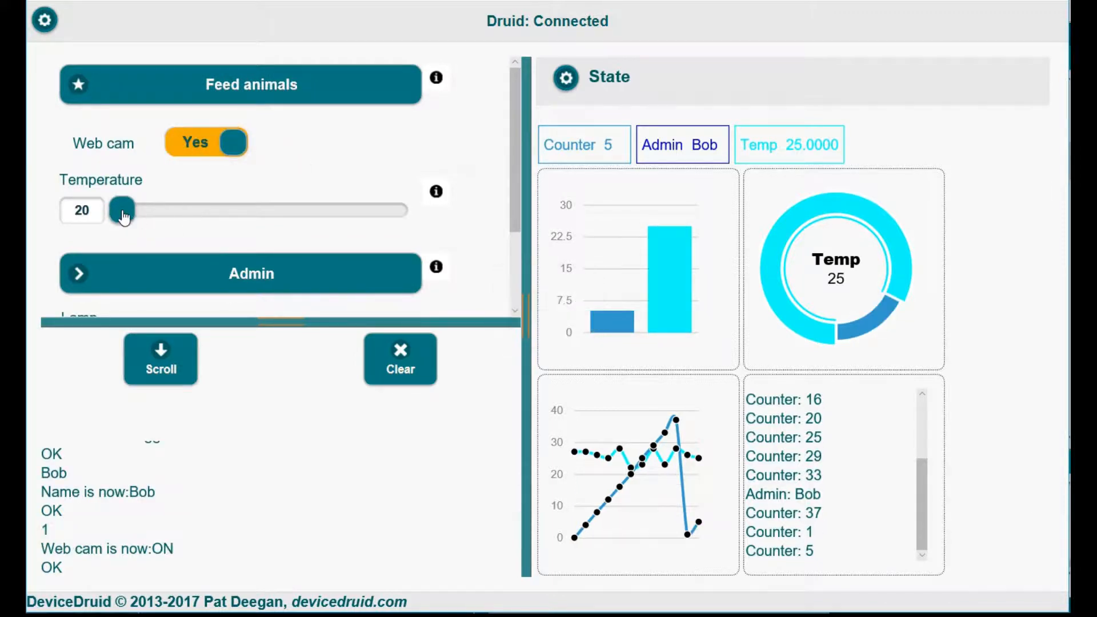
pyautogui.moveTo(120, 210); pyautogui.dragTo(330, 211)
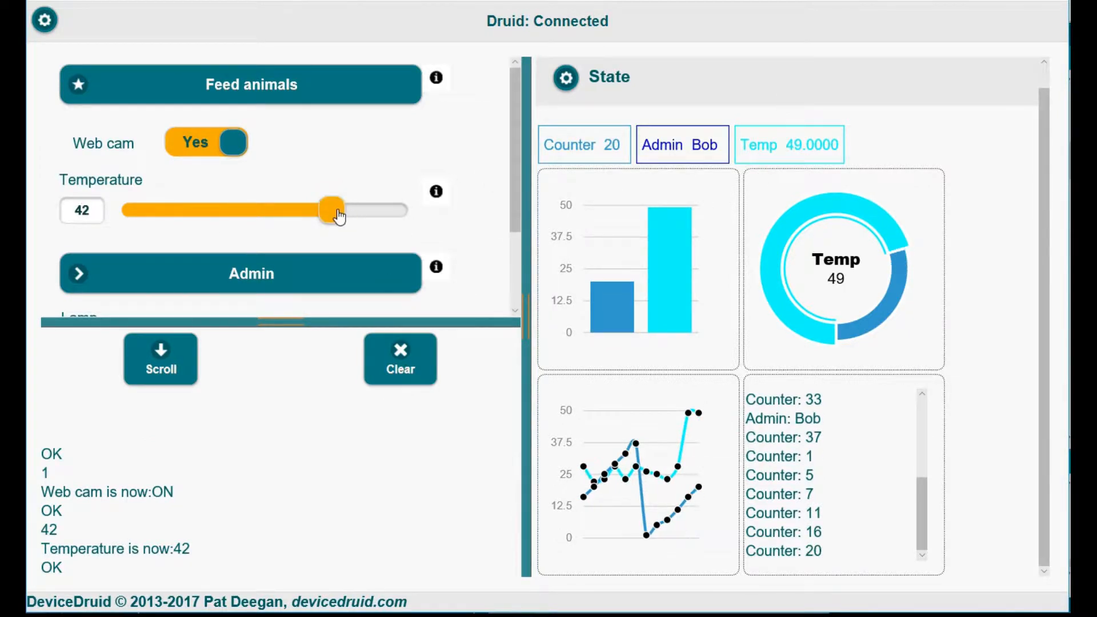
pyautogui.moveTo(329, 211); pyautogui.dragTo(119, 210)
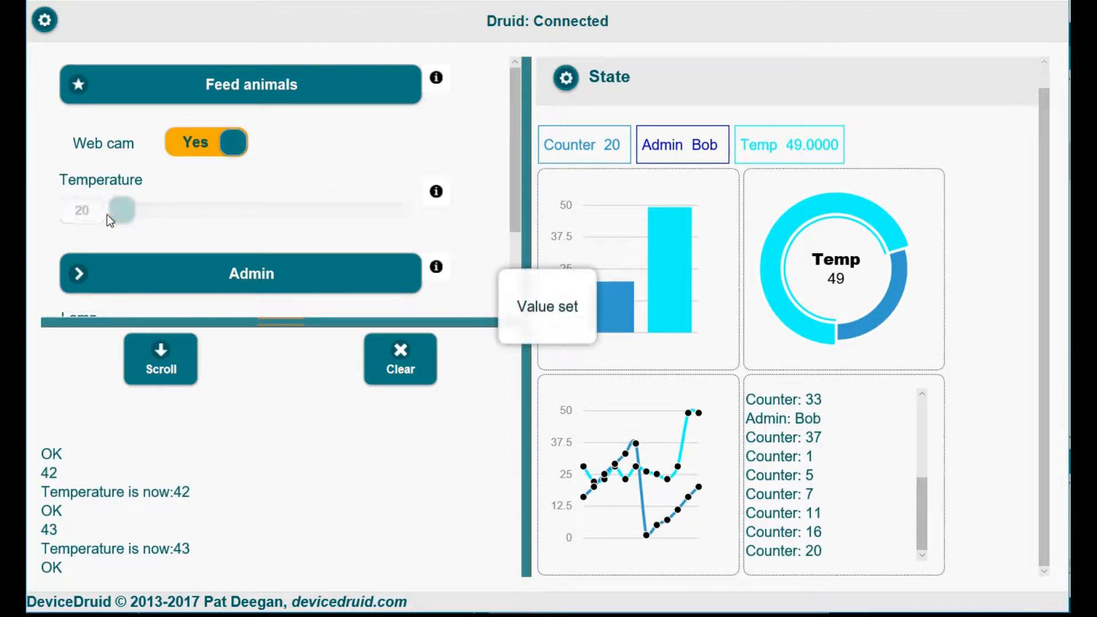
pyautogui.scroll(-3)
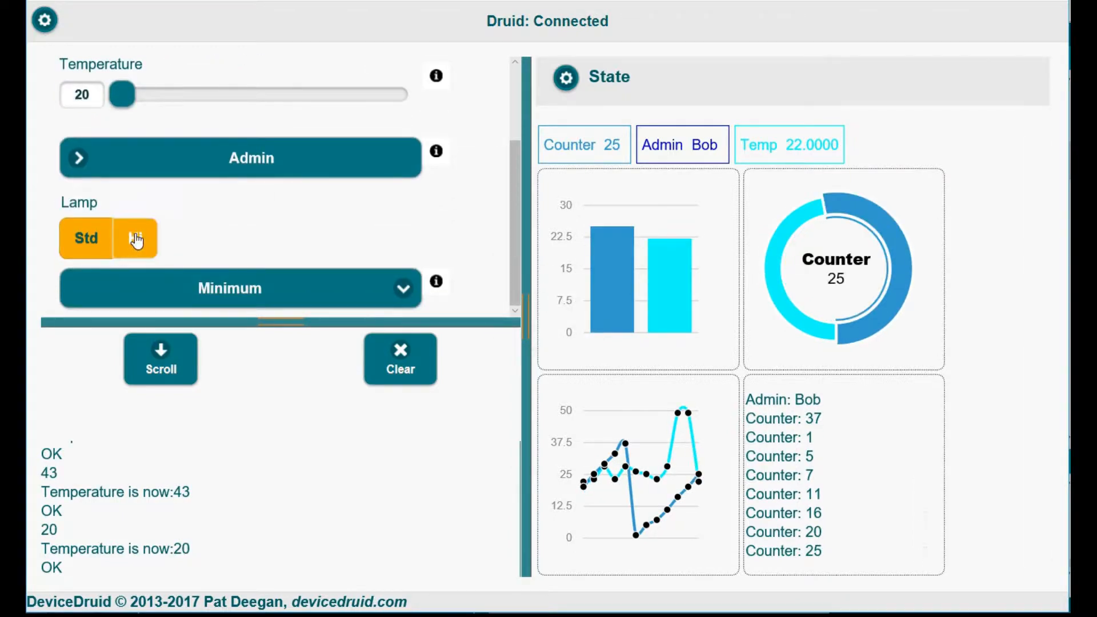
# - Toggle the Lamp mode, set Power to Weekends, and rename the admin to BobIII
pyautogui.click(86, 237)
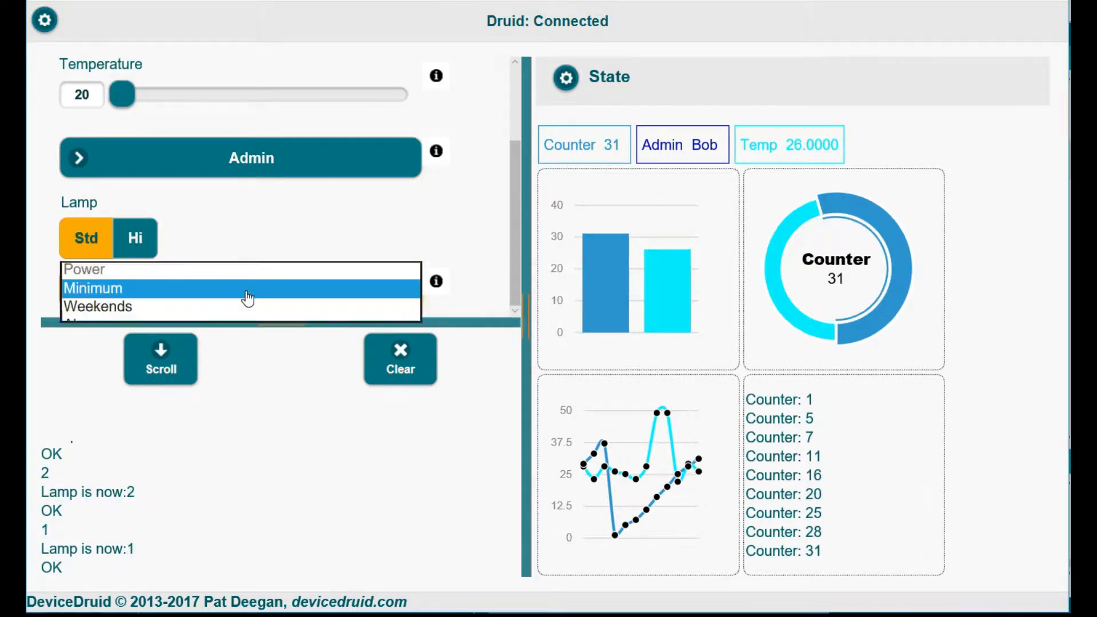
pyautogui.click(98, 306)
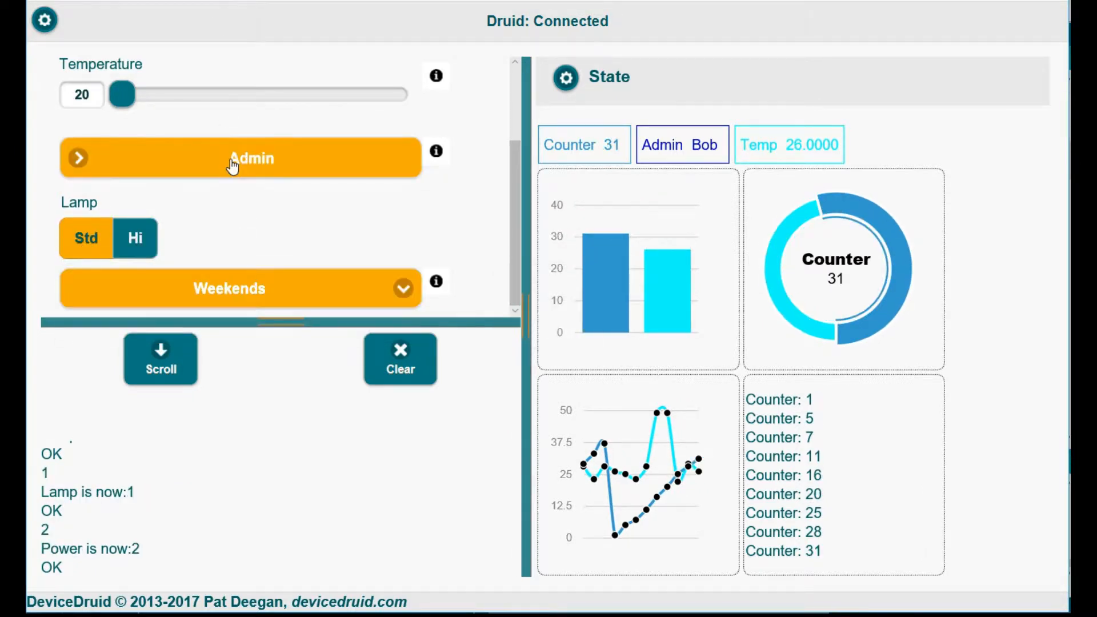
pyautogui.click(240, 157)
pyautogui.write('BobII')
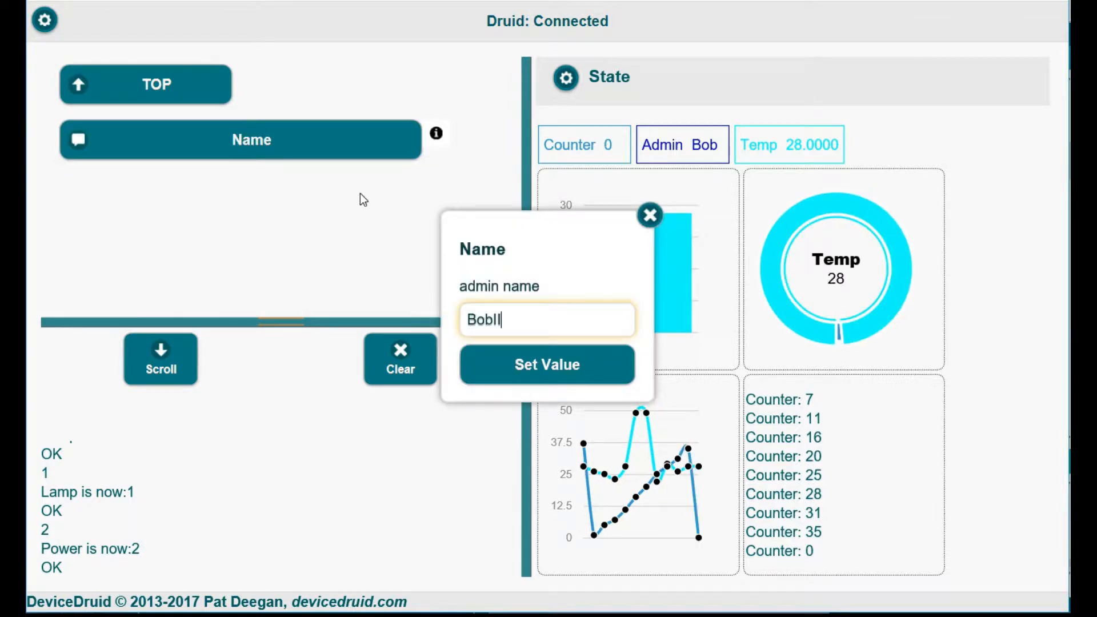
pyautogui.click(546, 364)
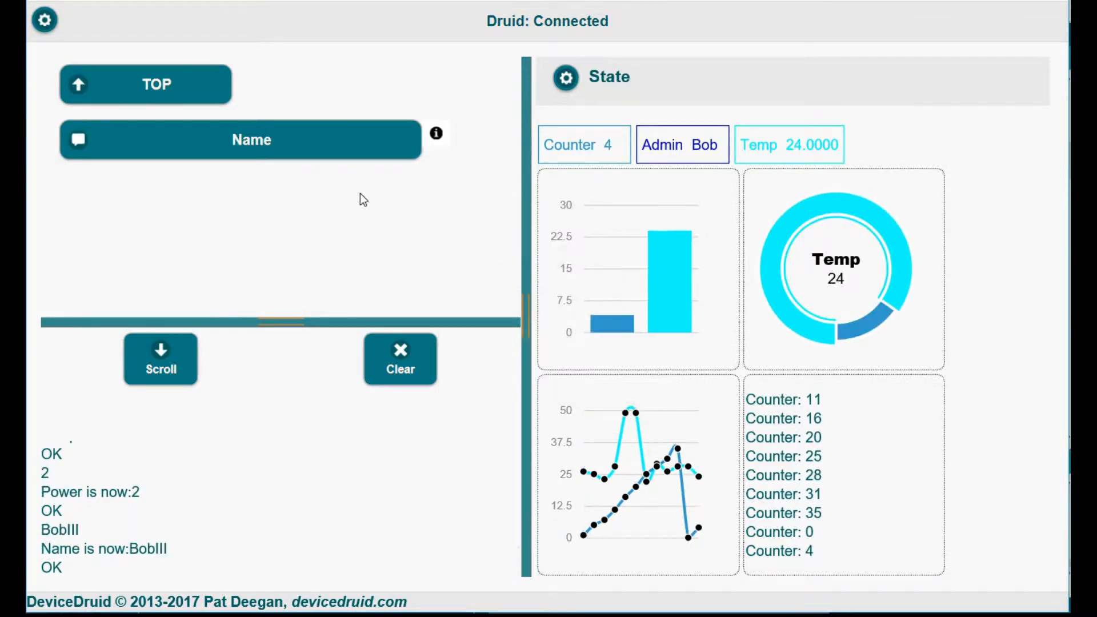